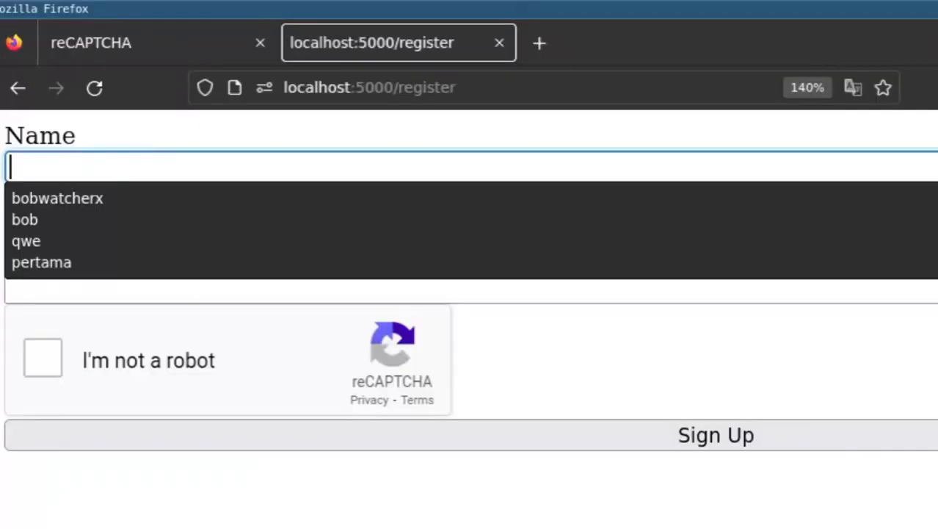
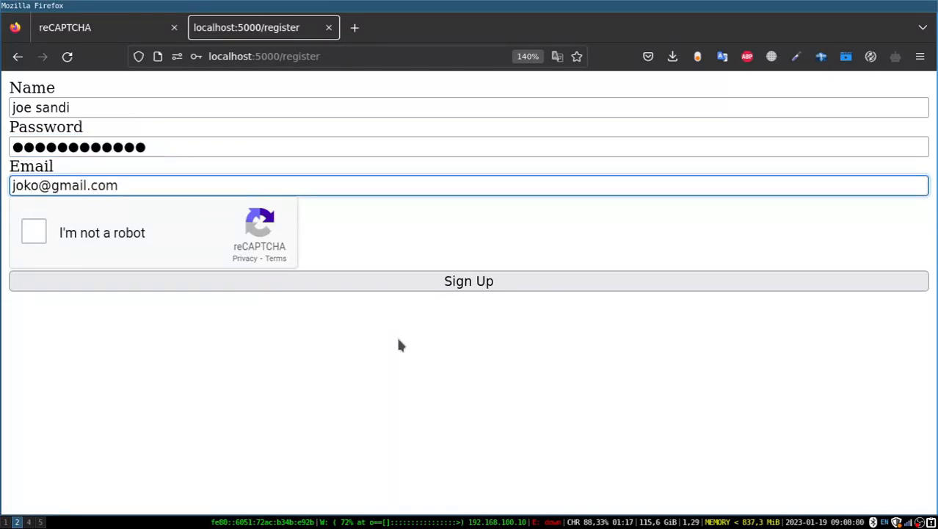
Solve the 'I'm not a robot' traffic-light challenge, verify it and submit Sign Up
click(32, 232)
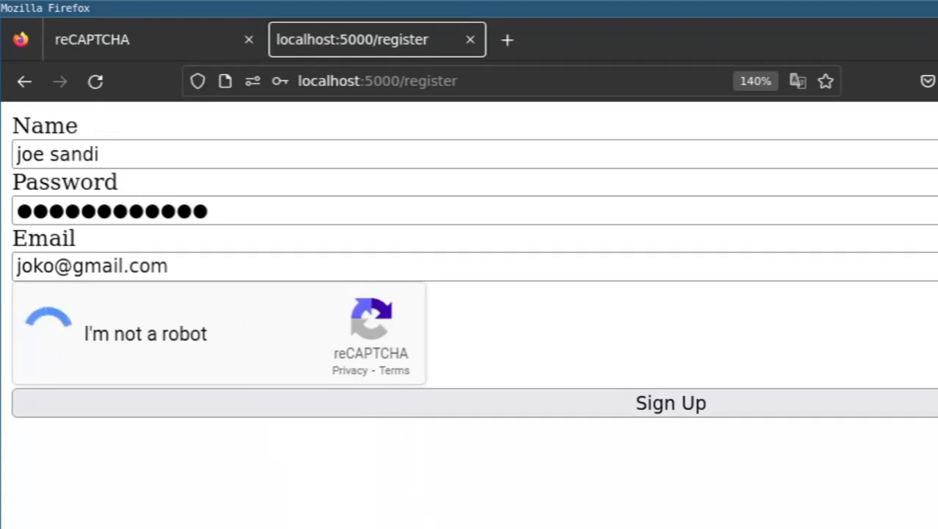
click(47, 317)
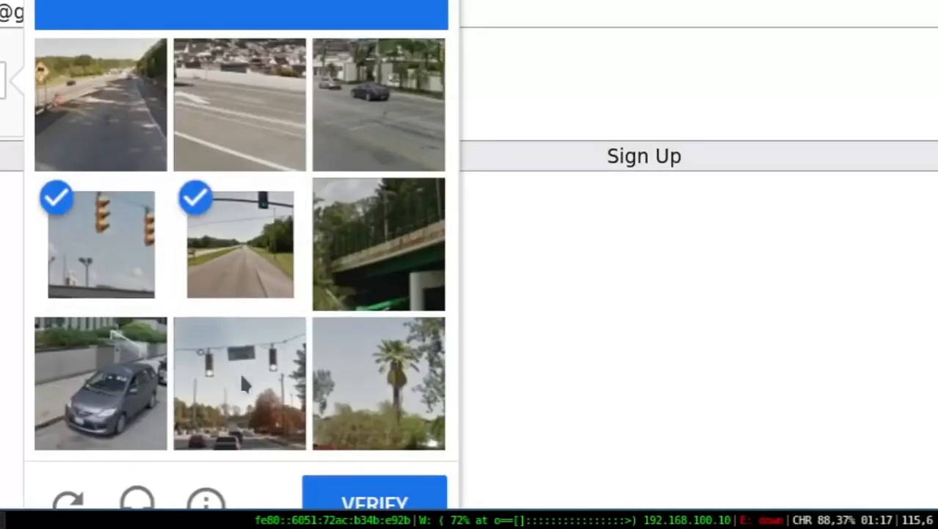
click(239, 382)
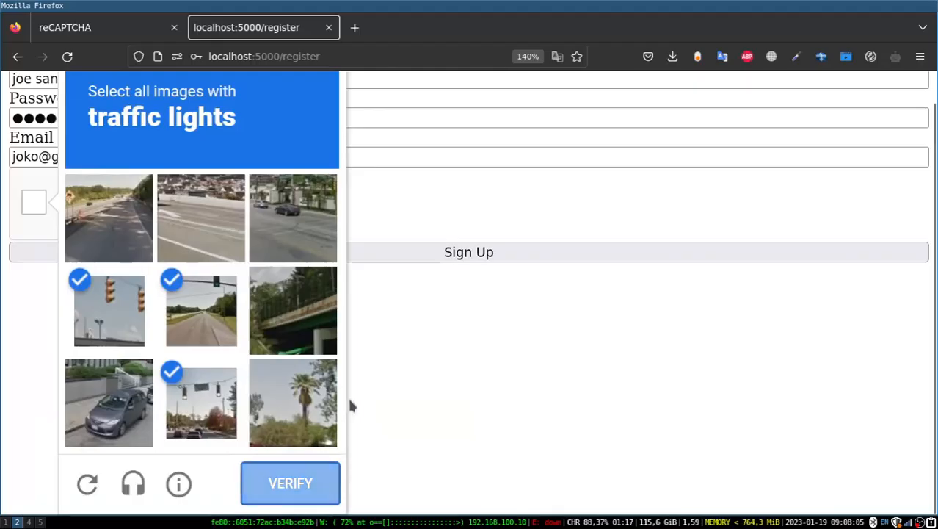
click(291, 482)
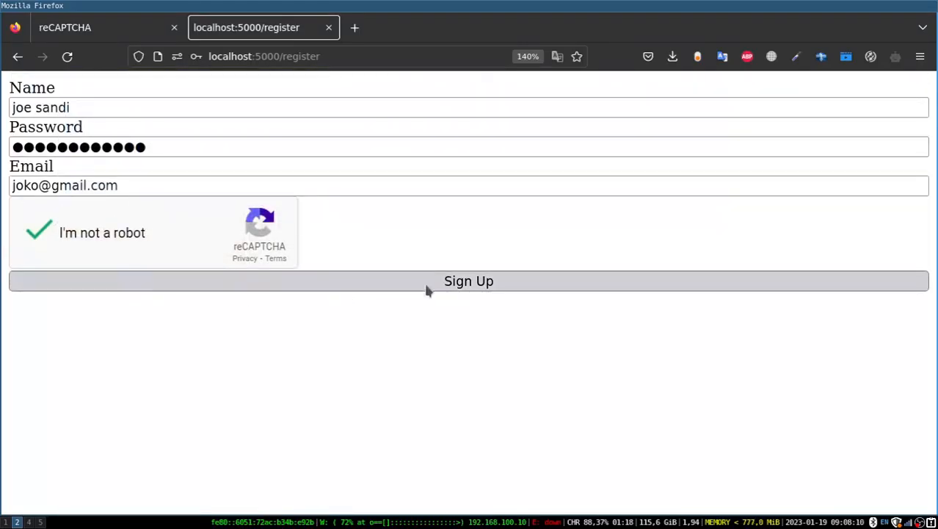
click(468, 281)
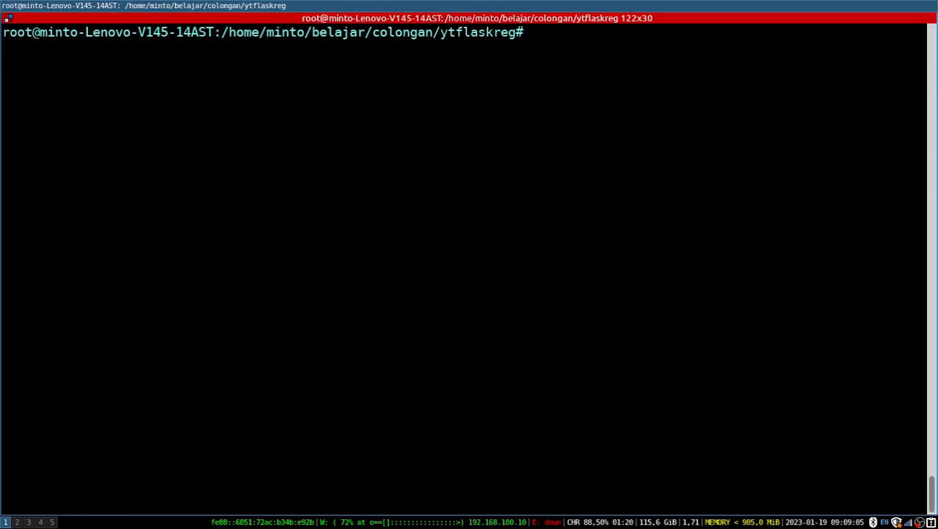
Enter 'pip install Flask-WTF Flask', correcting the first mistyped package names
text(pip inst)
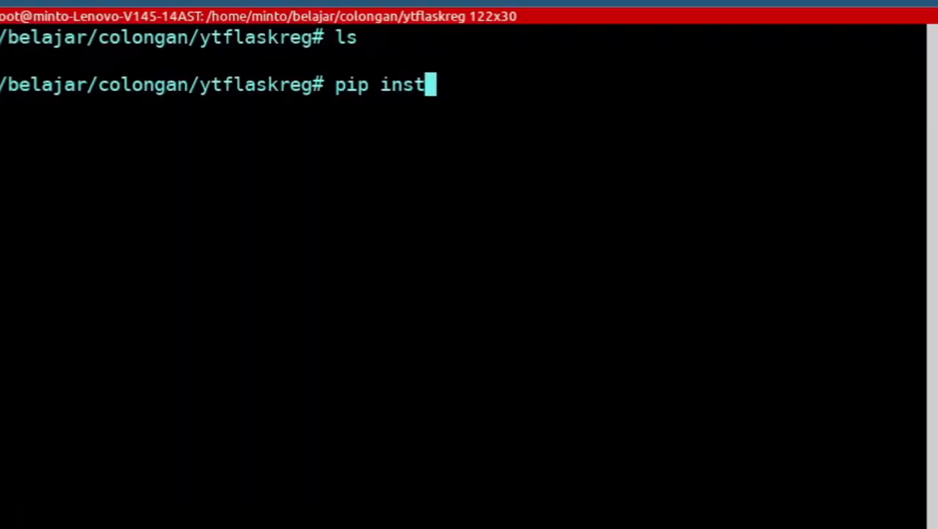
text(all flask)
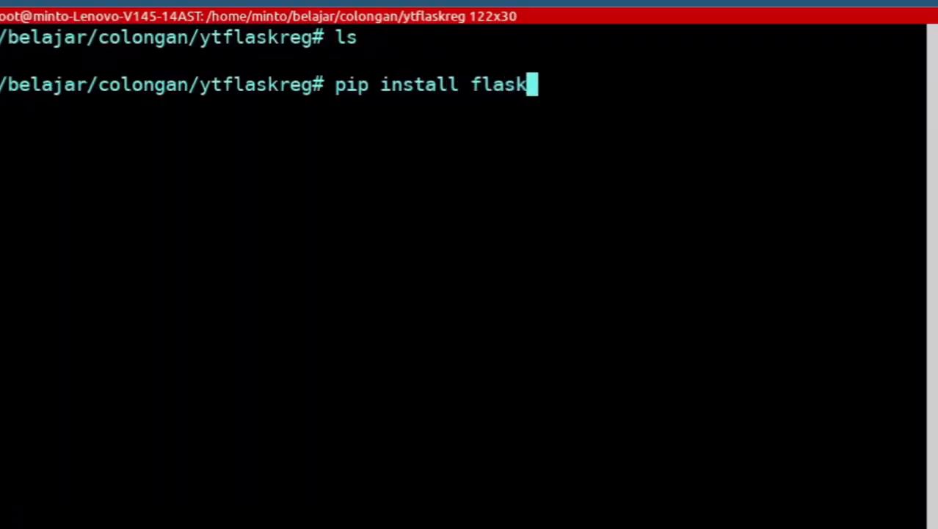
text(_wtf flas)
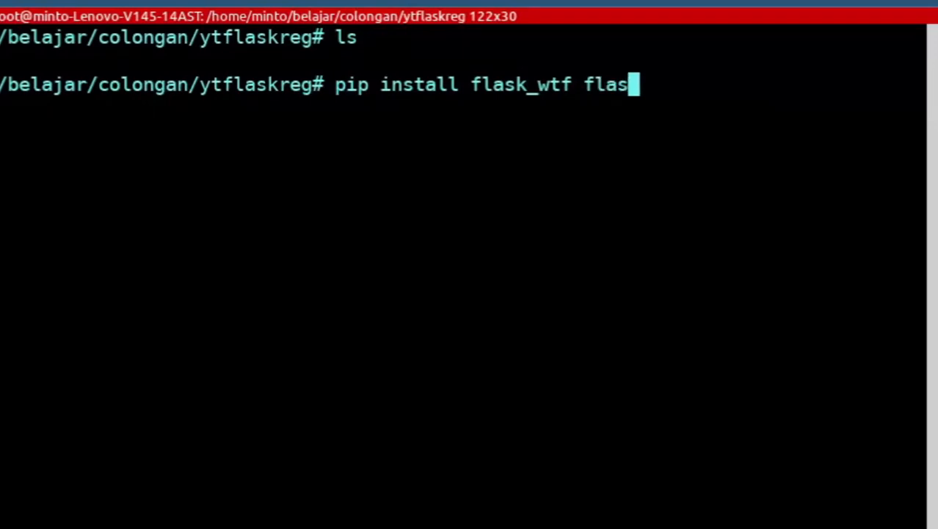
key(BackSpace)
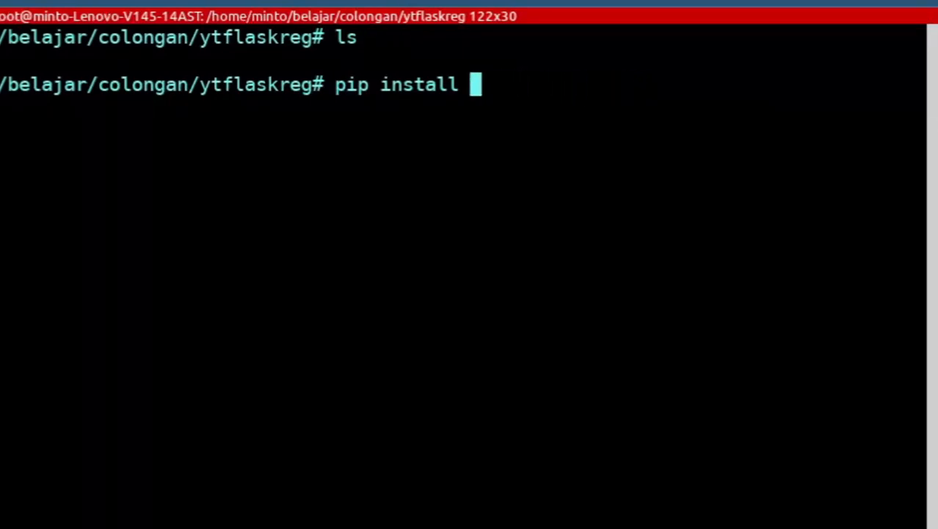
text(Flask-WTF F)
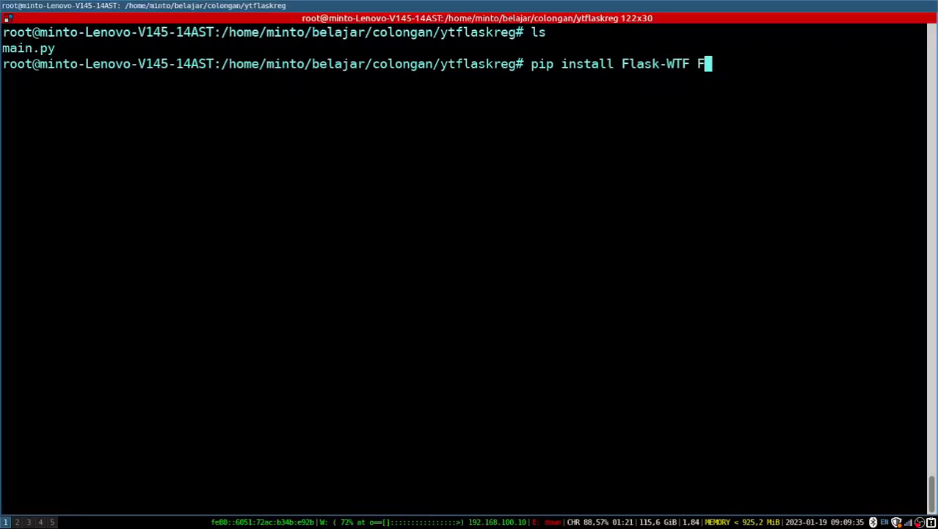
text(lask)
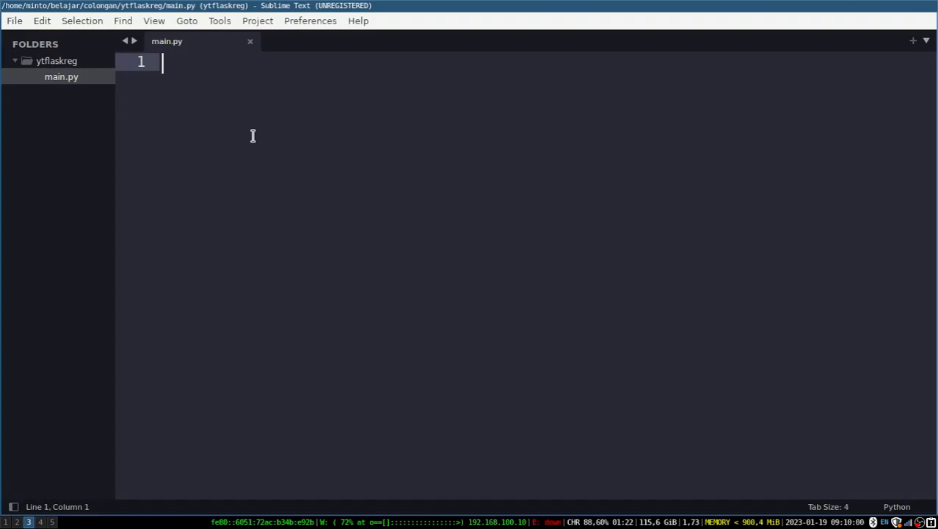
Import Flask, render_template and request from Flask, and FlaskForm from flask_wtf
text(from Flask)
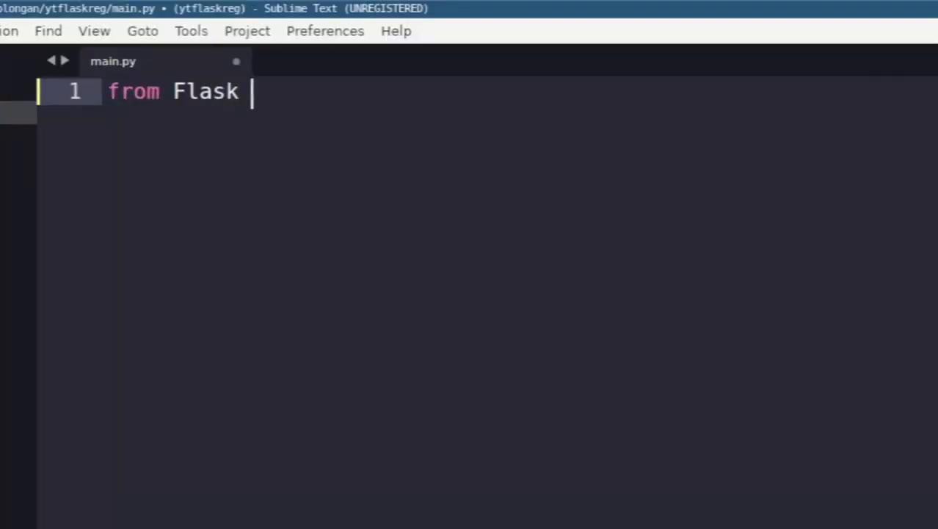
text(import Flask)
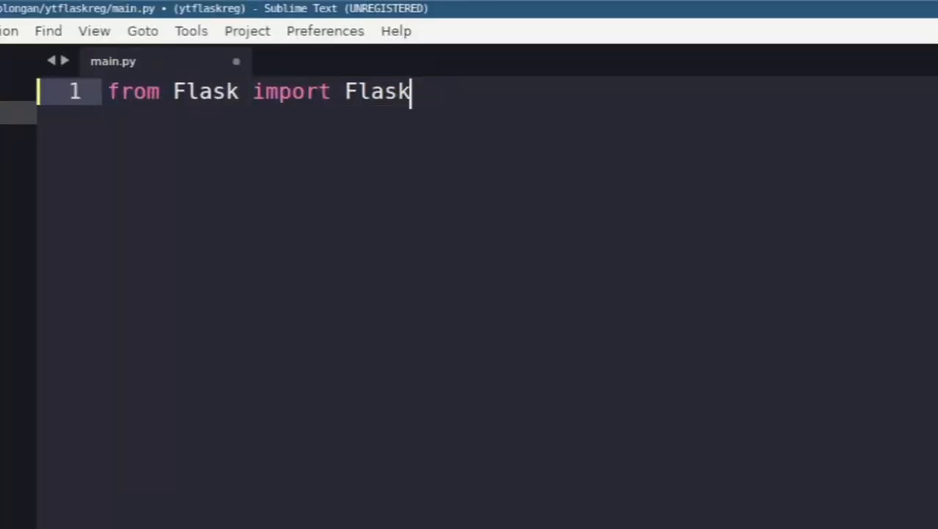
text(,render_t)
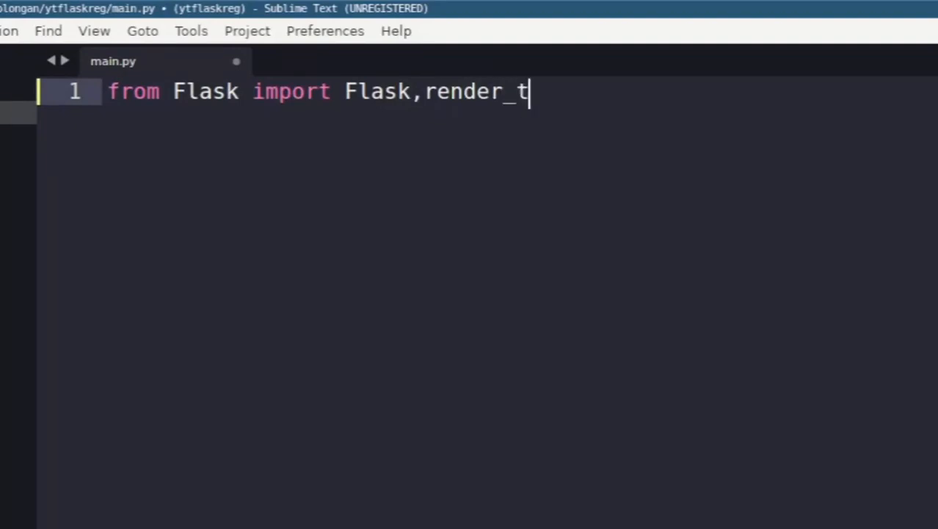
text(emplate,requ)
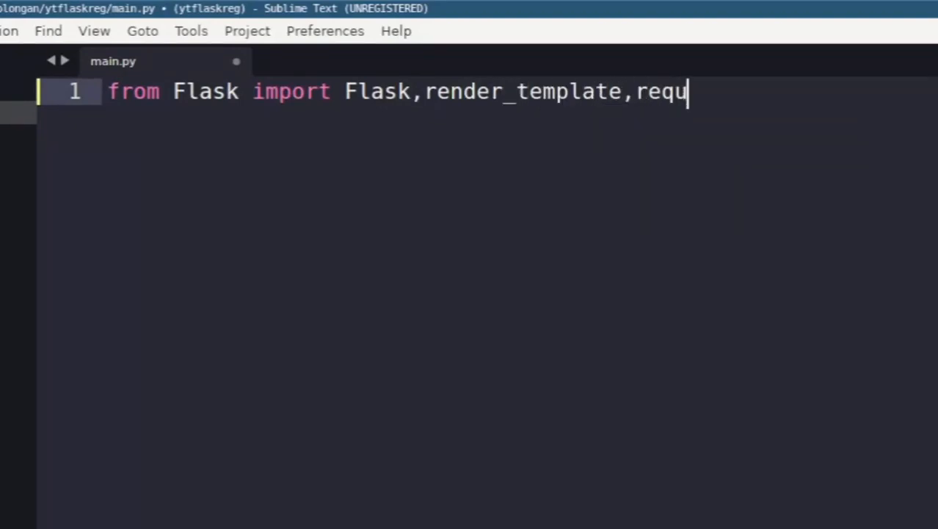
text(est)
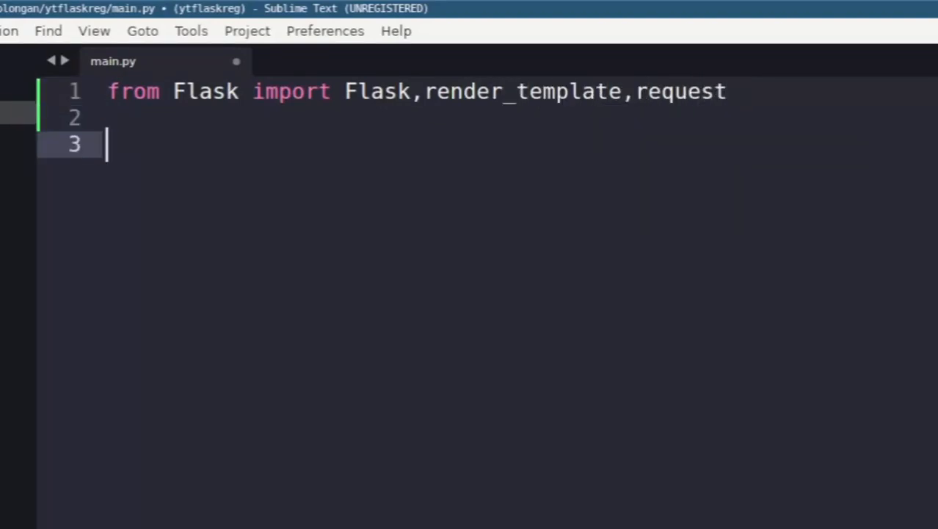
text(from fl)
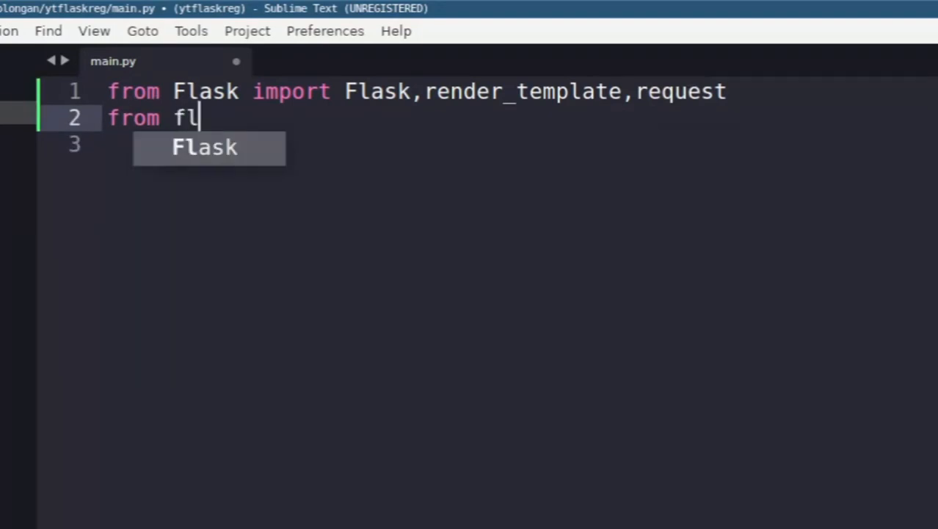
text(ask_wtf)
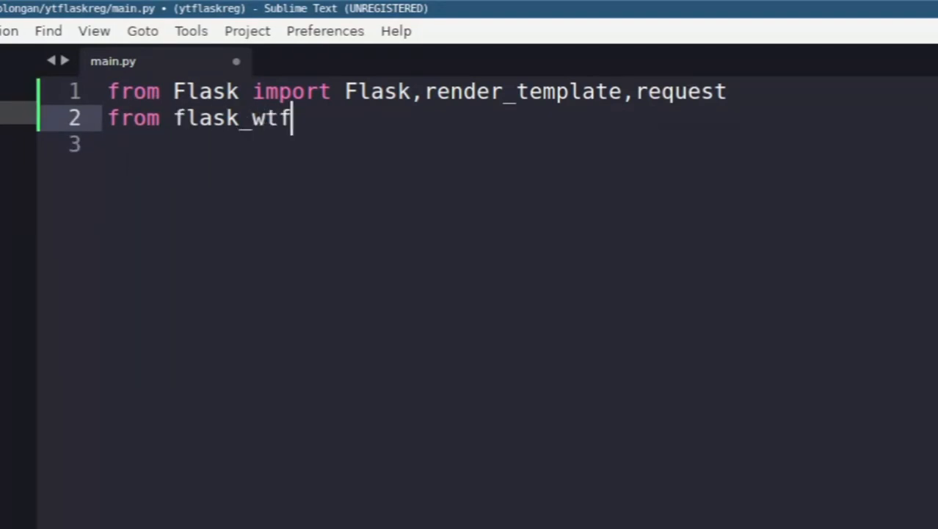
text(import FlaskForm)
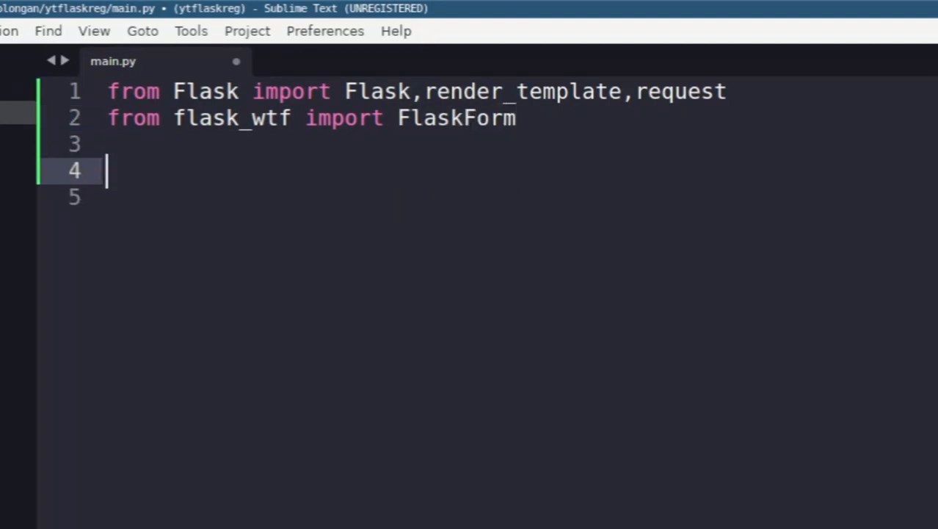
Import StringField, PasswordField, BooleanField, SubmitField and validators from wtforms
text(from)
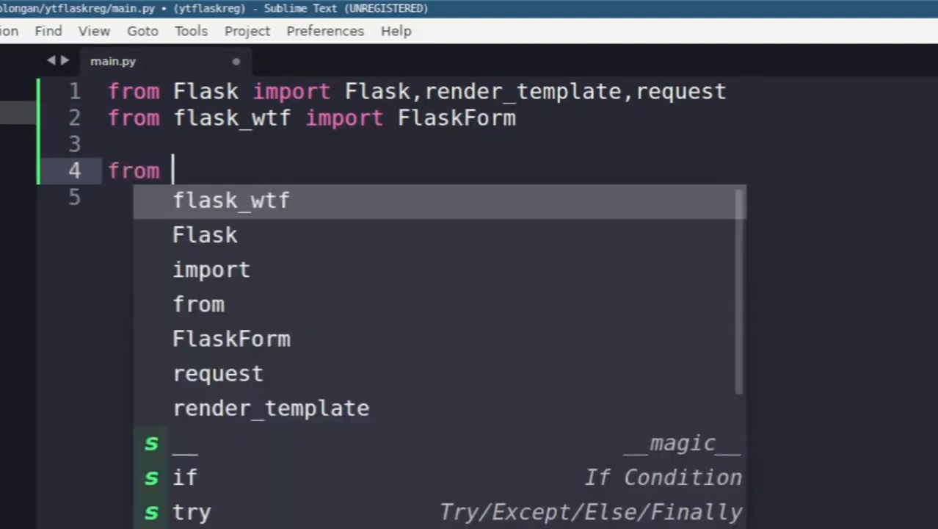
text(wtforms import)
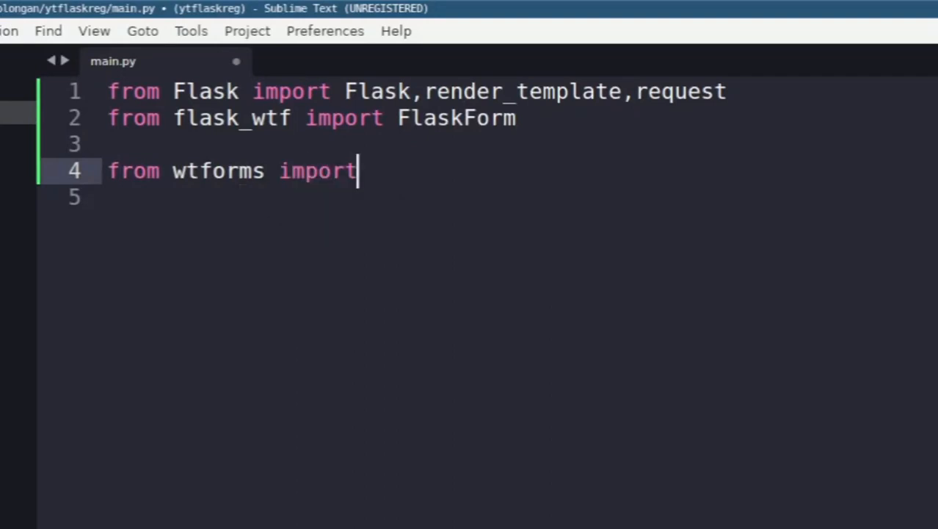
text(String)
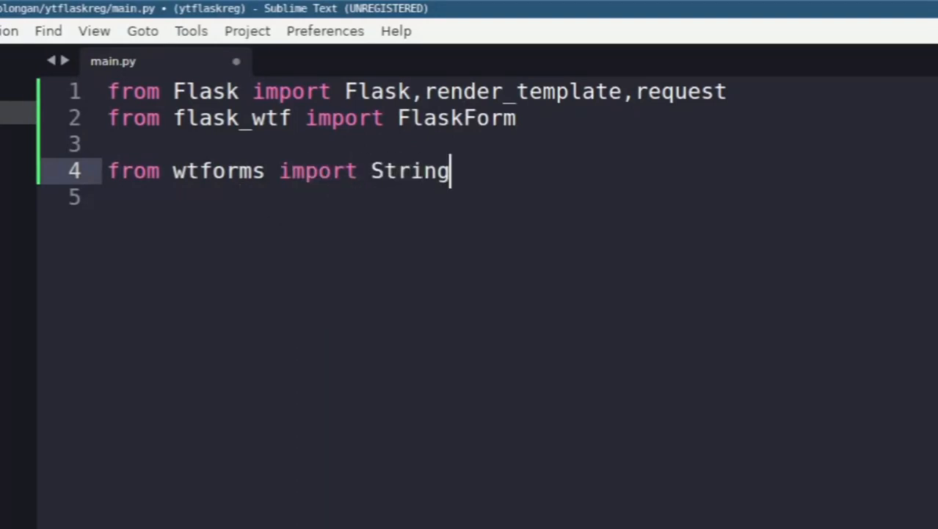
text(Field,Passwo)
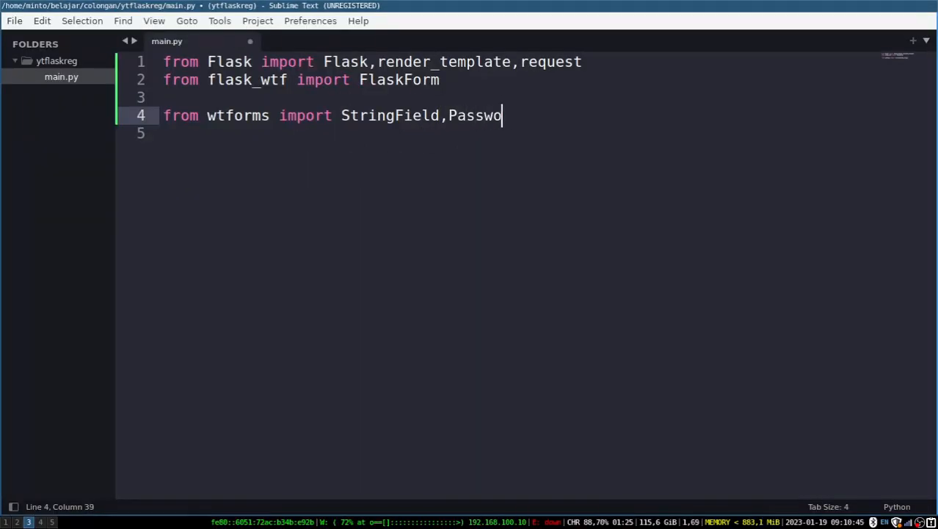
text(rdField,)
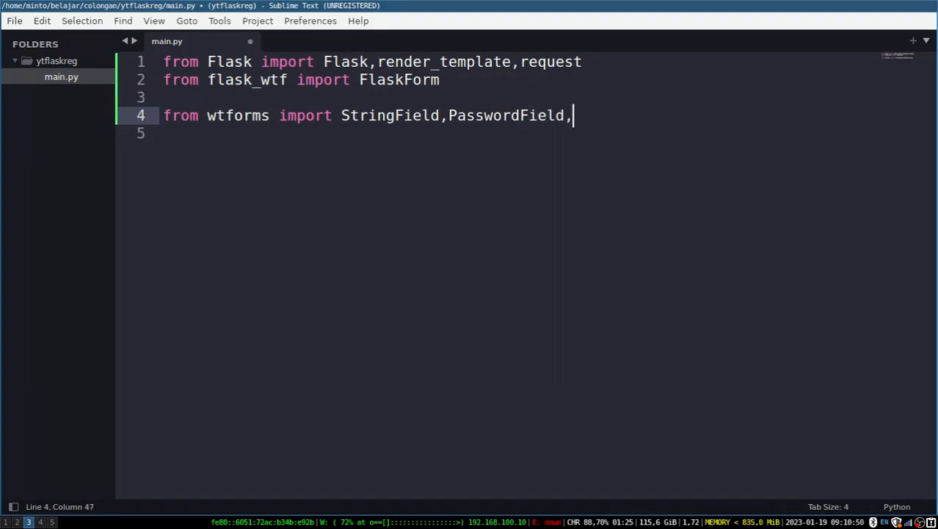
text(B)
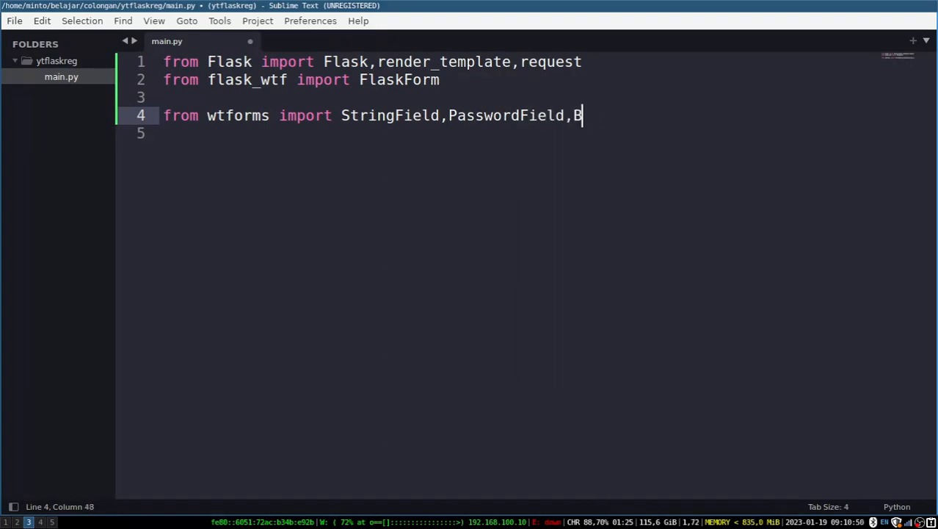
text(ooleanField)
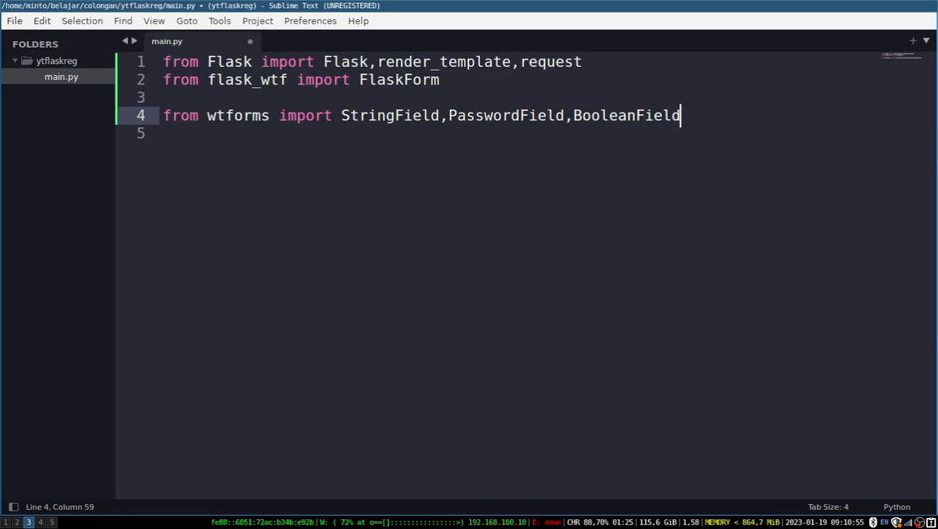
text(,Submit)
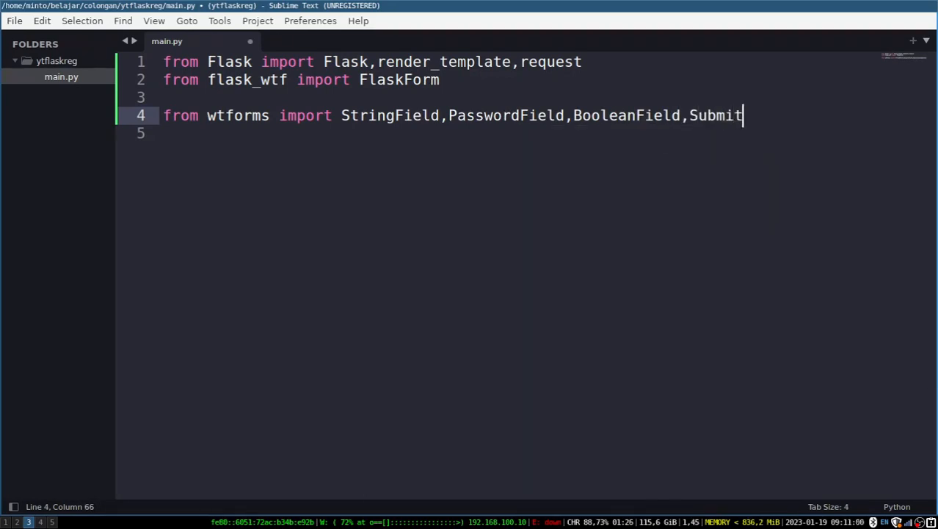
text(Field,v)
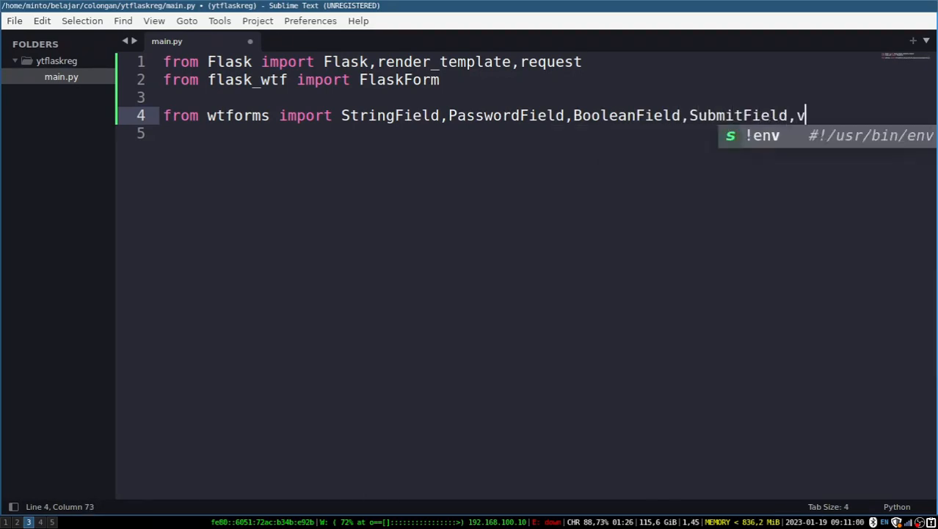
text(alidators)
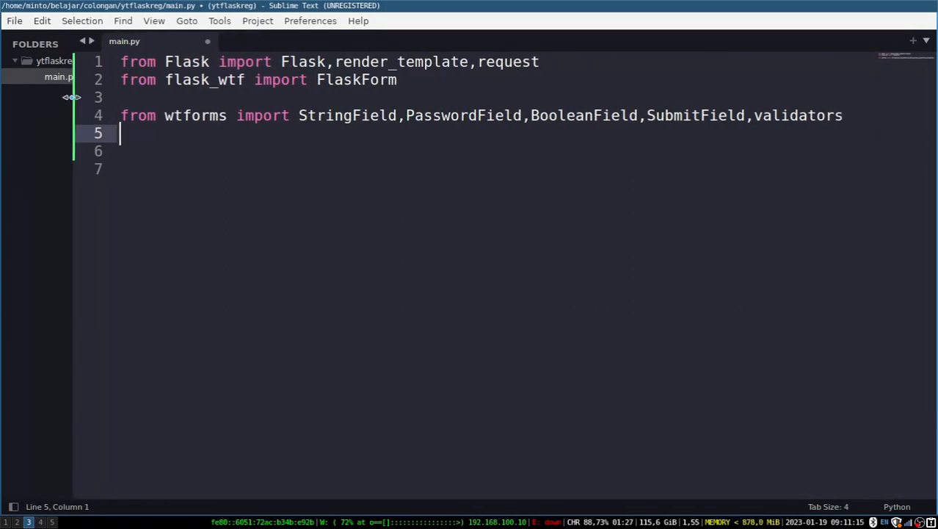
Import HiddenInput from wtforms.widgets and RecaptchaField from flask_wtf.recaptcha
key(Return)
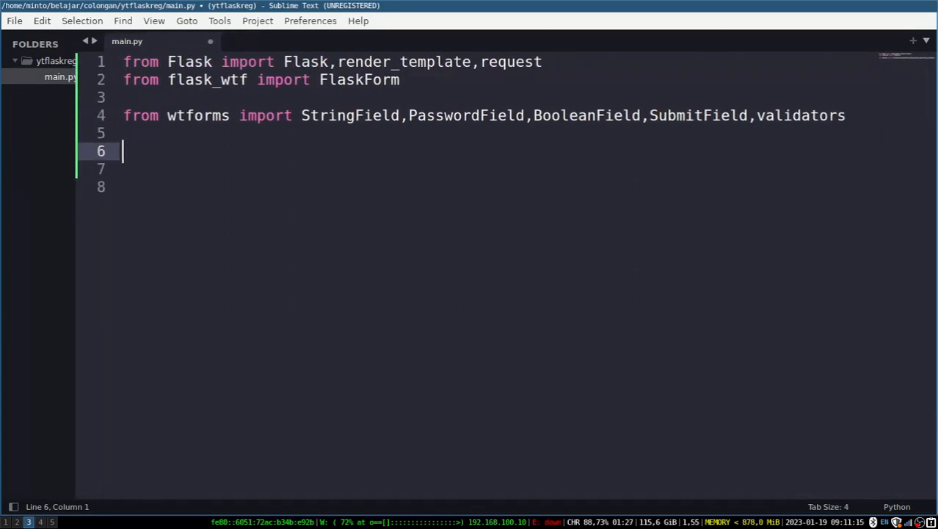
text(from w)
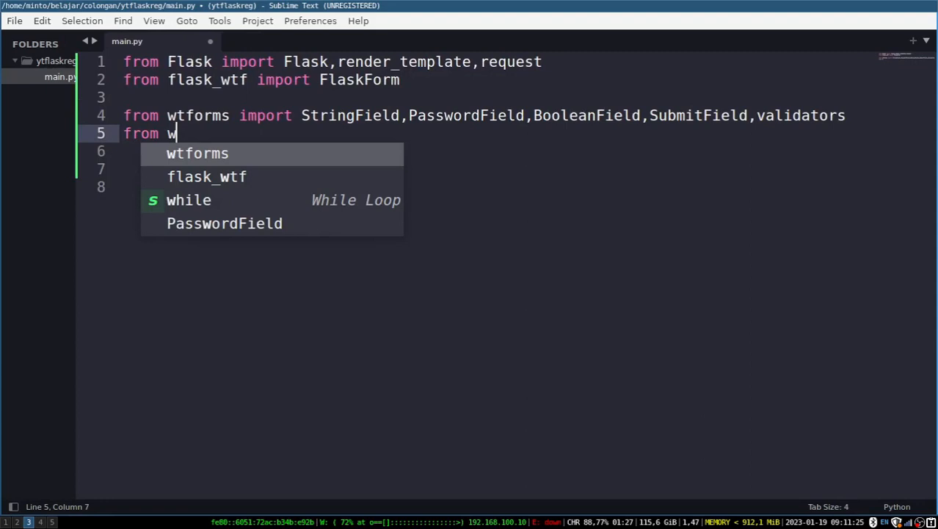
text(tforms.wid)
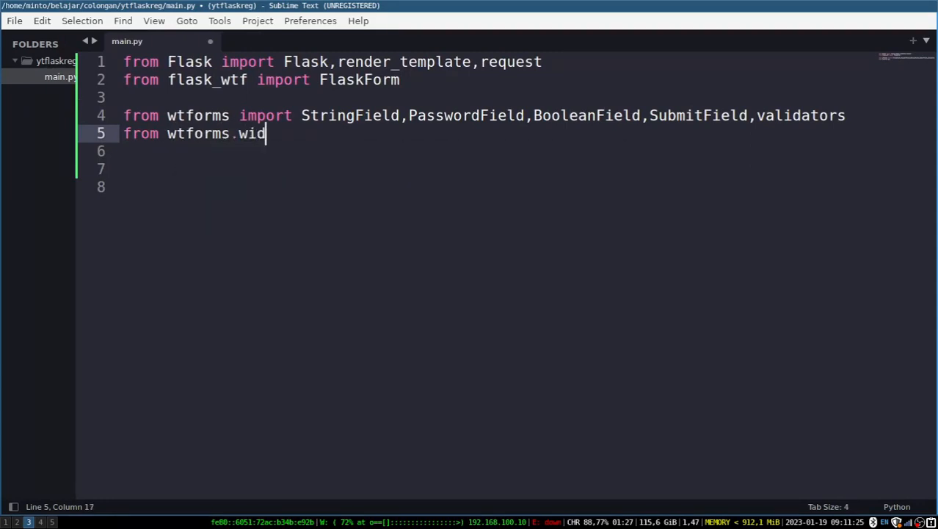
text(gets import)
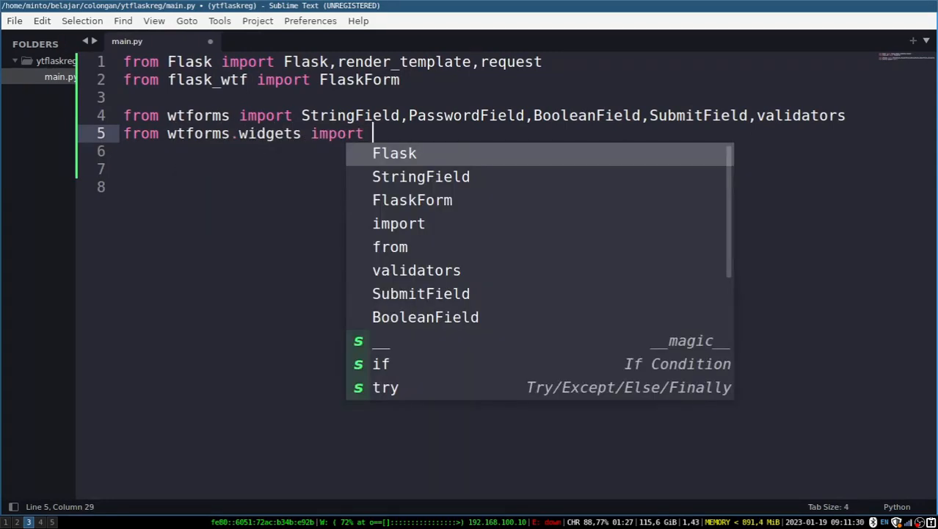
text(HiddenInput)
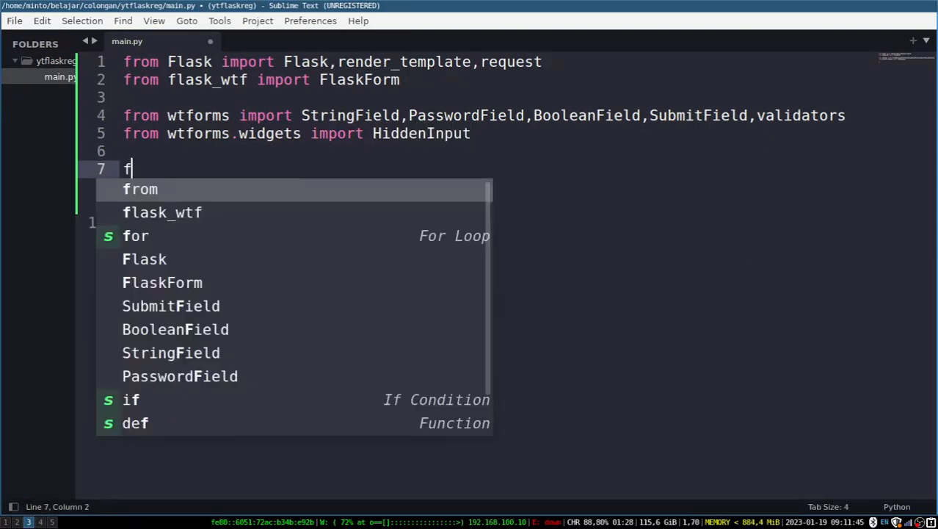
text(rom flask)
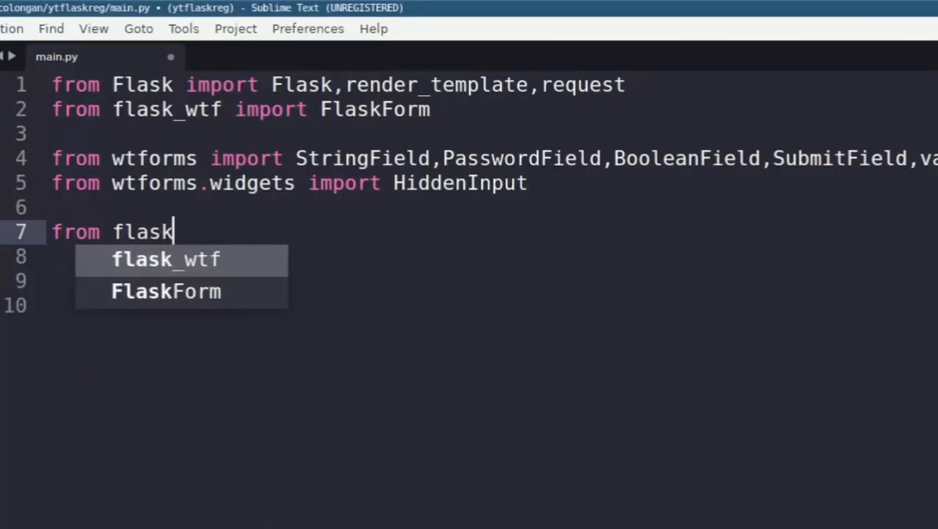
text(_wtf.reca)
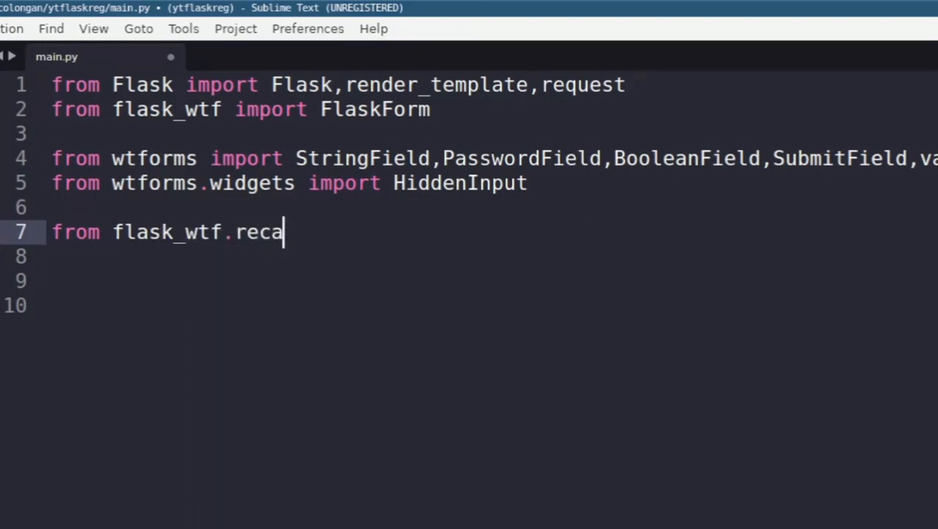
text(ptcha imp)
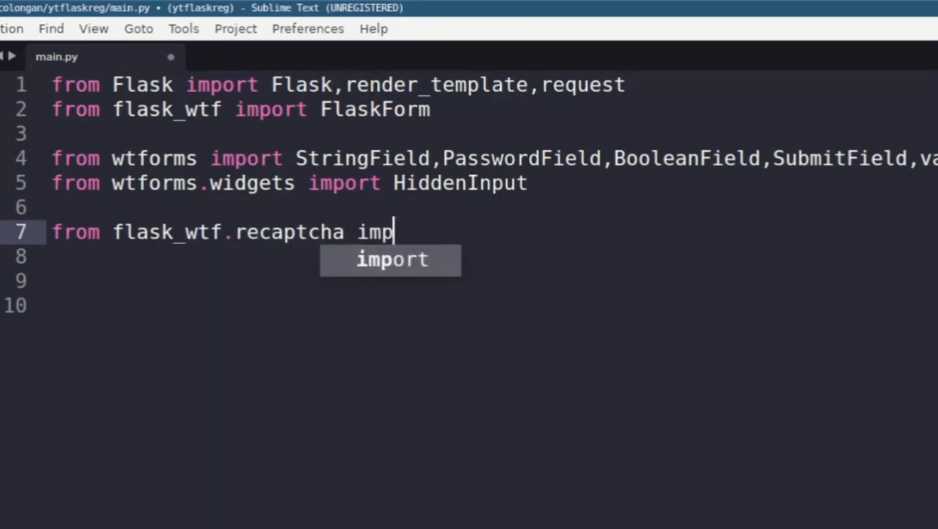
text(ort Reca)
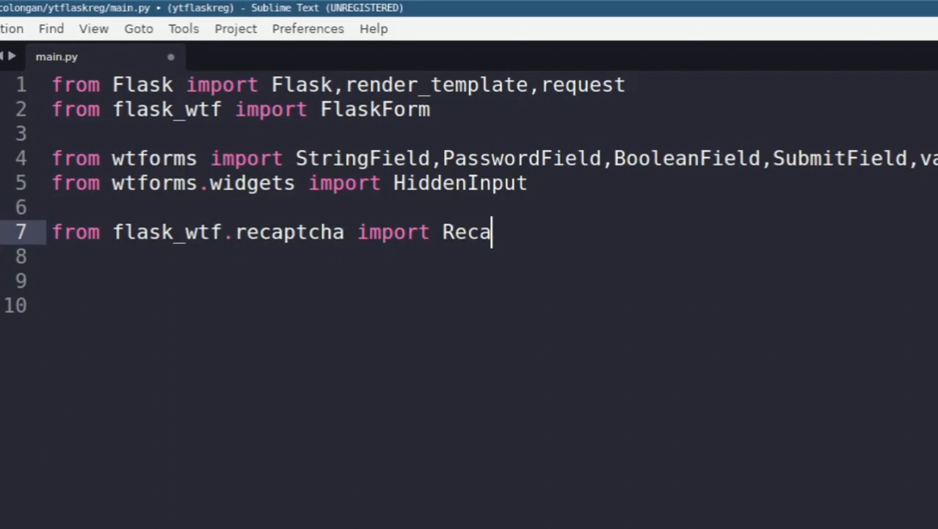
text(ptchaField)
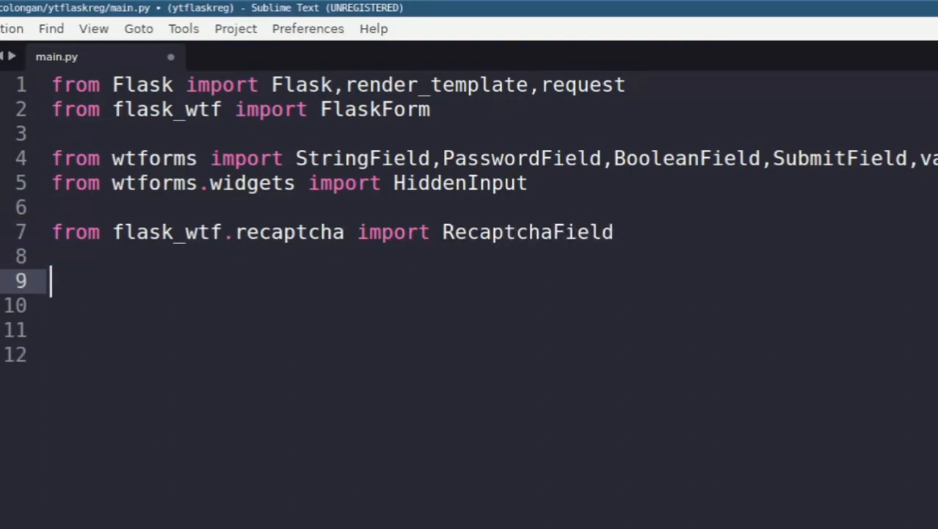
Add the comment 'CREATE CLASS FOR INPUT FIELD LIKE NAME PASSWORD AND ...' below the imports
text(CR)
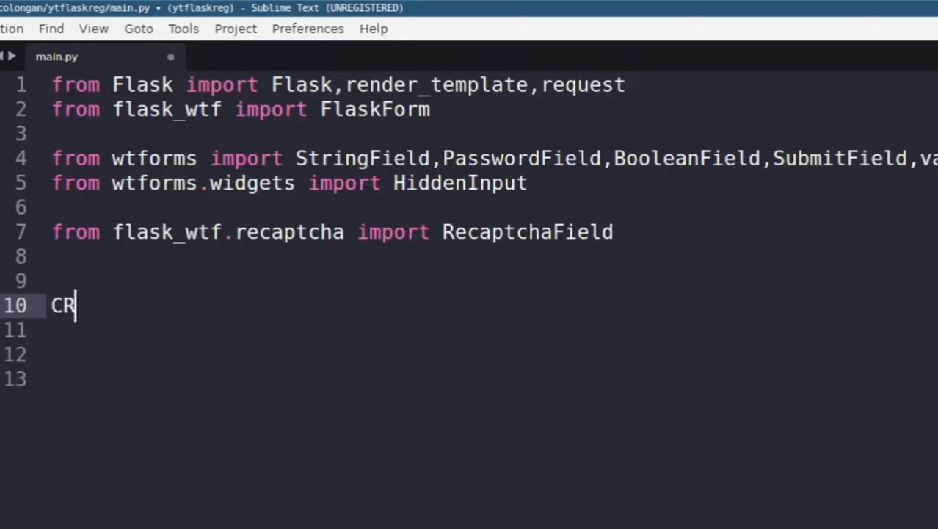
text(EATE)
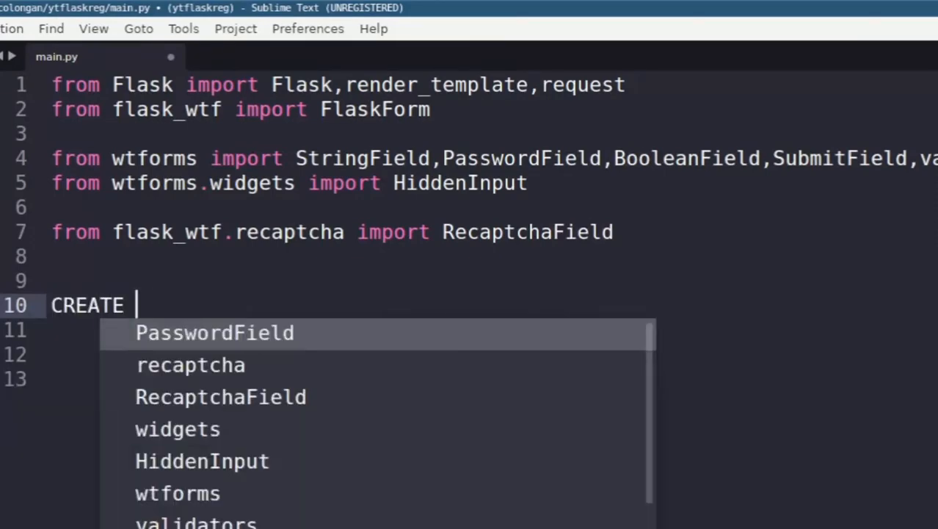
text(CLASS FOR)
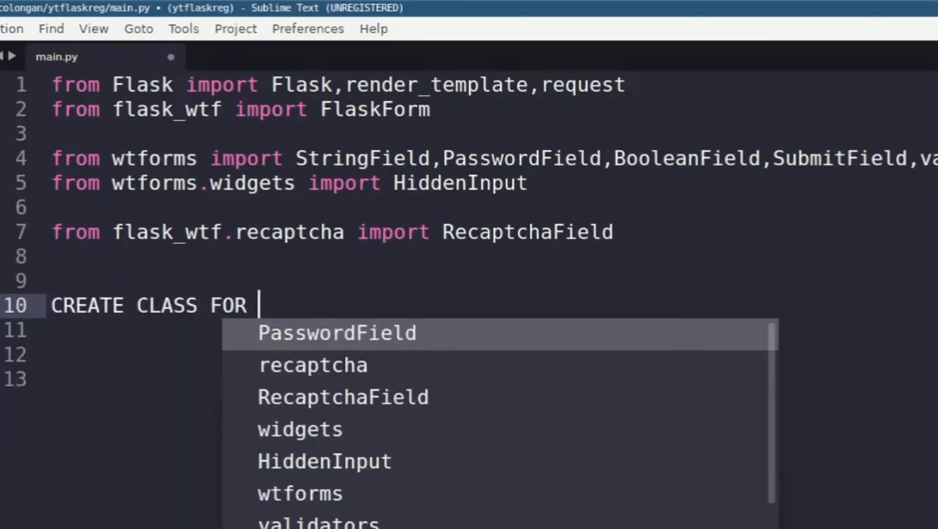
text(INPUT FIELD)
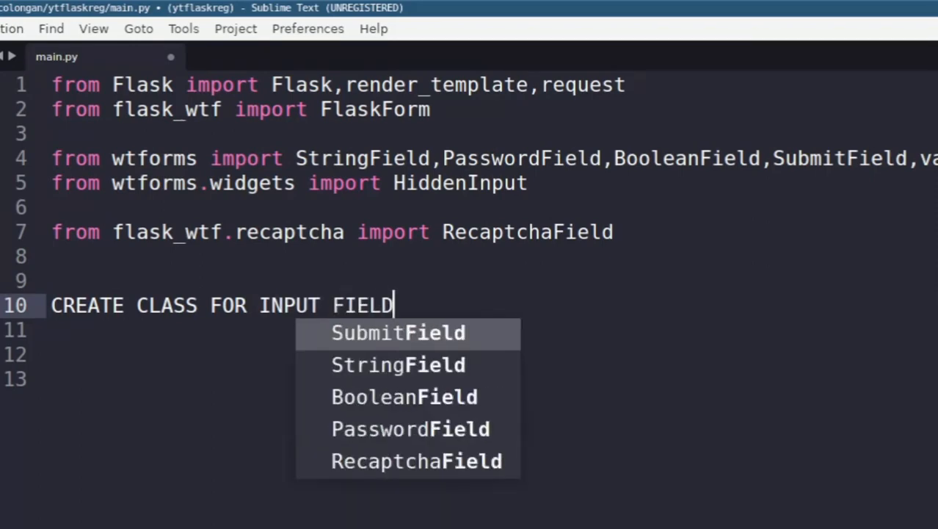
text(LIKE NAME P)
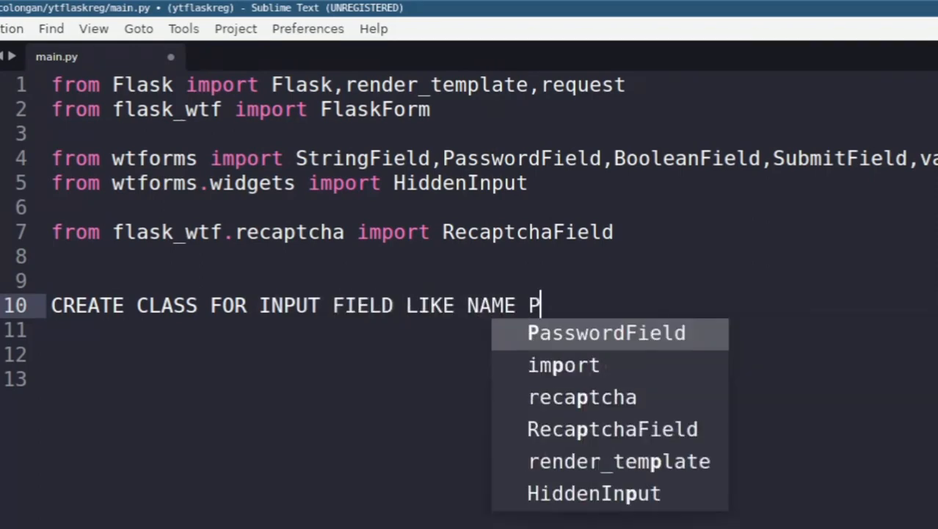
text(ASSWORD AND  MORE)
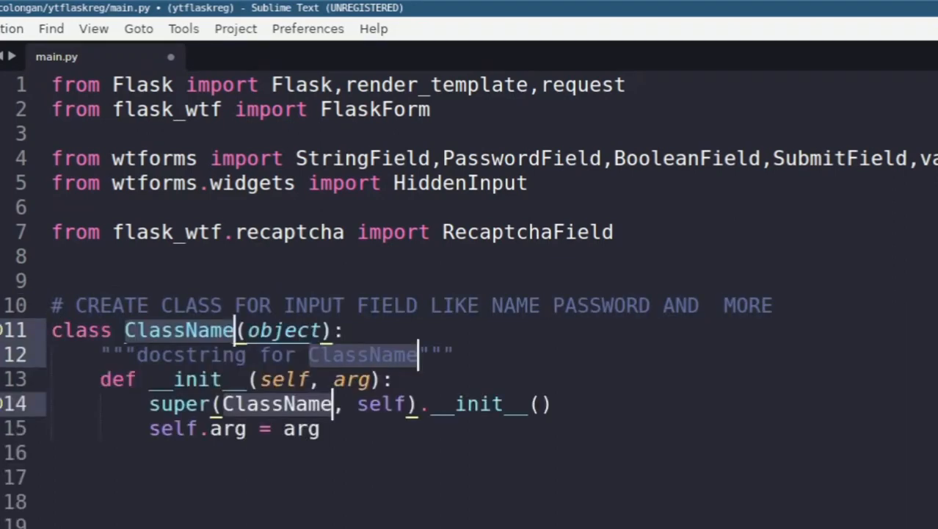
Declare an empty RegisterForm class, removing the snippet's docstring and __init__ body
text(Register)
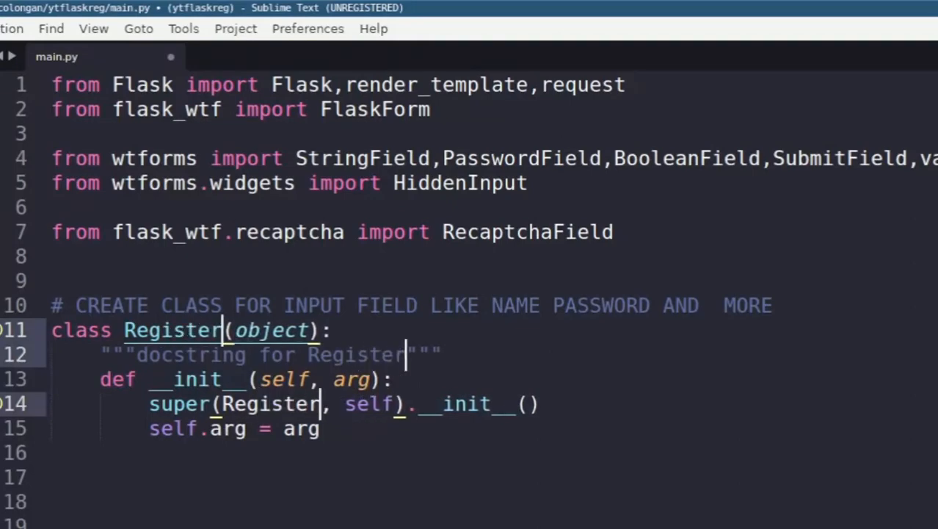
text(Form)
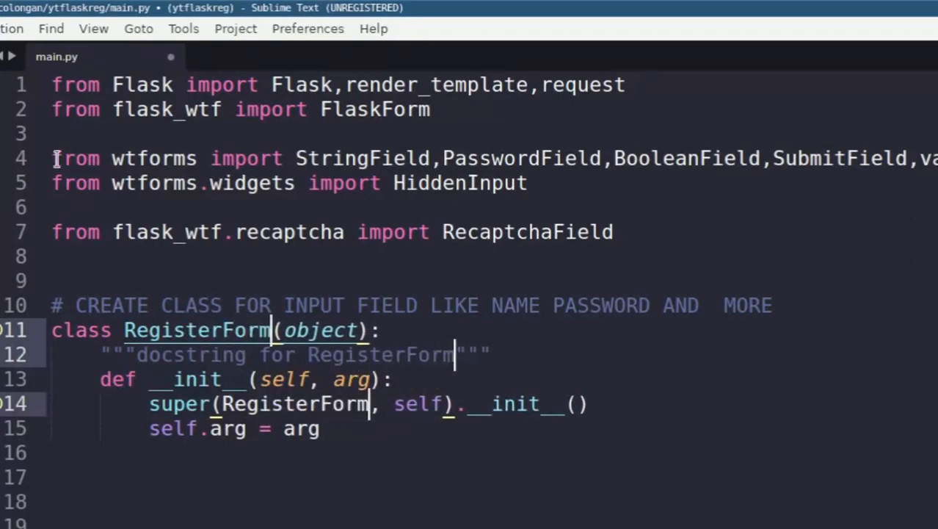
key(ctrl+shift+k)
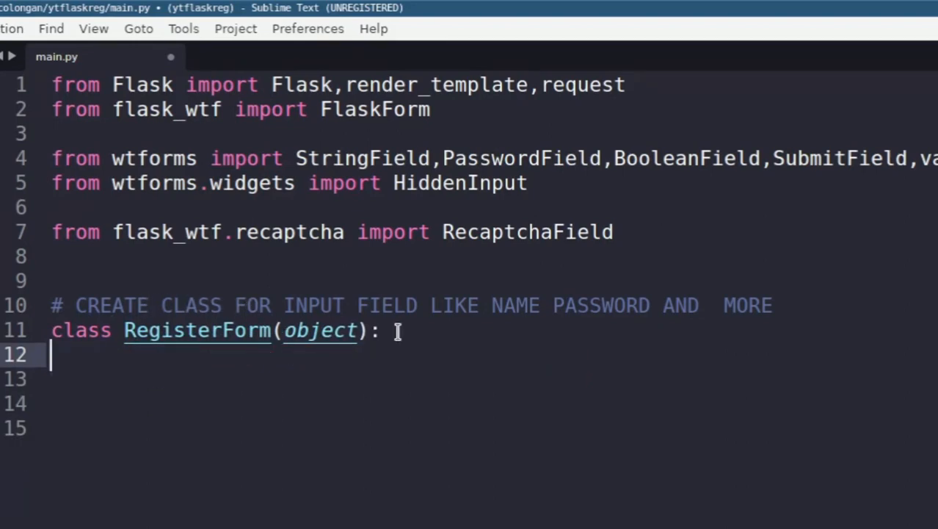
Base RegisterForm on FlaskForm and start a name StringField labelled "Name"
right_click(397, 108)
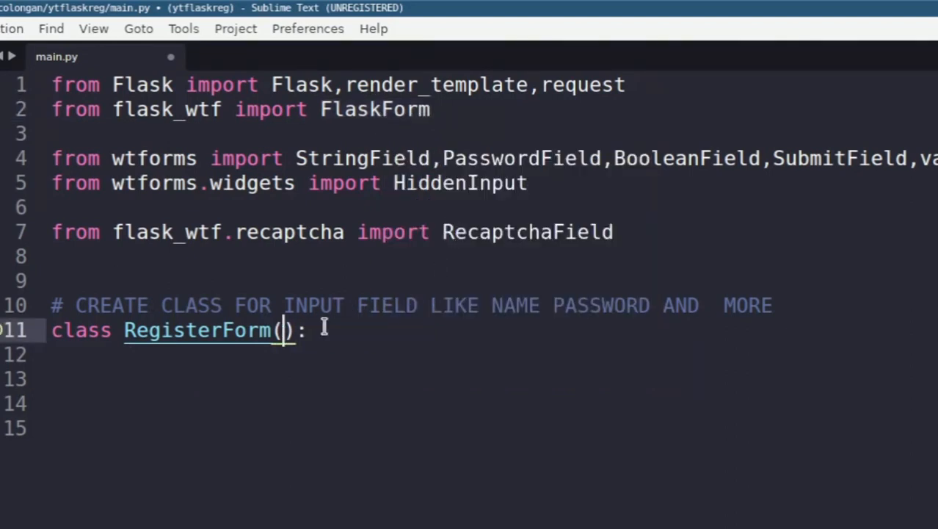
text(FlaskForm)
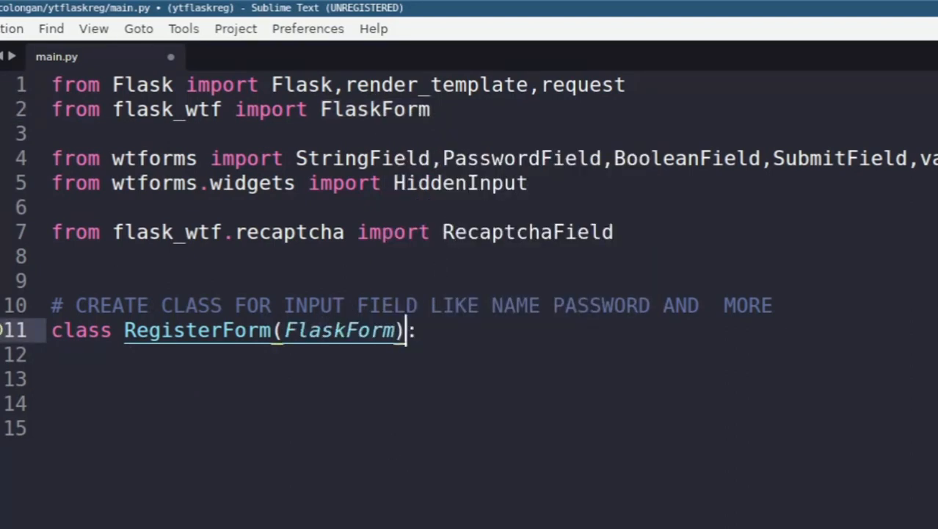
text(name)
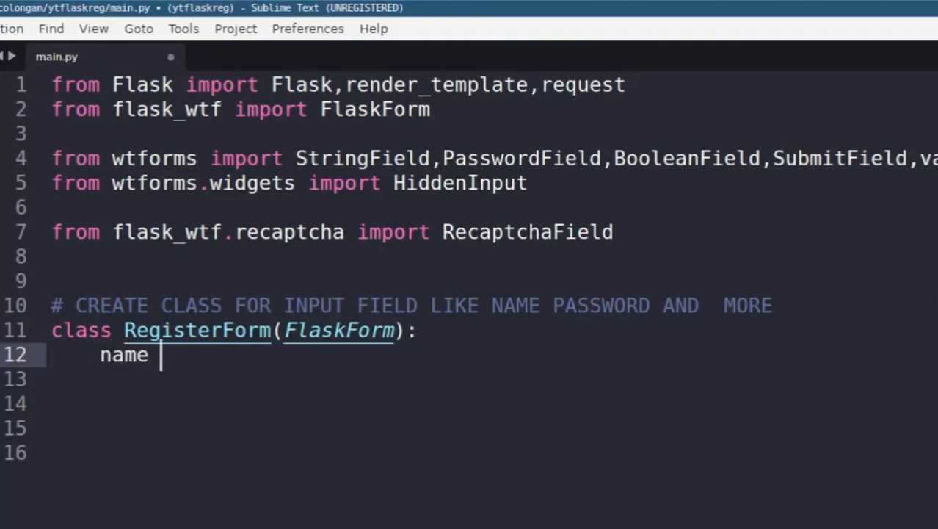
text(= StringField()
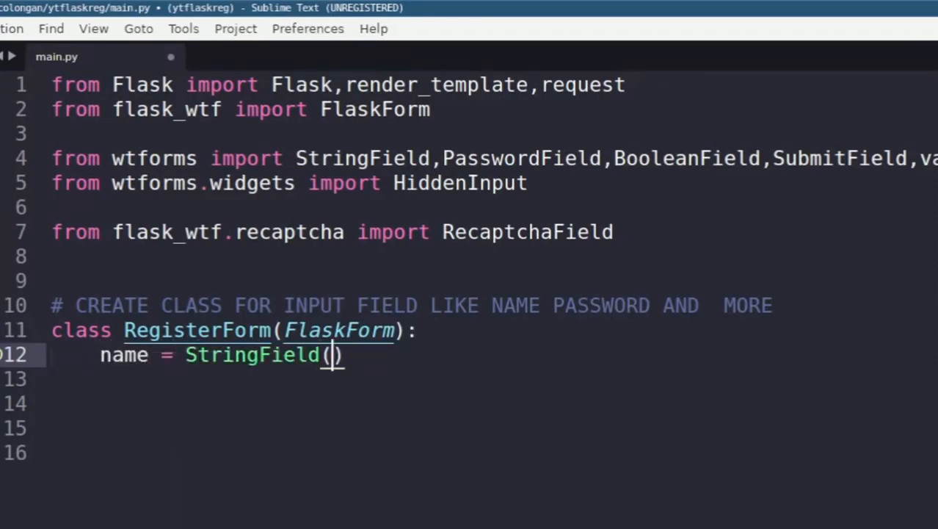
text("Name",)
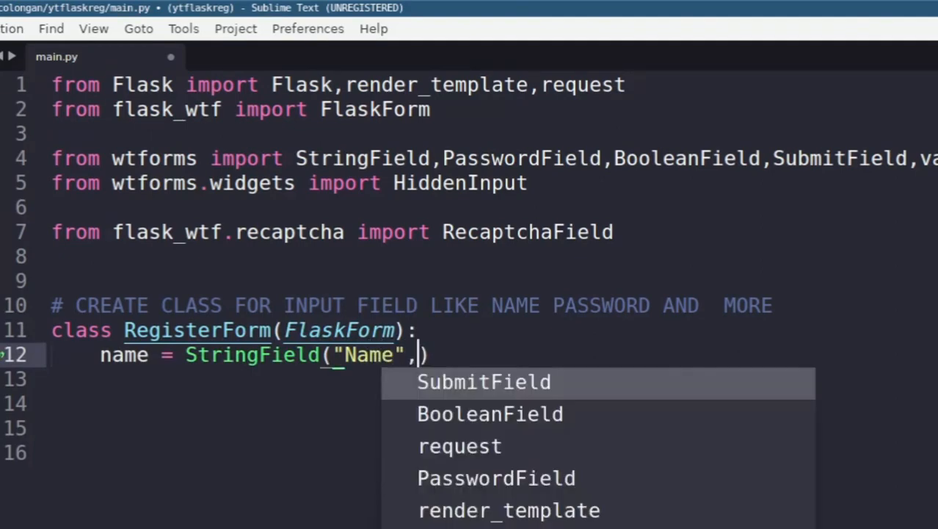
Give the name field DataRquired() and length(max=255) validators, then duplicate the line
text([validators.)
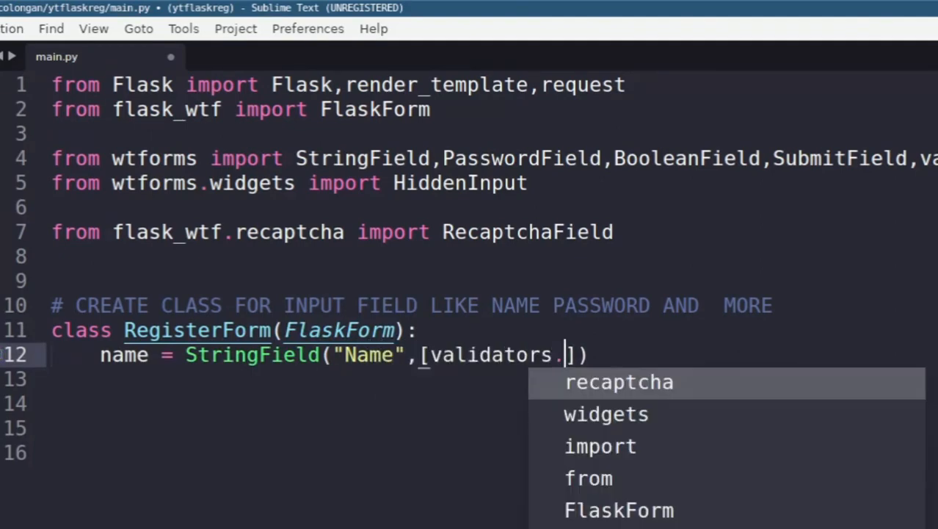
text(Da)
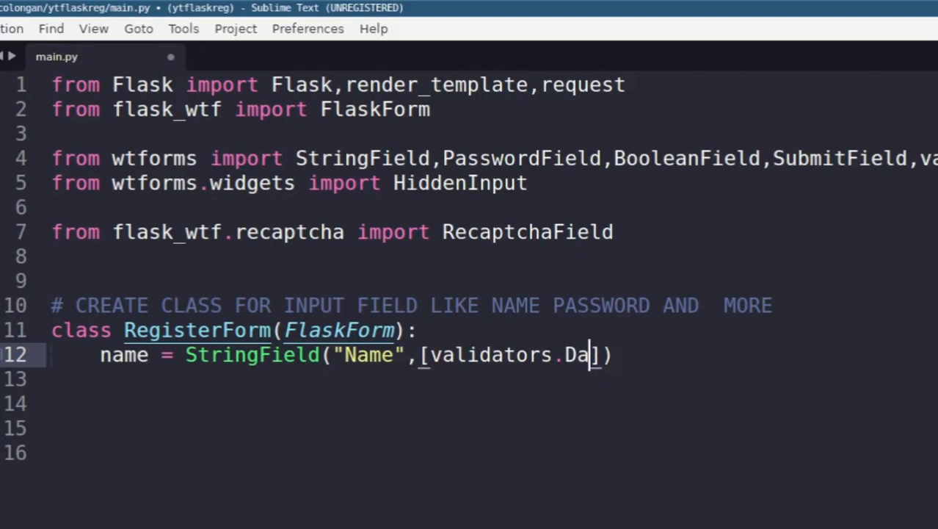
text(taRqu)
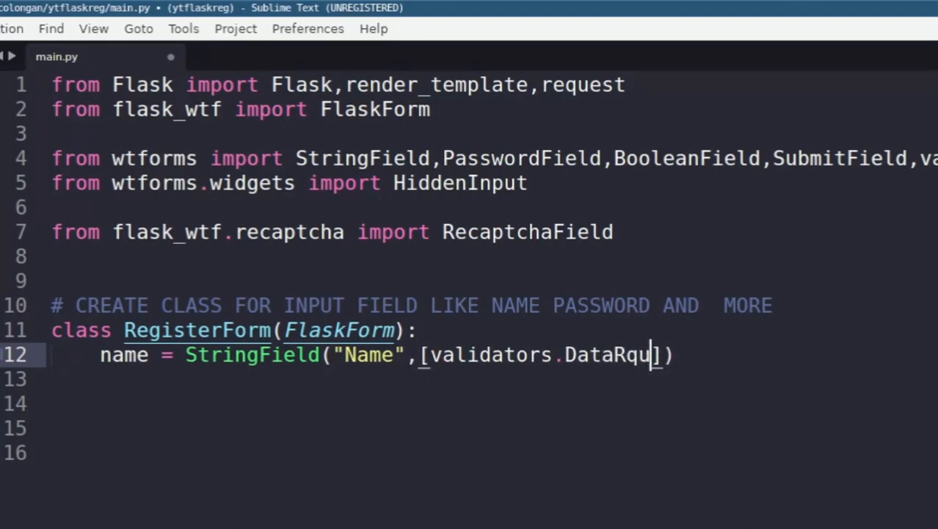
text(ired])
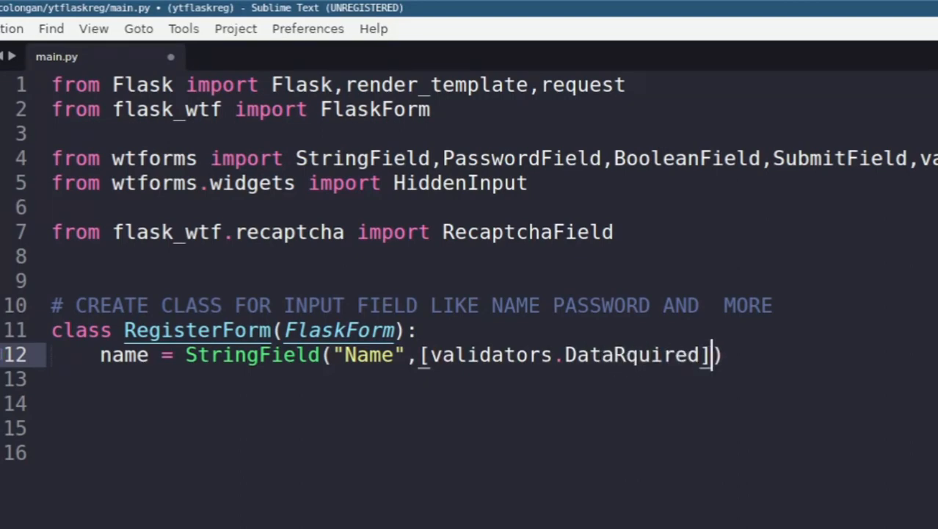
text(().validators.)
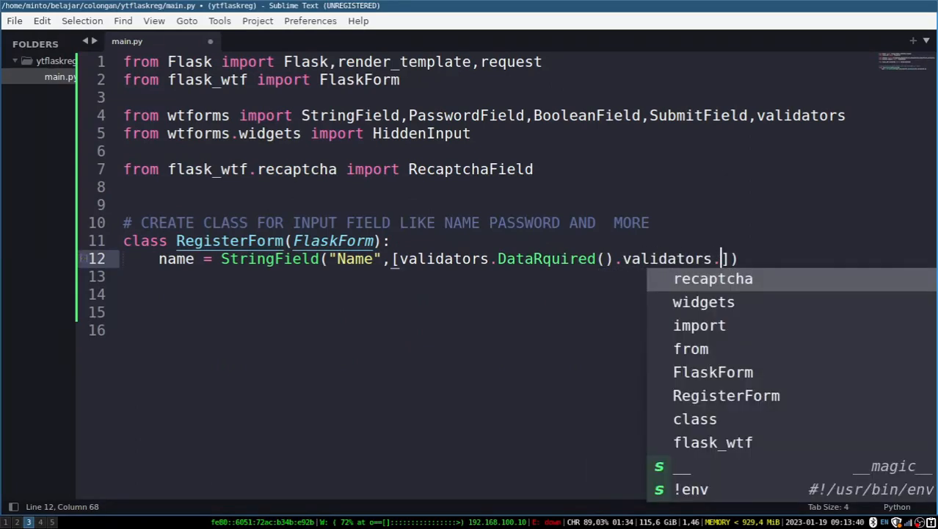
text(length(max)
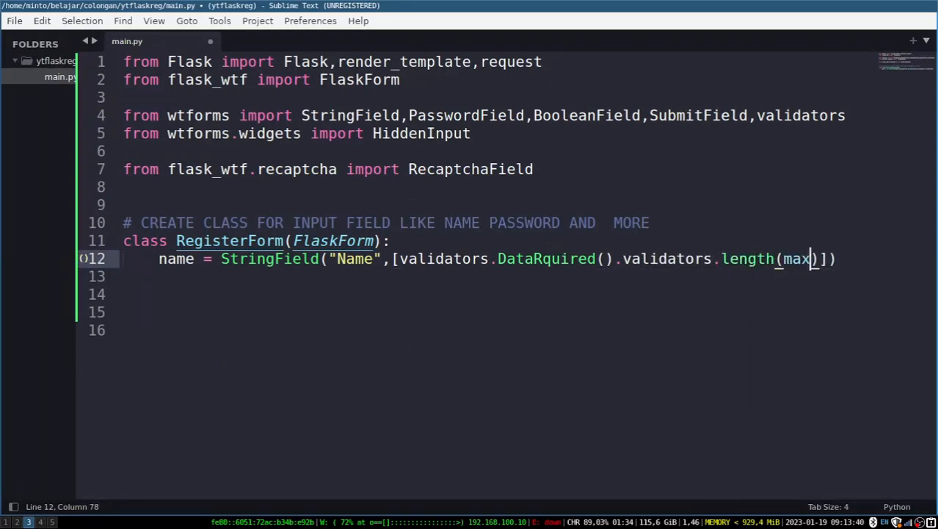
text(=255)
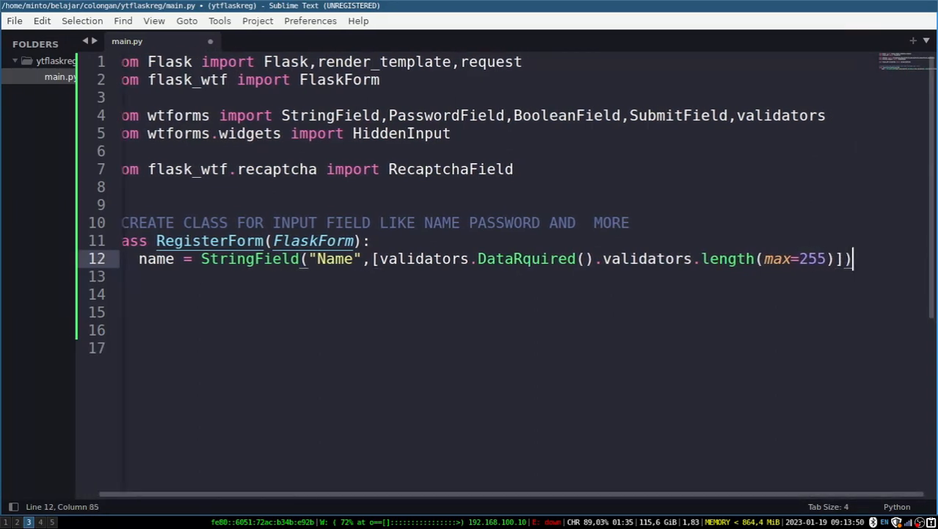
key(Return)
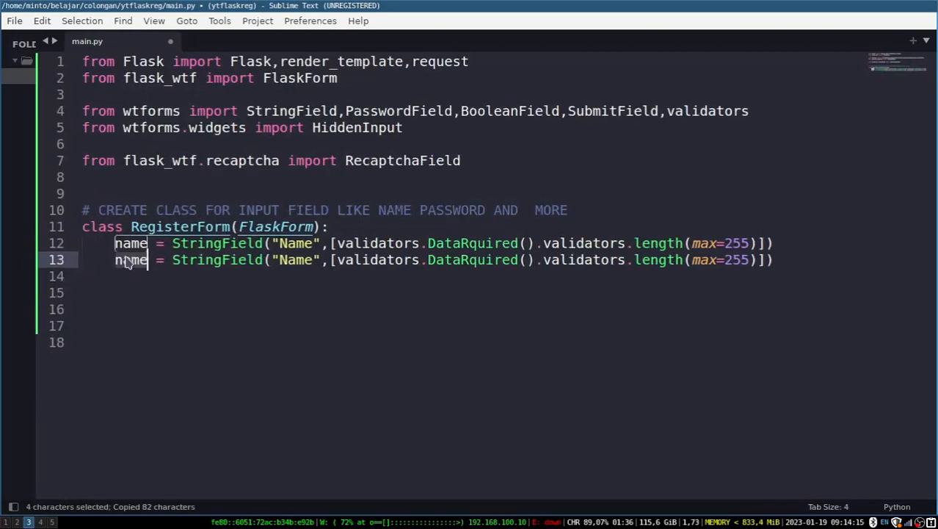
Turn the copy into password = PasswordField("Password") with length min=8
text(passwo)
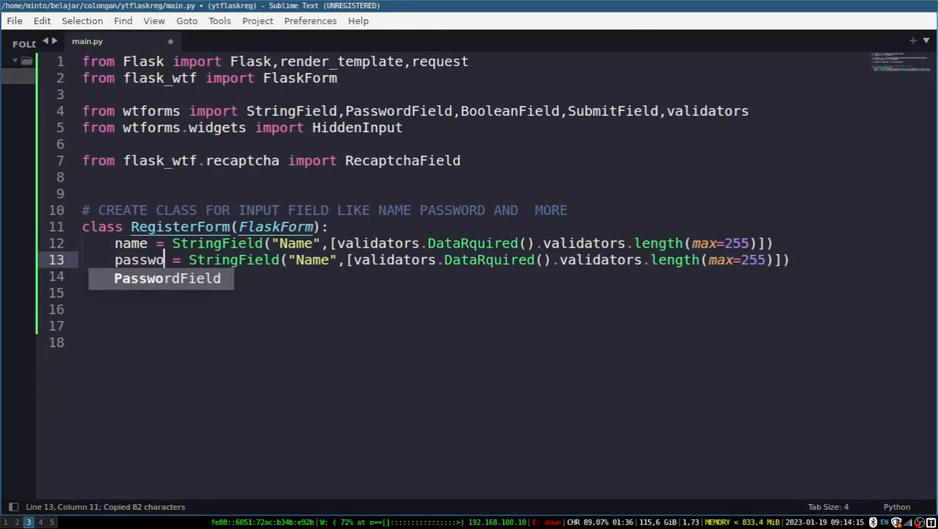
text(rd)
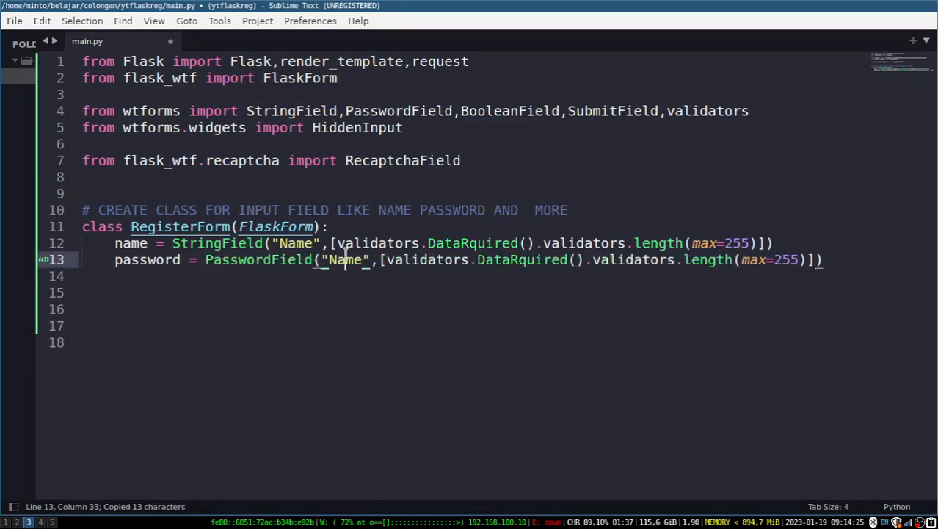
text(Password)
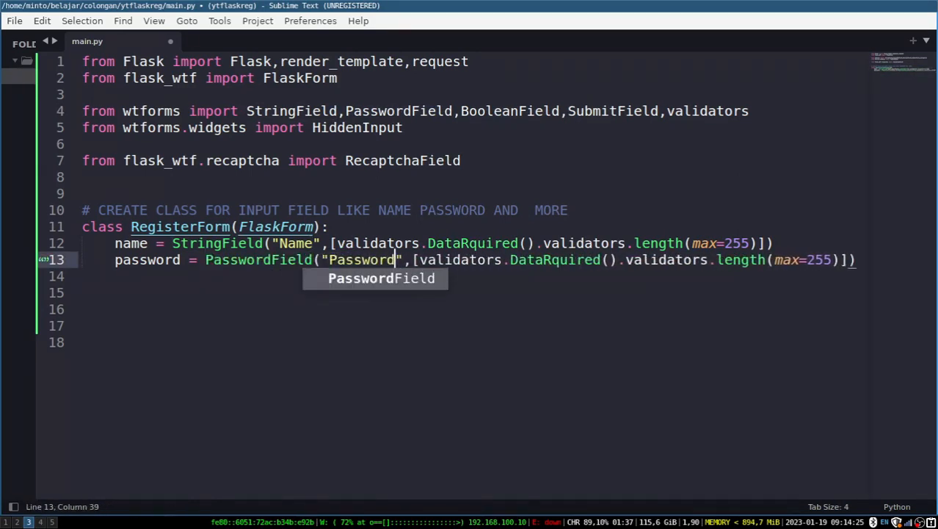
double_click(787, 259)
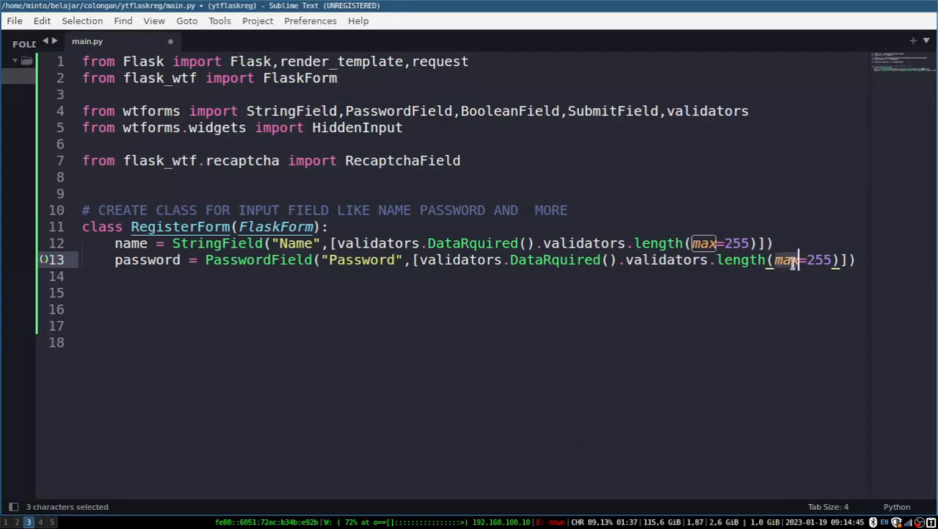
text(min)
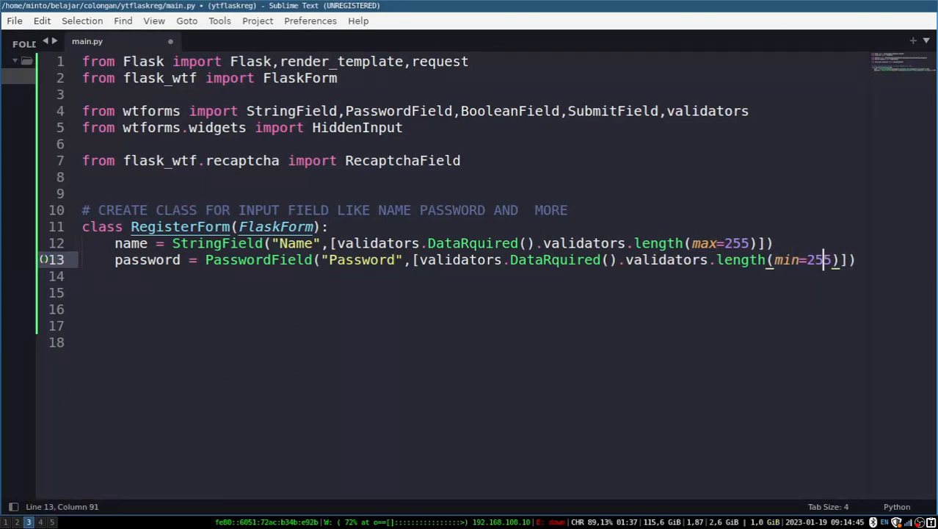
text(8)
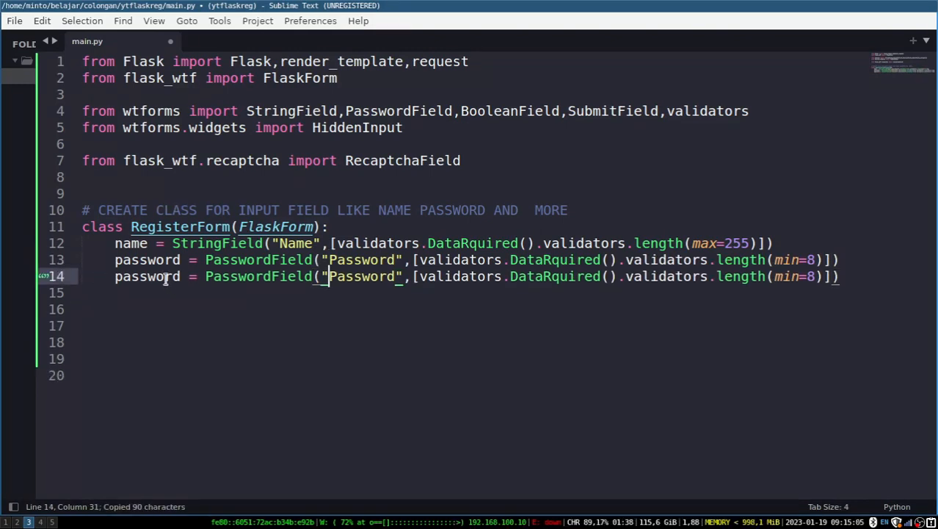
Add an email StringField("Email") line and start its max length limit
text(email)
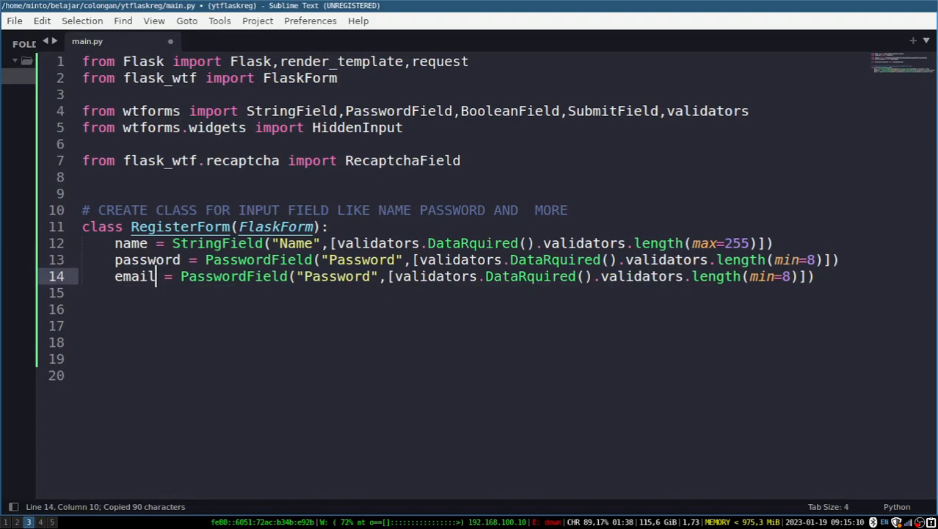
text(Email)
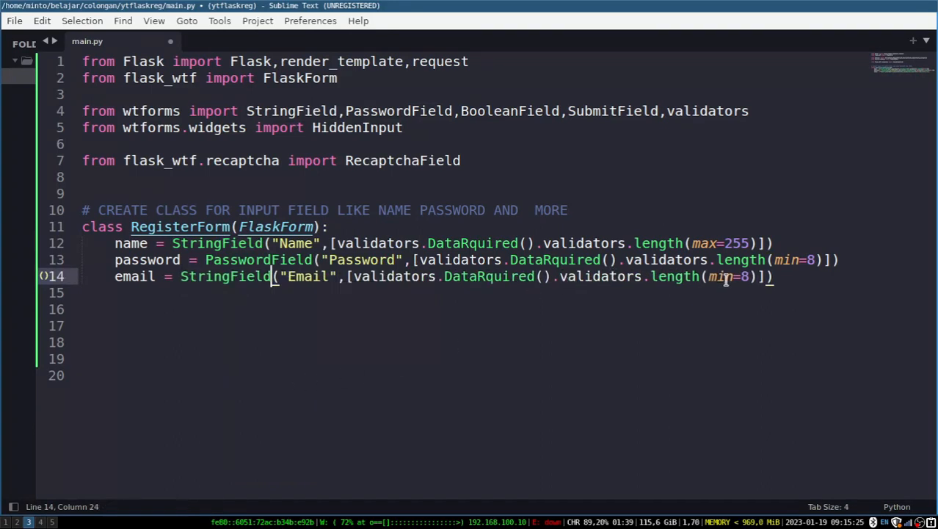
click(741, 276)
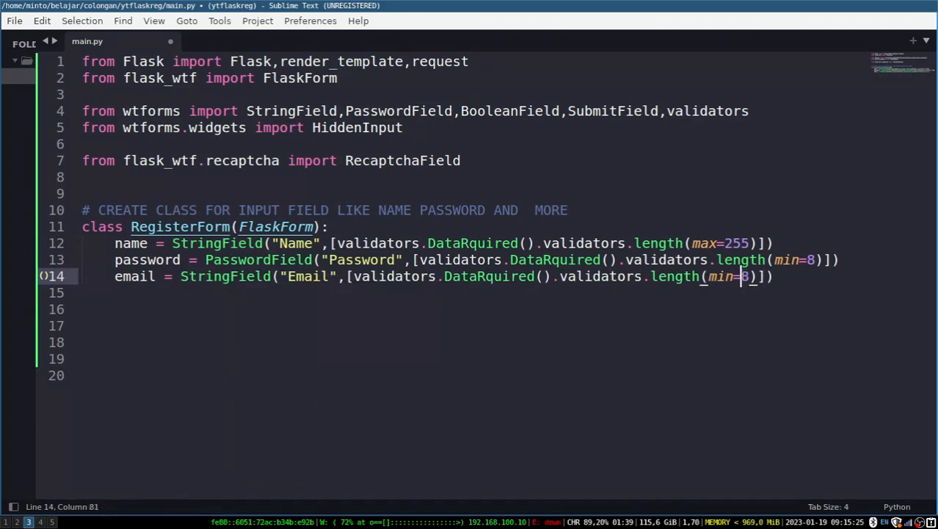
text(,max=)
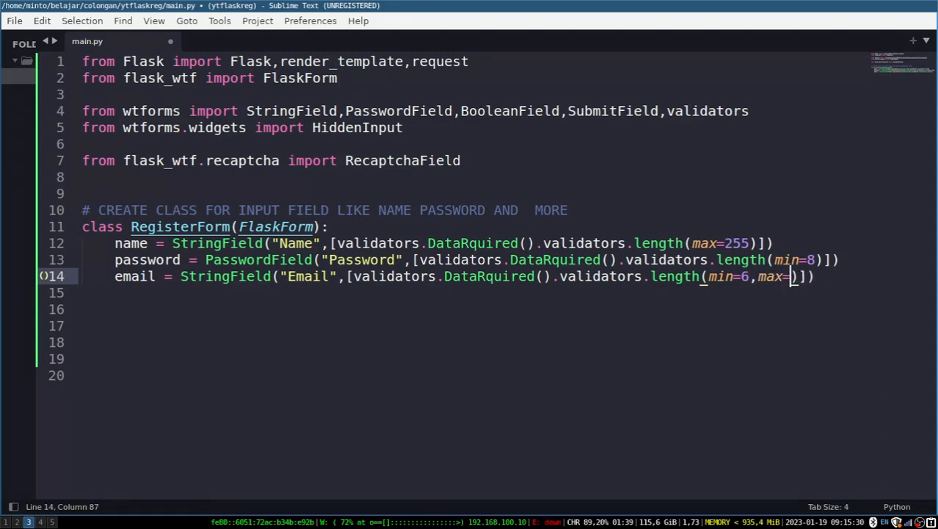
Set the email length to max=35 and add recaptcha = RecaptchaField() by pasting the class name
text(35)
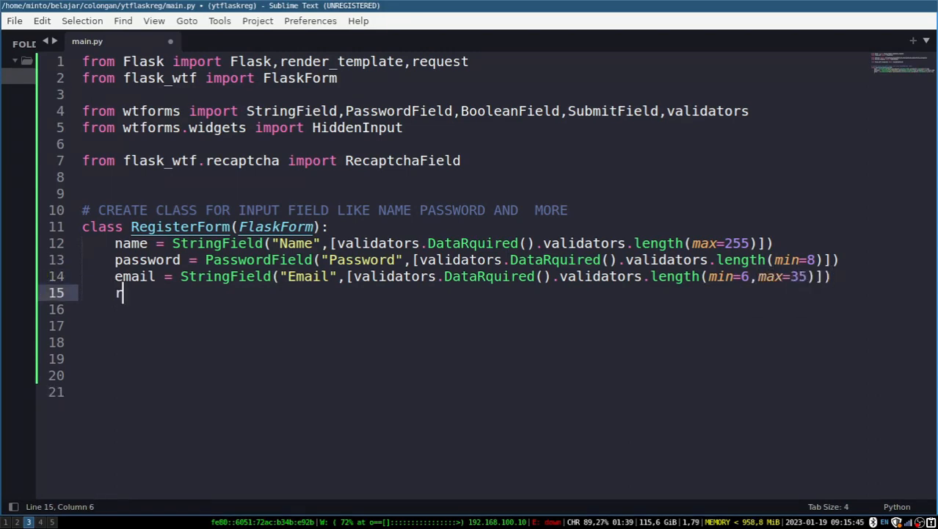
text(ecaptcha =)
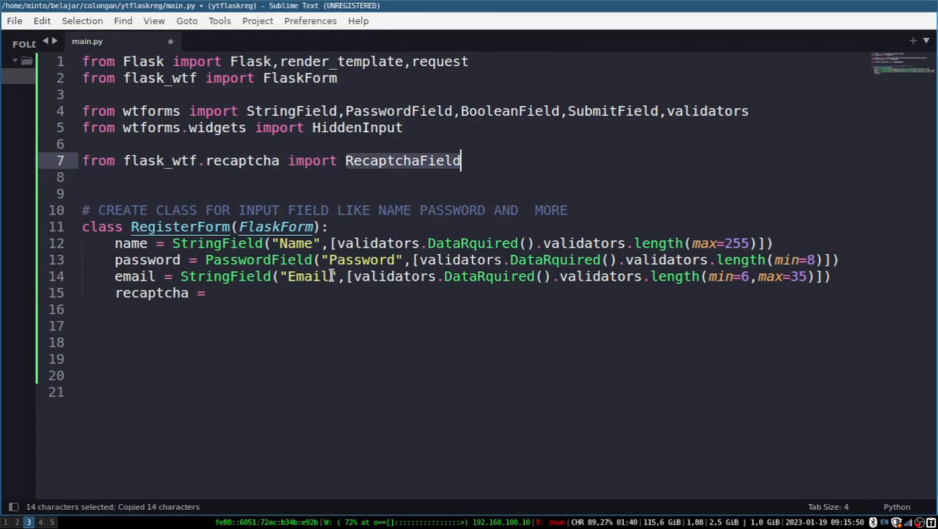
right_click(213, 293)
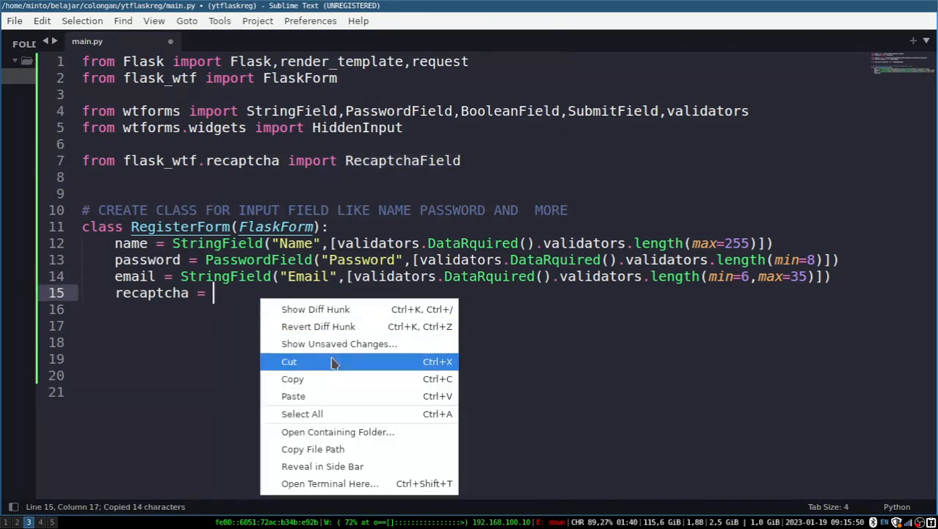
click(294, 397)
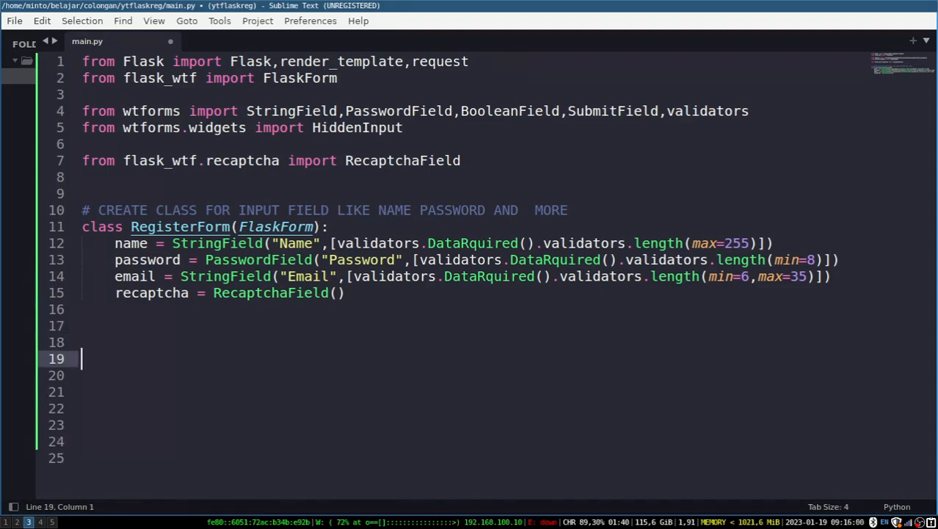
Create the app with Flask(__name__) below RegisterForm
text(app)
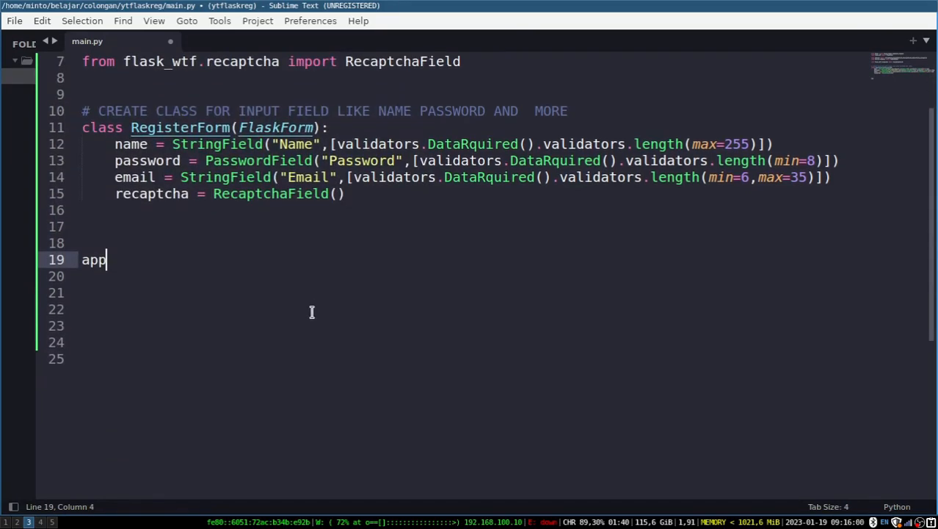
text(.Flak)
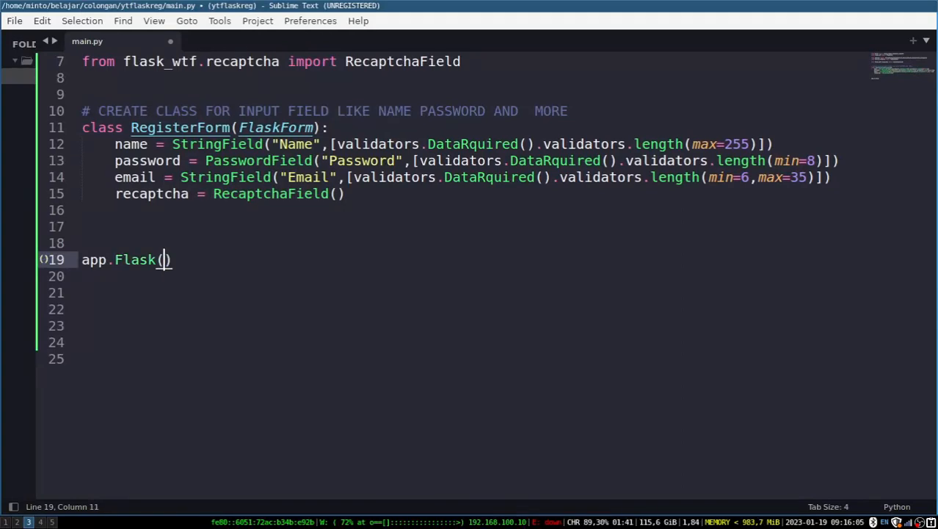
text(__name__)
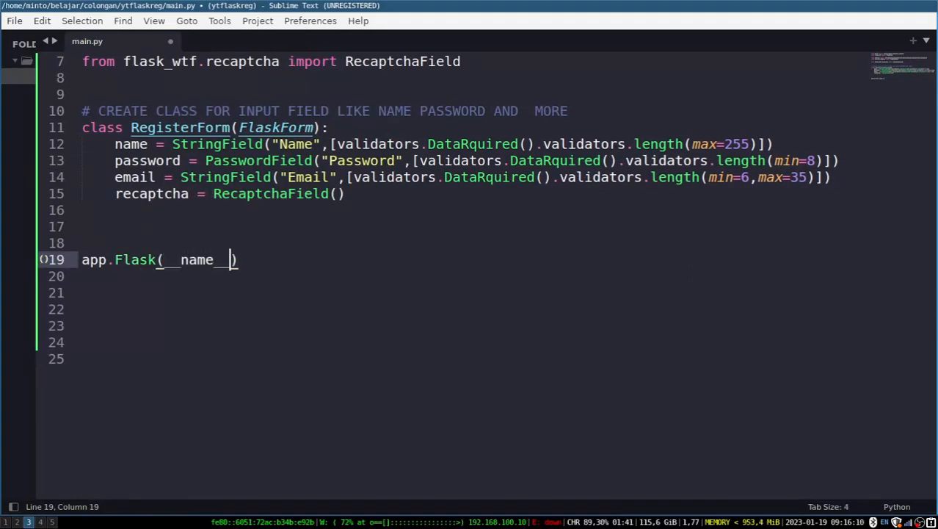
text(ap)
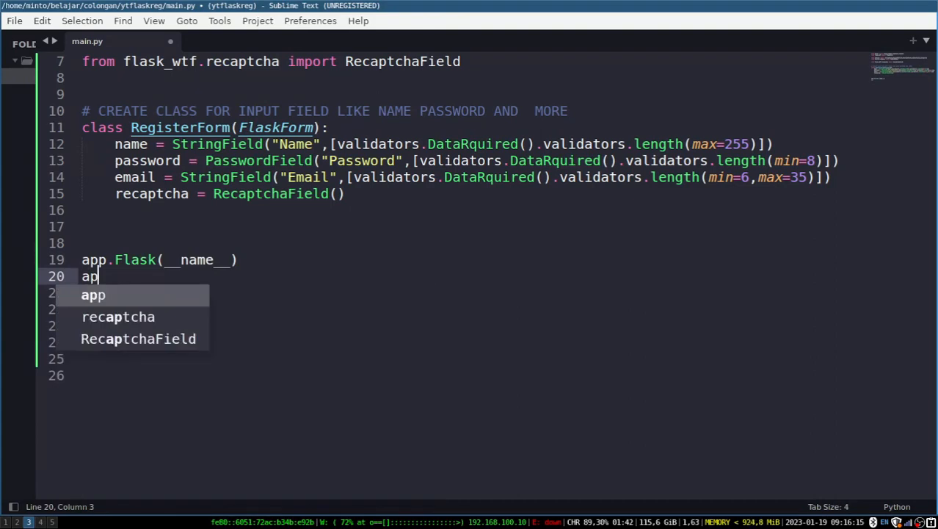
text(.config[")
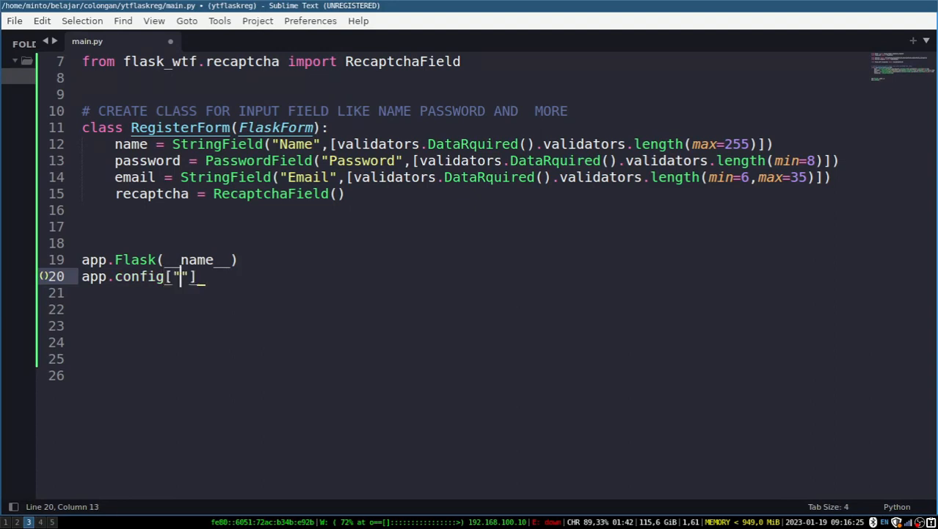
text(S)
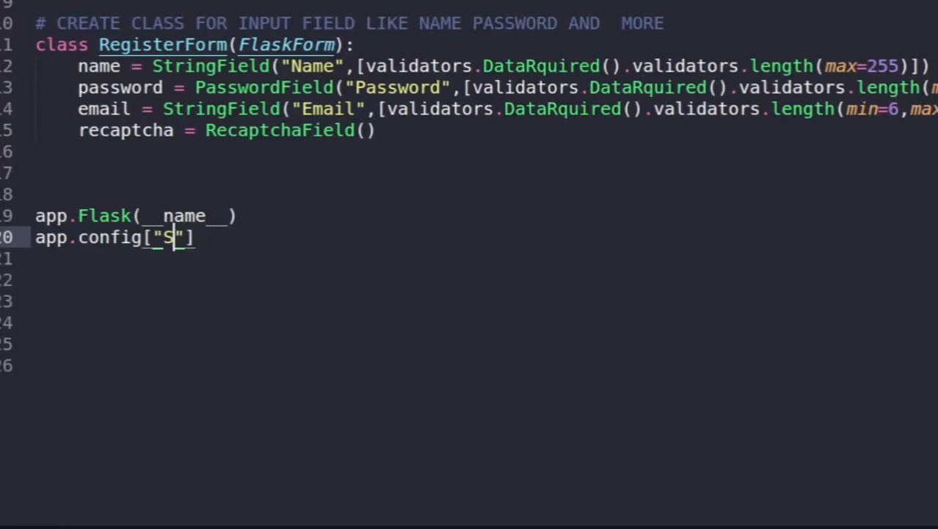
text(ECRET_K)
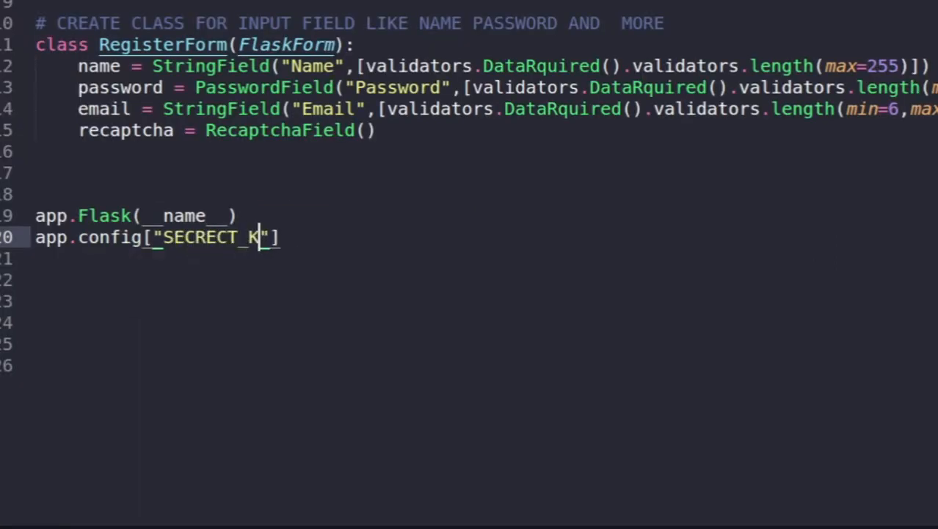
text(EY"] = "")
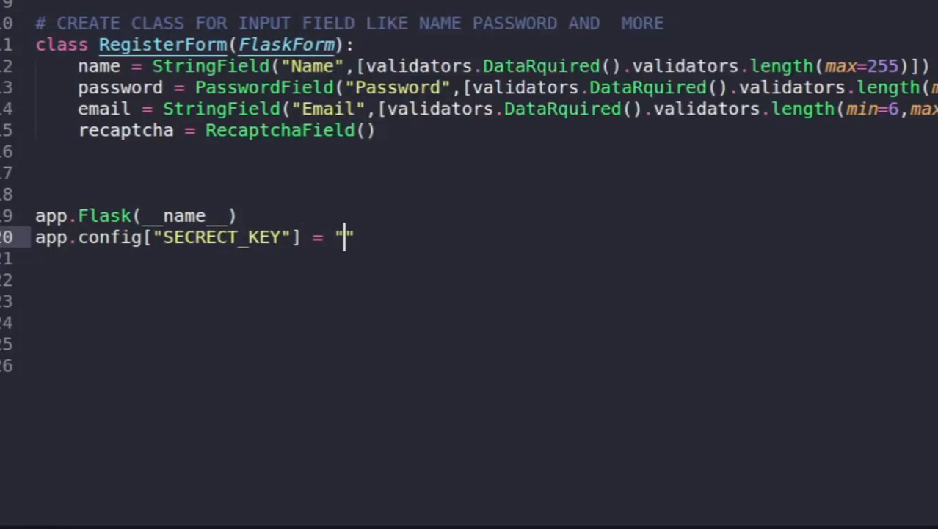
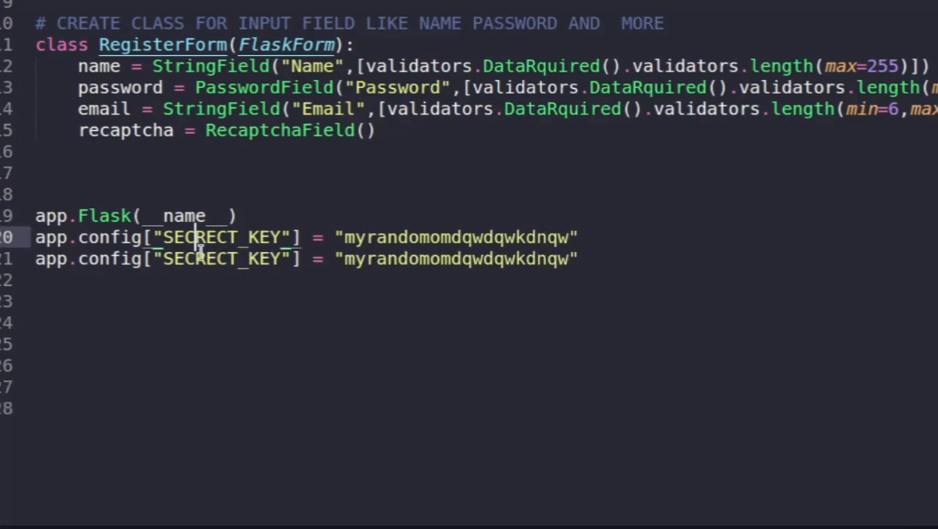
Add the RECAPTCHA_USE_SSL = False config line
text(RECA)
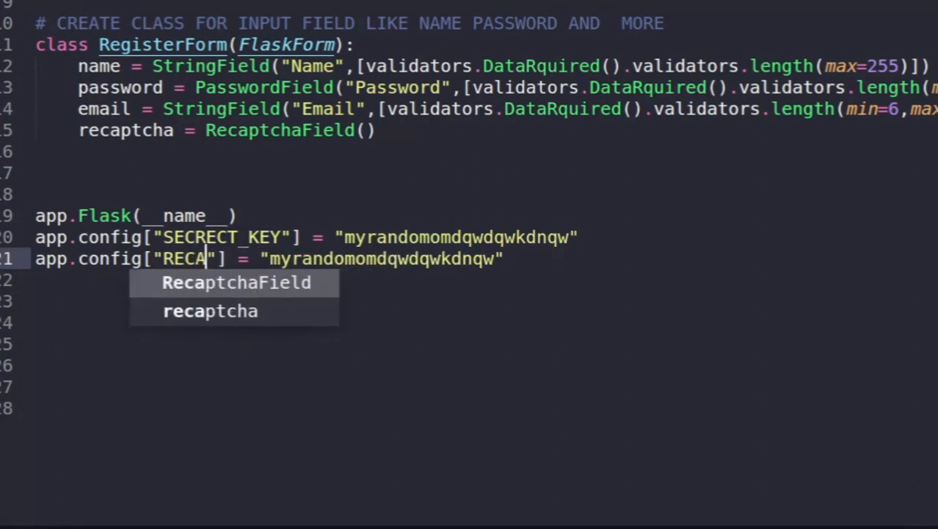
text(PTCHA_US)
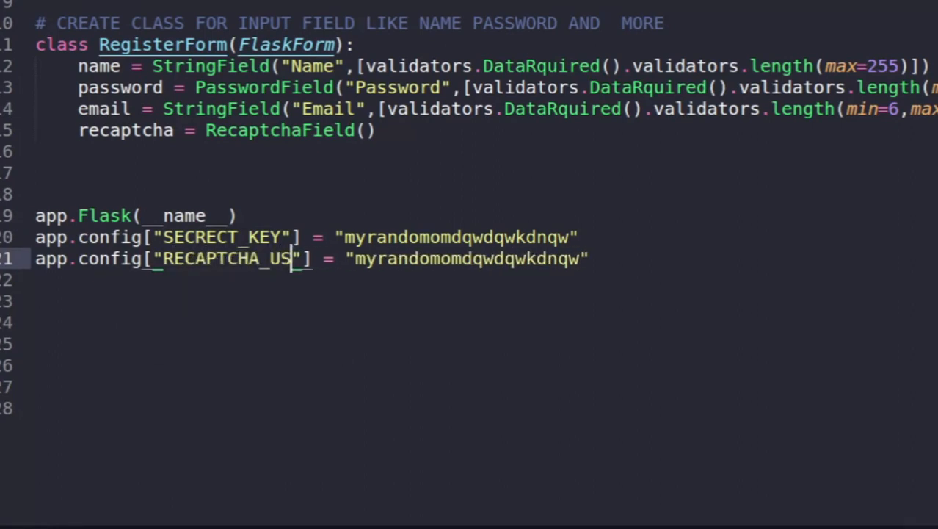
text(E_SSL)
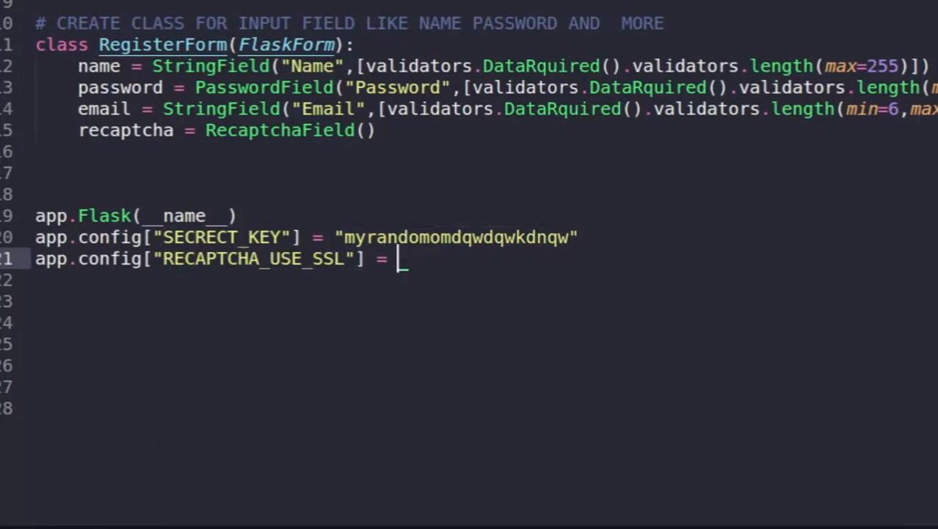
text(False)
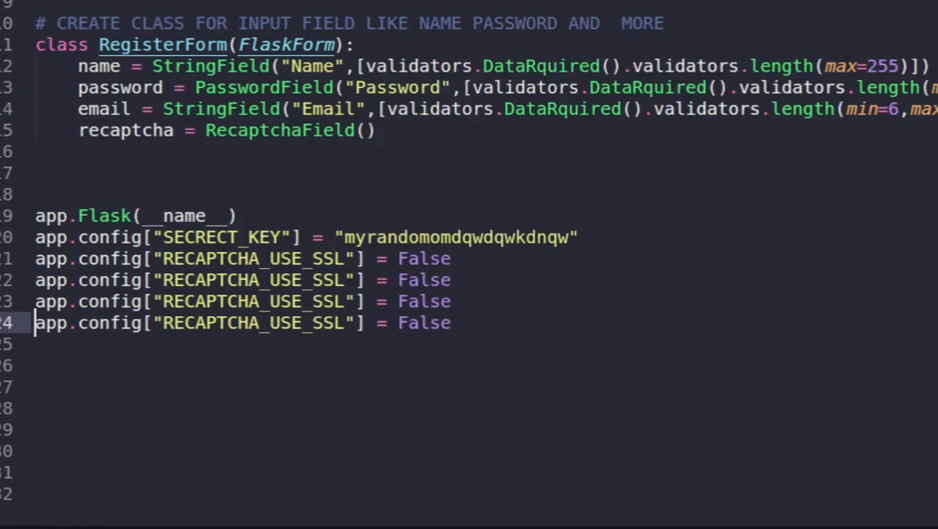
Rename the copies to RECAPTCHA_PUBLIC_KEY, PRIVATE_KEY and OPTIONS, setting OPTIONS to {'theme':'black'}
click(345, 279)
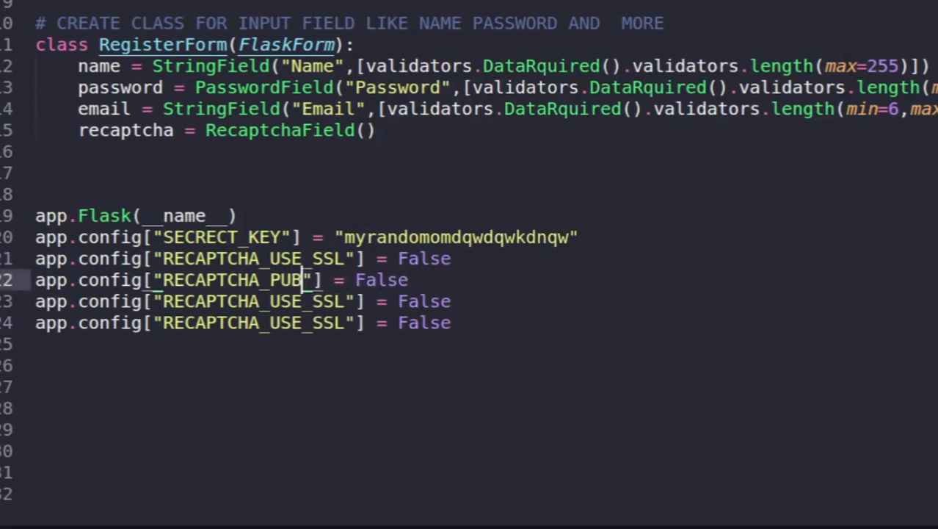
text(LIC_KEY)
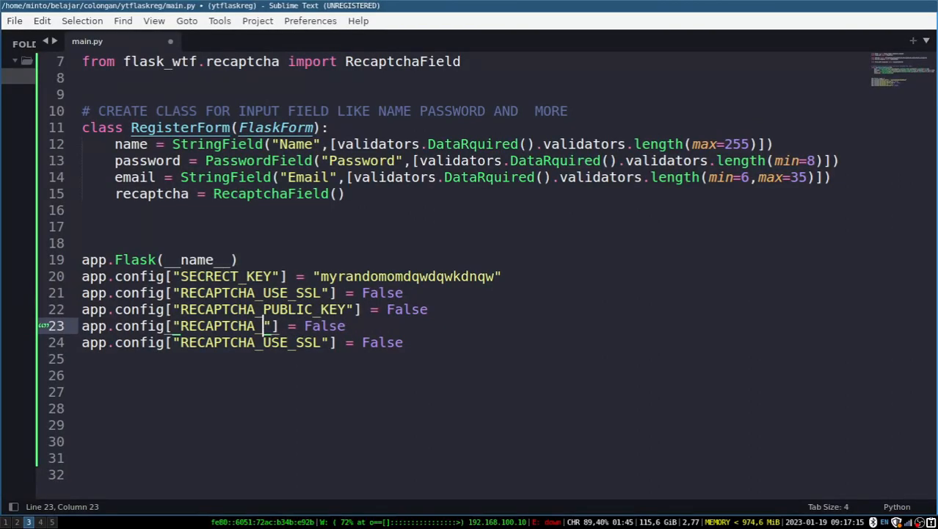
text(PRIVATE_KEY)
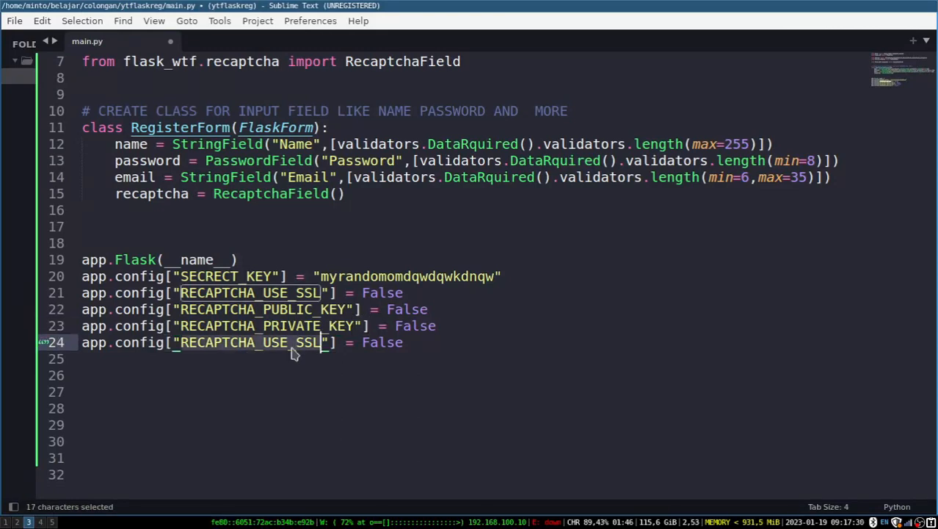
key(Delete)
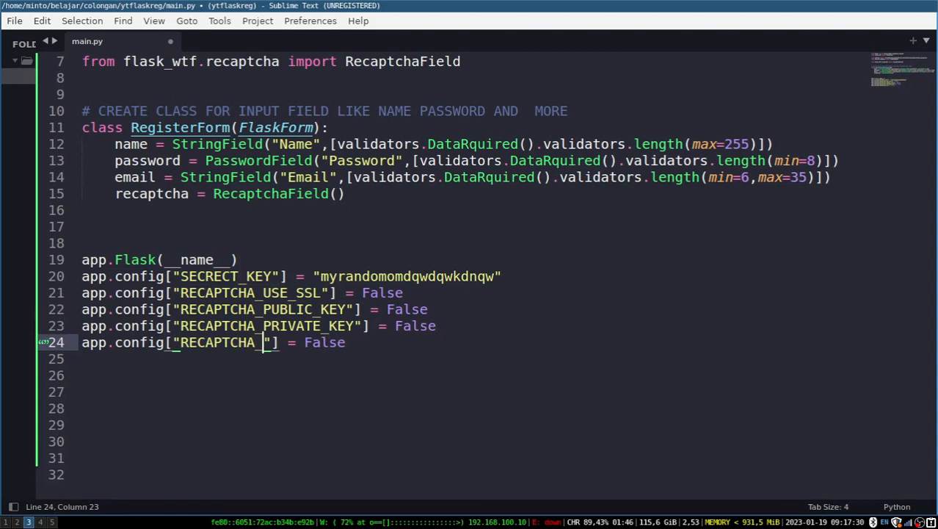
text(OPTIONS)
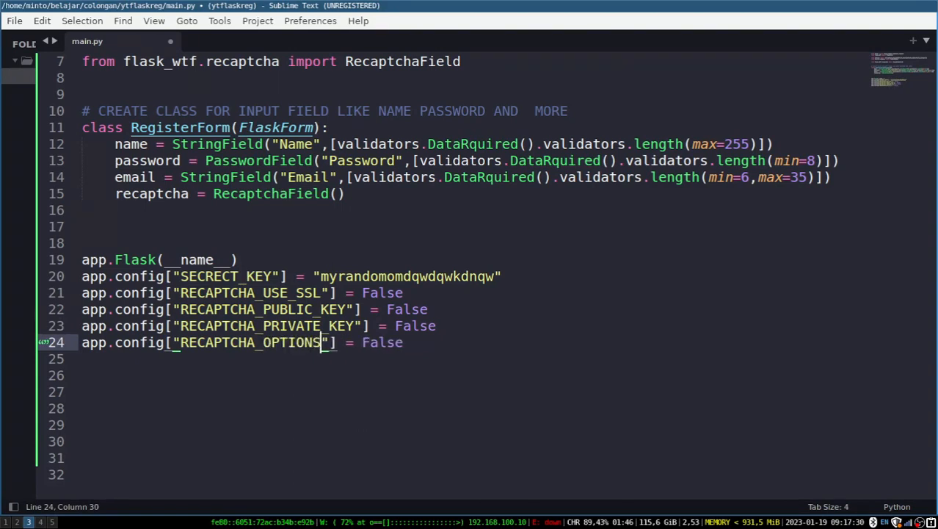
double_click(382, 342)
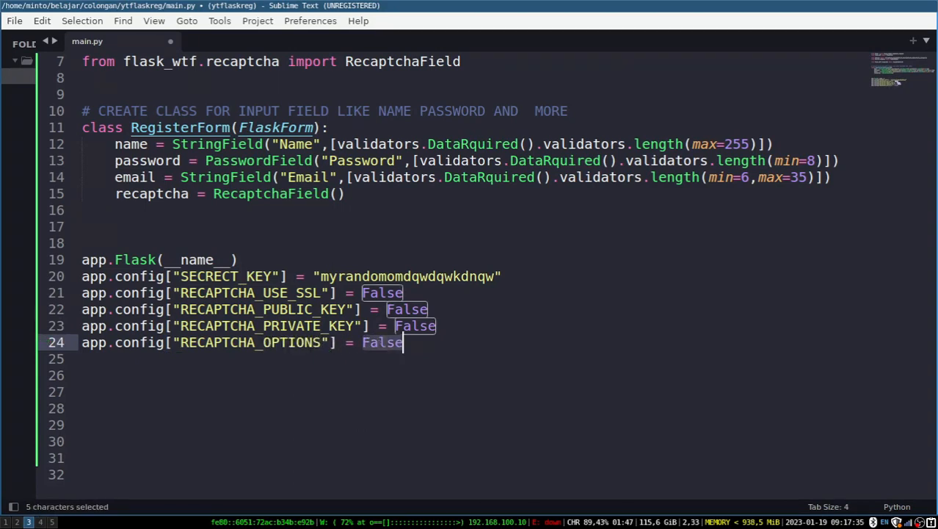
text({'theme'})
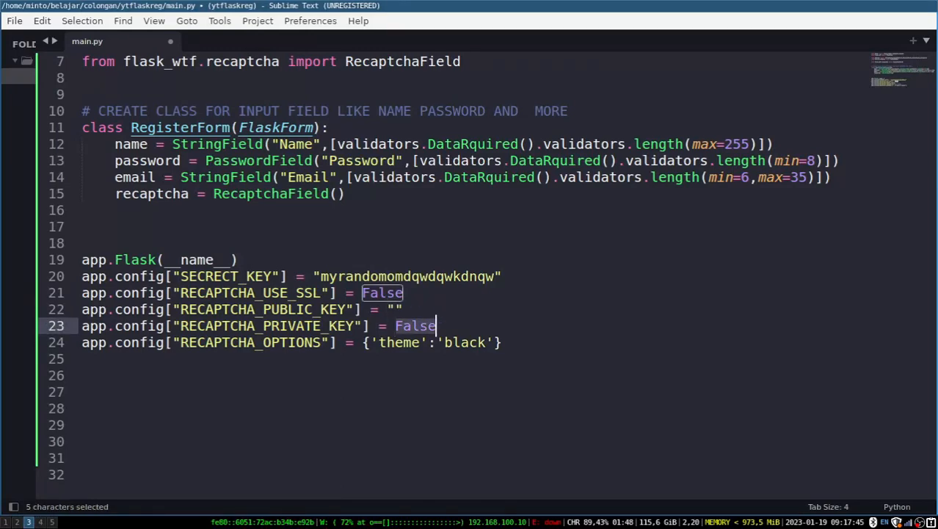
Add the 'THIS GET FROM ...' dashboard note above the keys as a comment
key(enter)
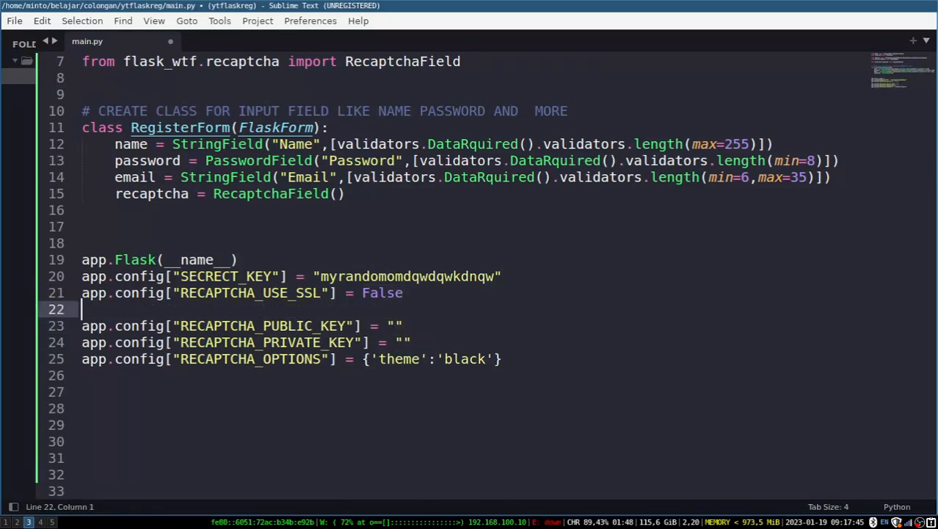
text(THIS GET FO)
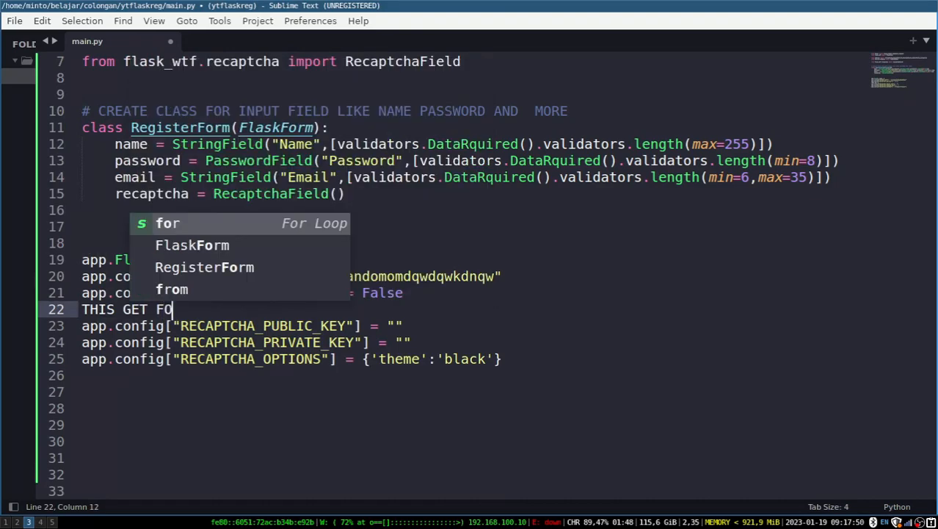
text(M DASHBOA)
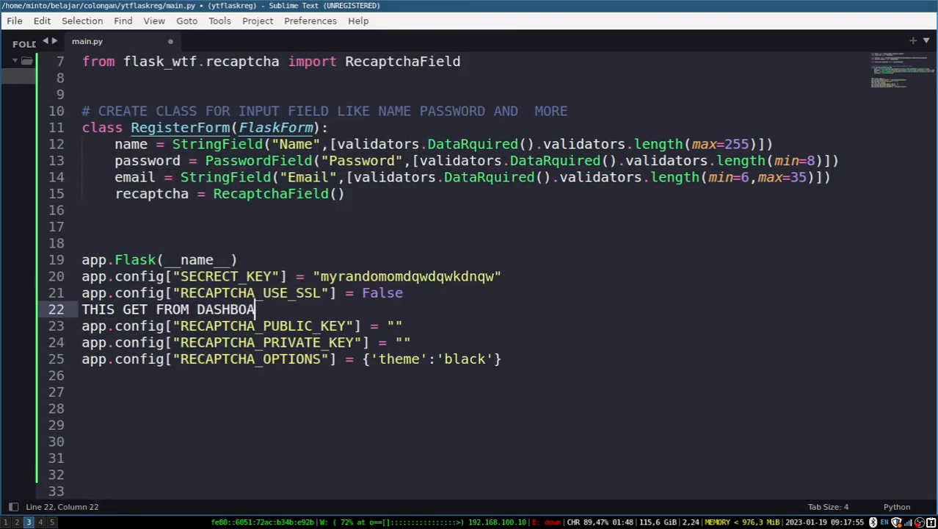
key(enter)
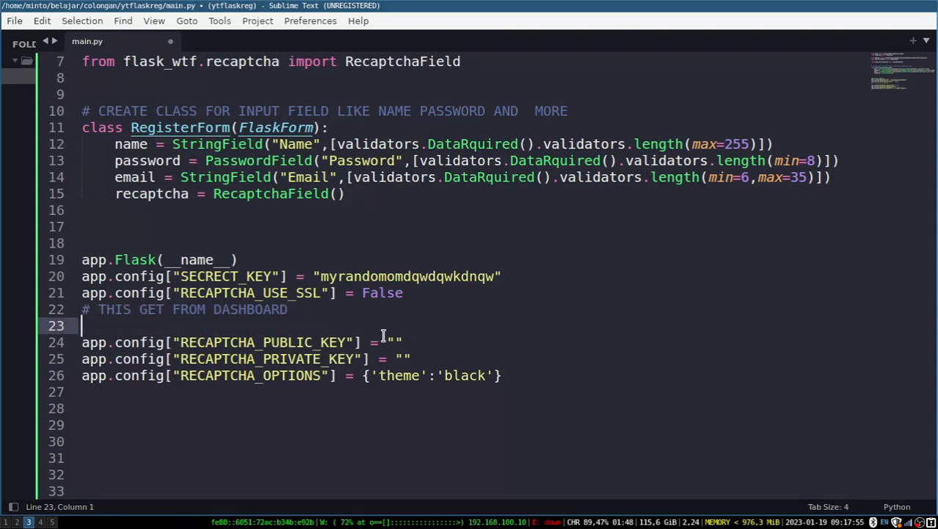
click(502, 376)
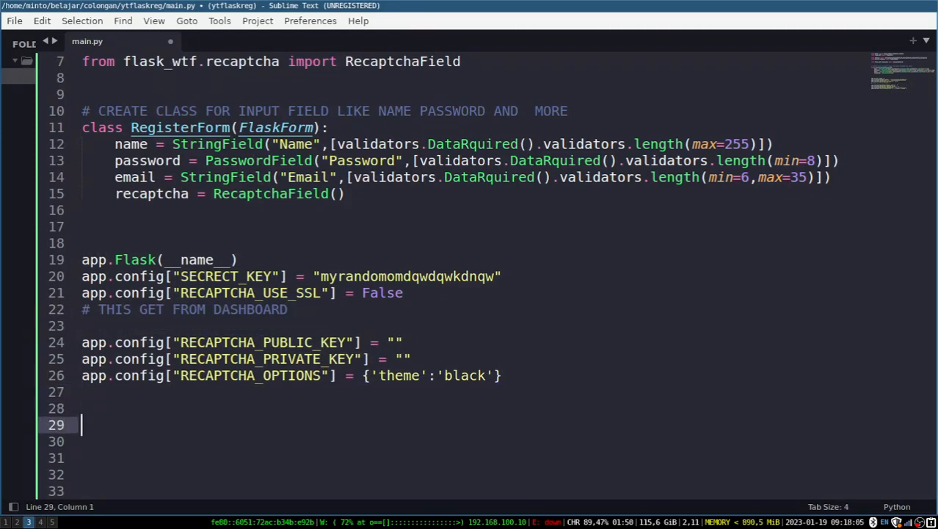
text(@app.route("/regist)
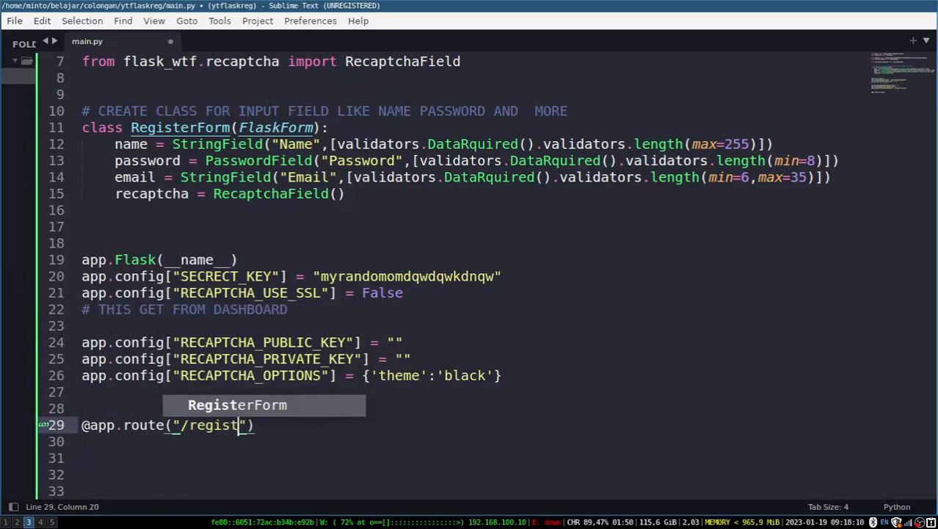
text(er",m)
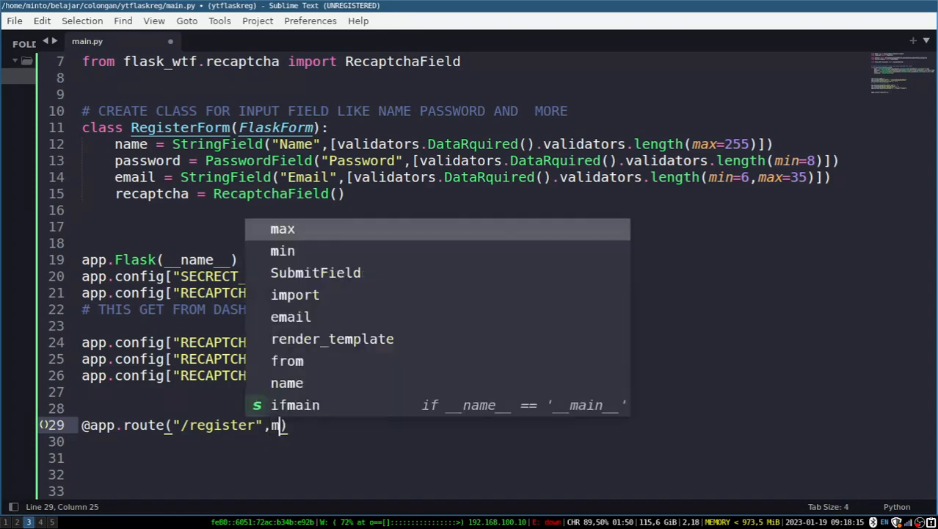
text(ethods=)
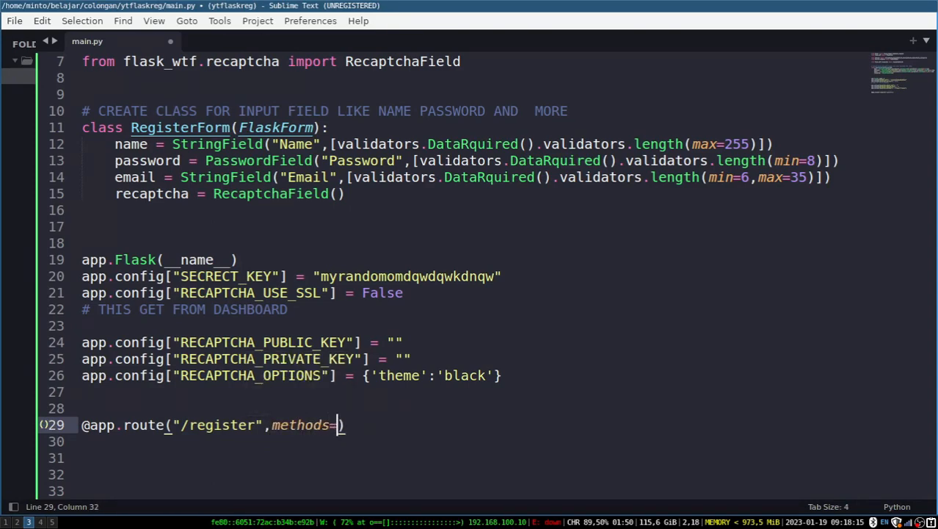
text(['GET',')
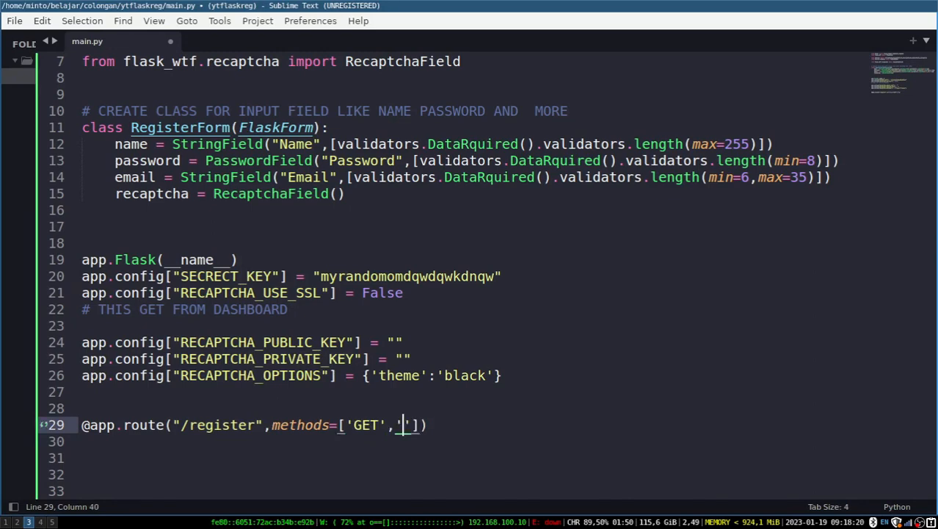
text(POST)
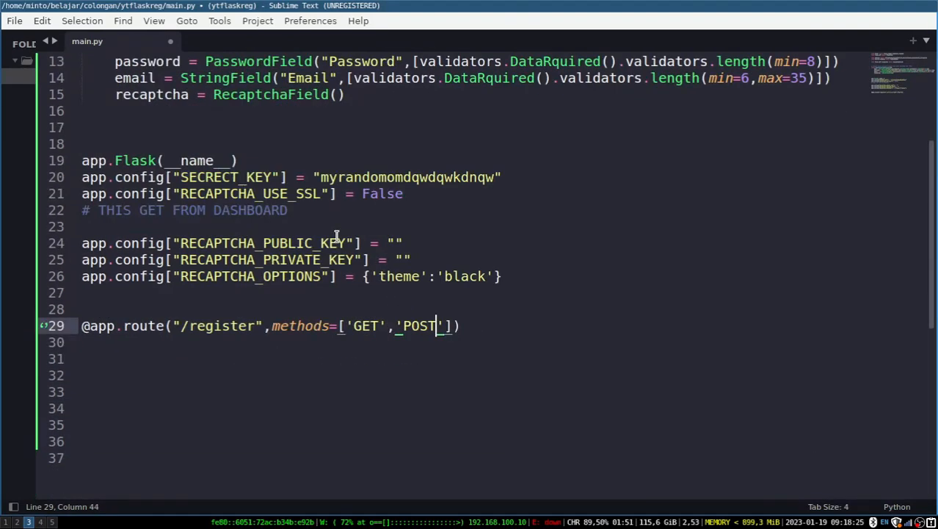
text(']))
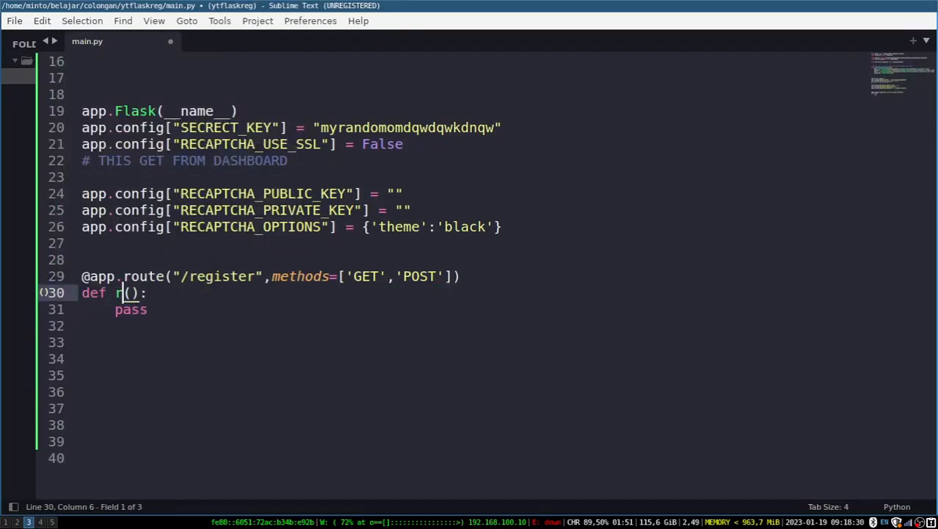
Define register() with form = RegisterForm() inside it
text(egister)
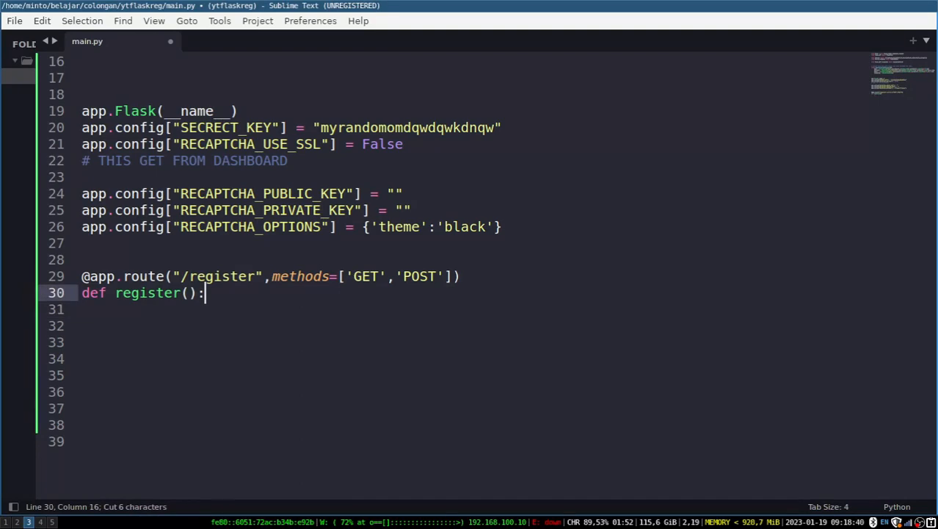
text(form =)
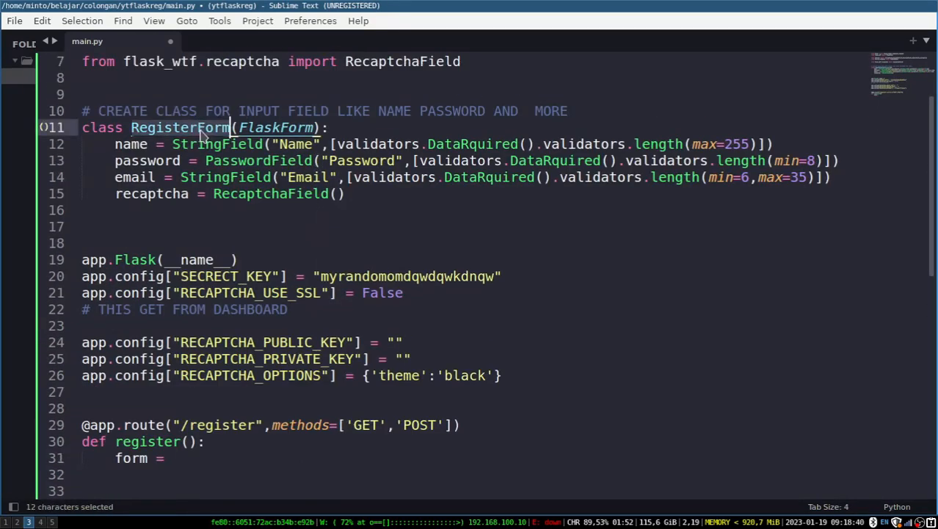
scroll(down, 3)
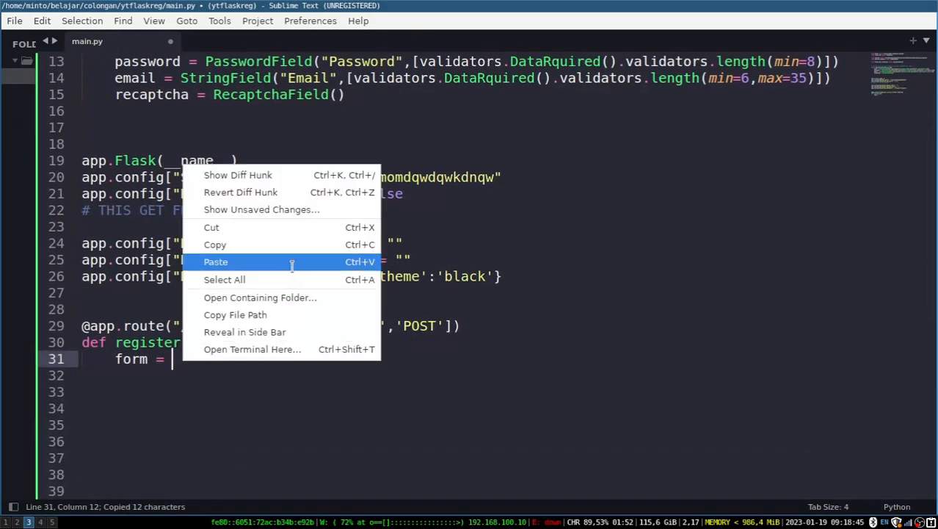
click(216, 261)
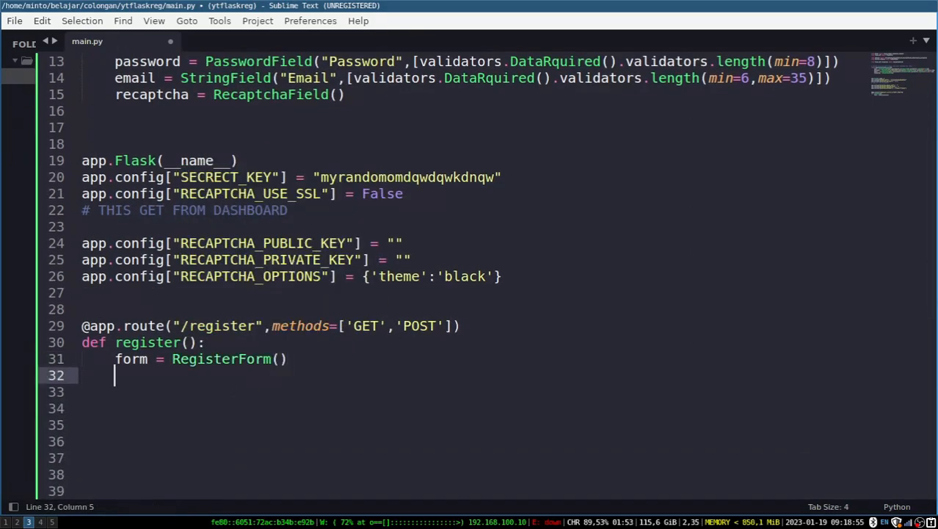
Write the comment '# IF THE SUBMIT FORM SUCCESS THEN SEND MESSAGE SUCCESS'
text(IF TH)
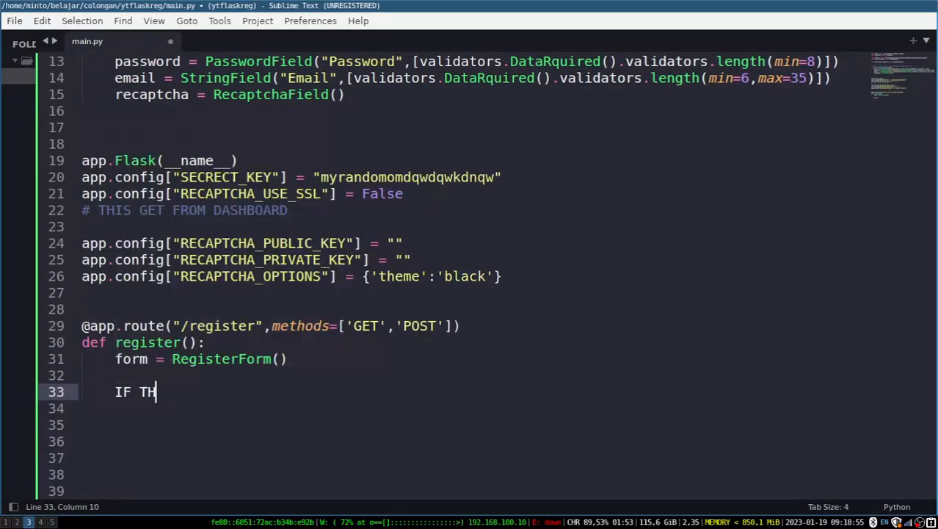
text(E SUB)
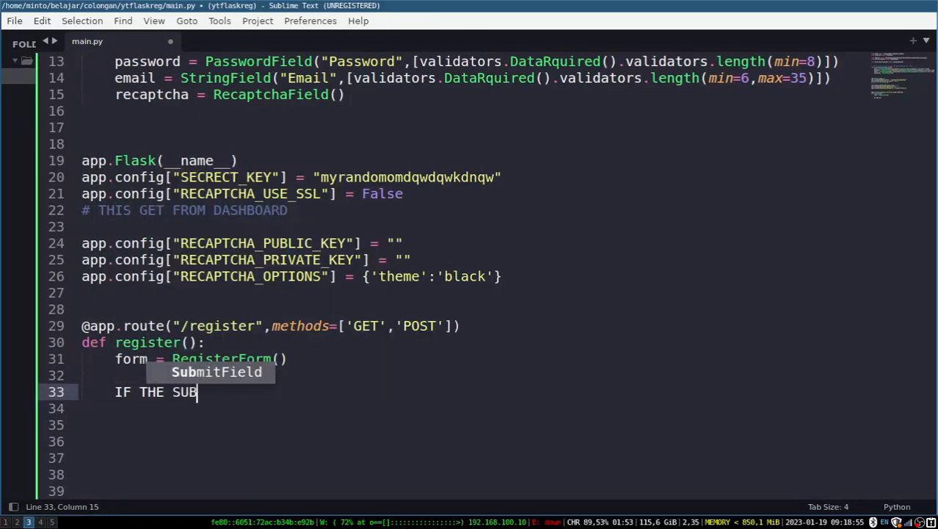
text(MIT FORM SU)
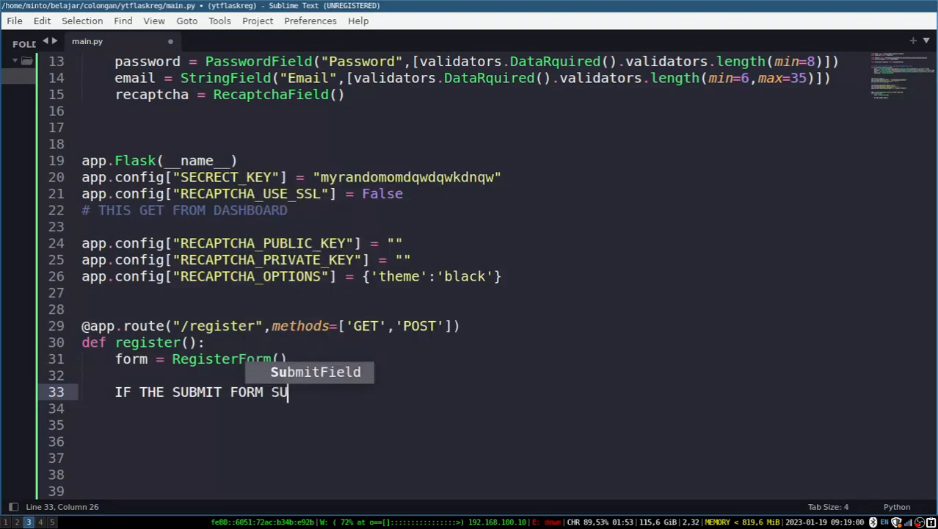
text(CCESS THEN SEND)
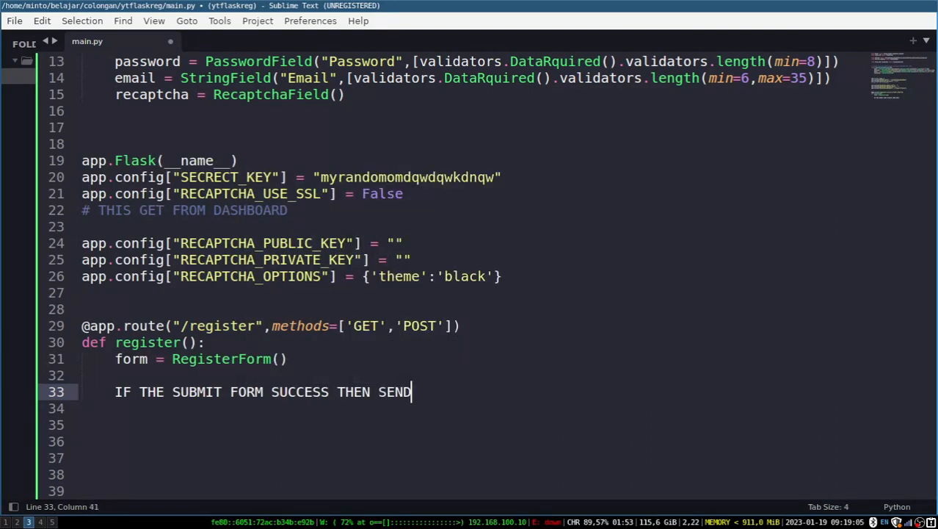
text(MESSAGE SUCCESS)
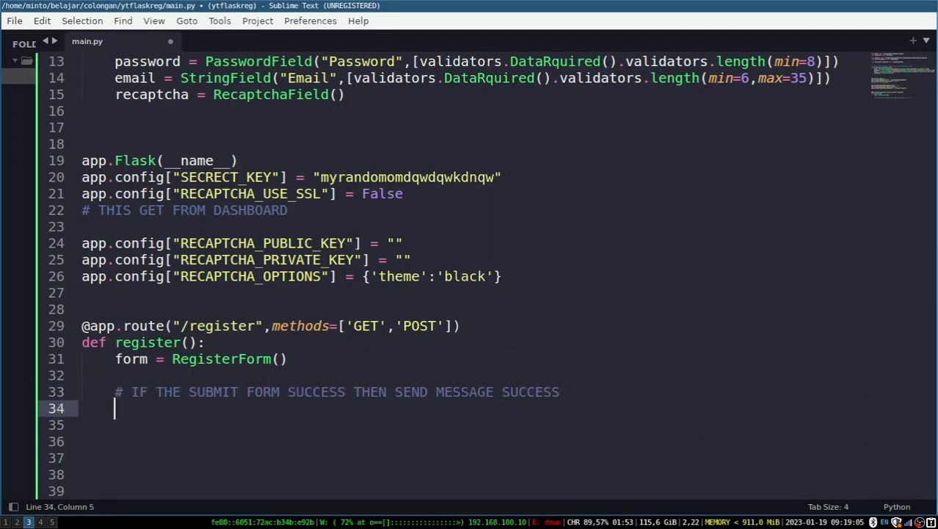
Add if form.validate_on_submit(): returning "YOu Success send data !!!"
text(if form.)
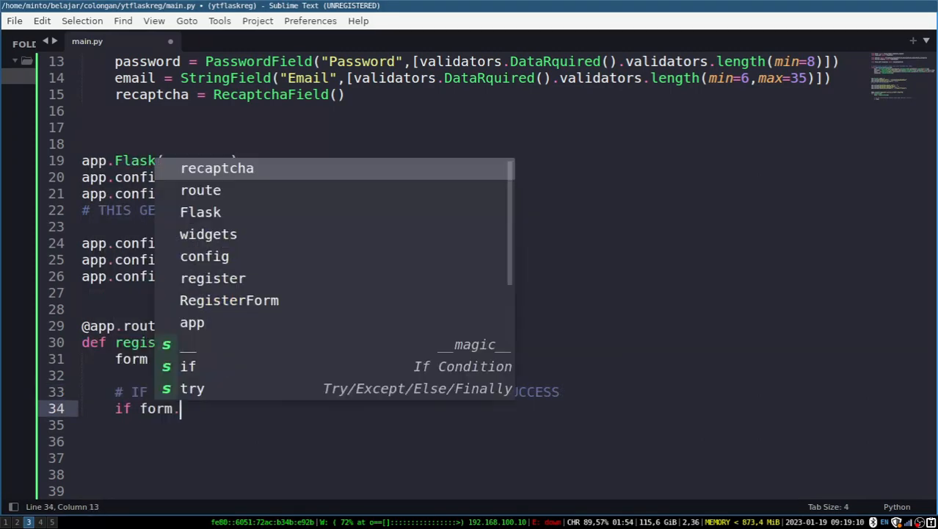
text(validt)
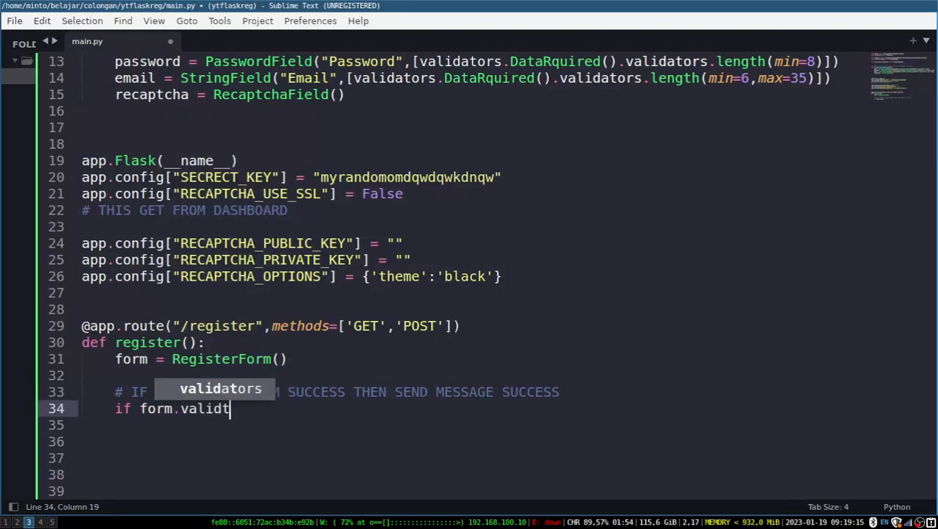
text(ate.o)
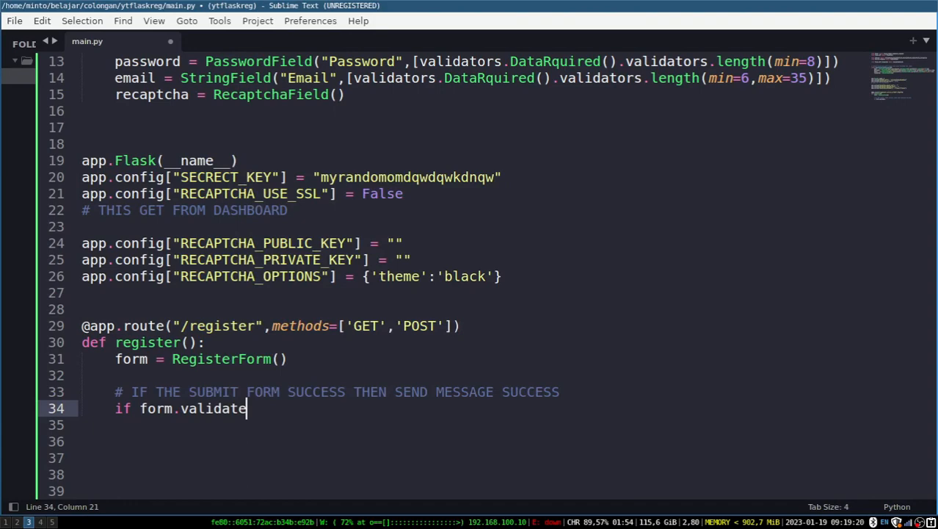
text(_on_submit():)
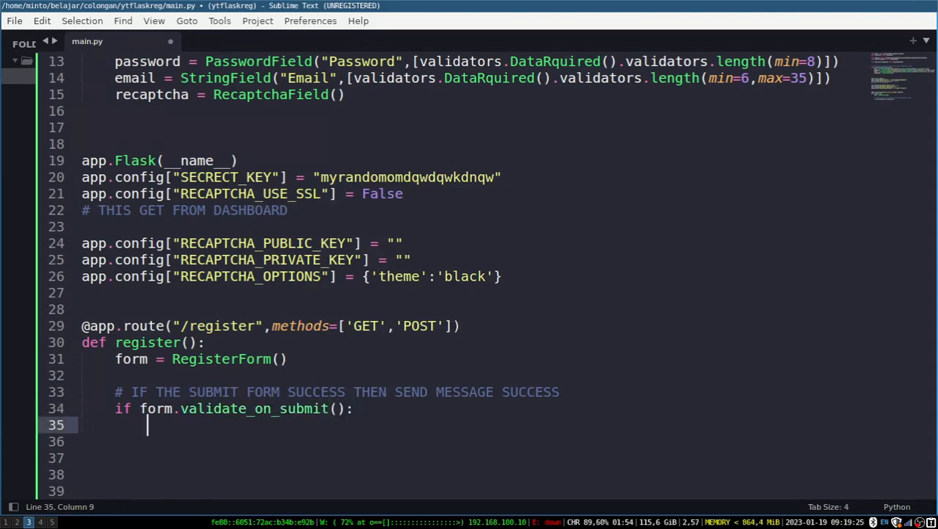
text(return "YOu)
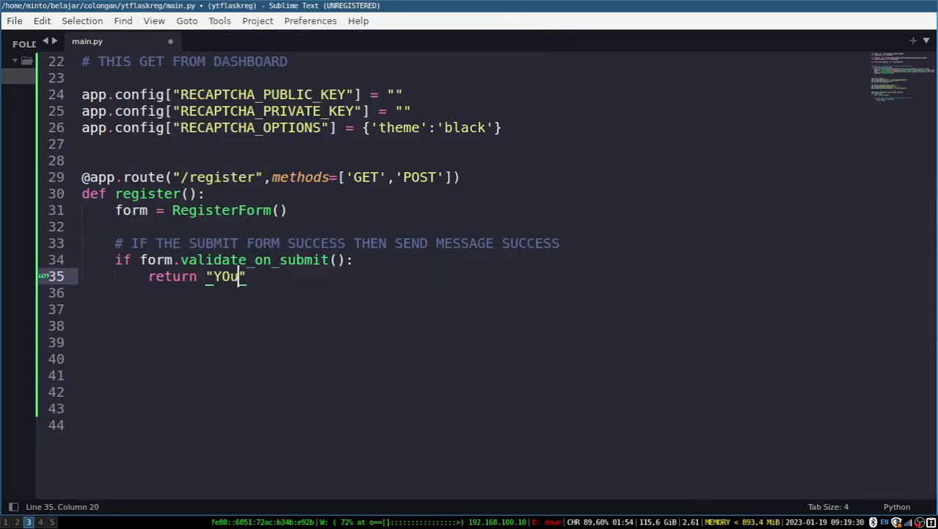
text(Success)
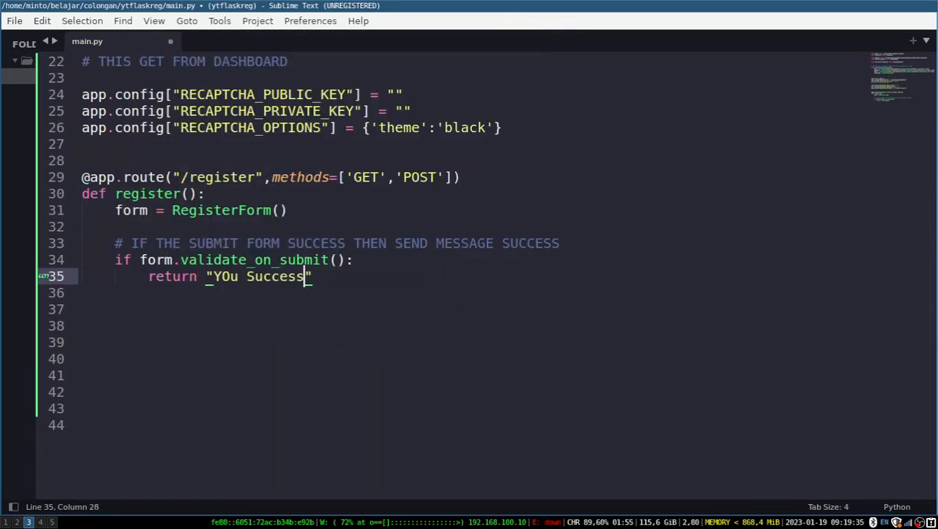
text(send)
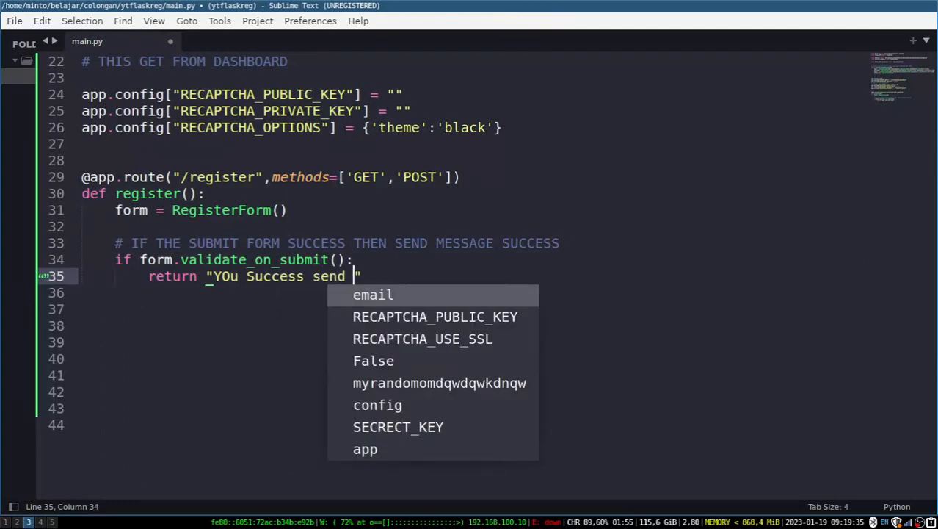
text(data !!!)
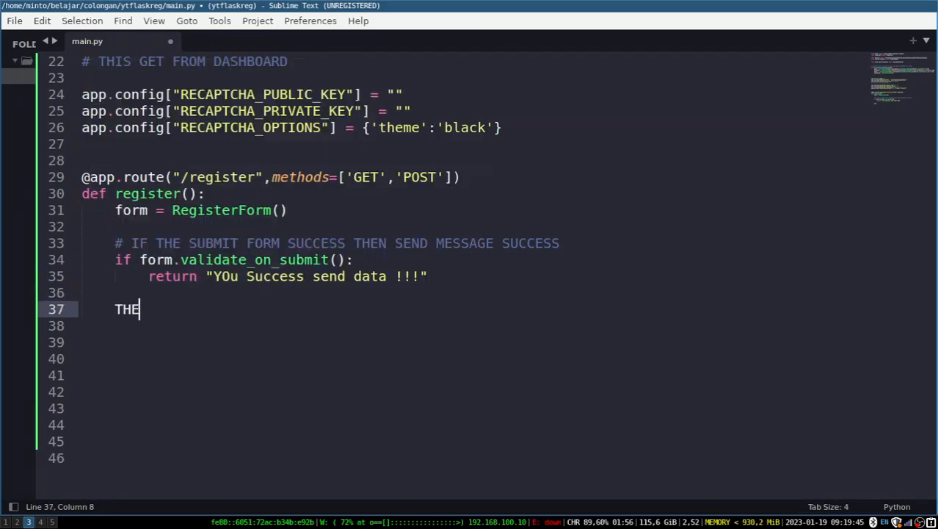
Write the '# THEN RENDER HTML TEMPLATE' comment and copy render_template from the imports
text(N RE)
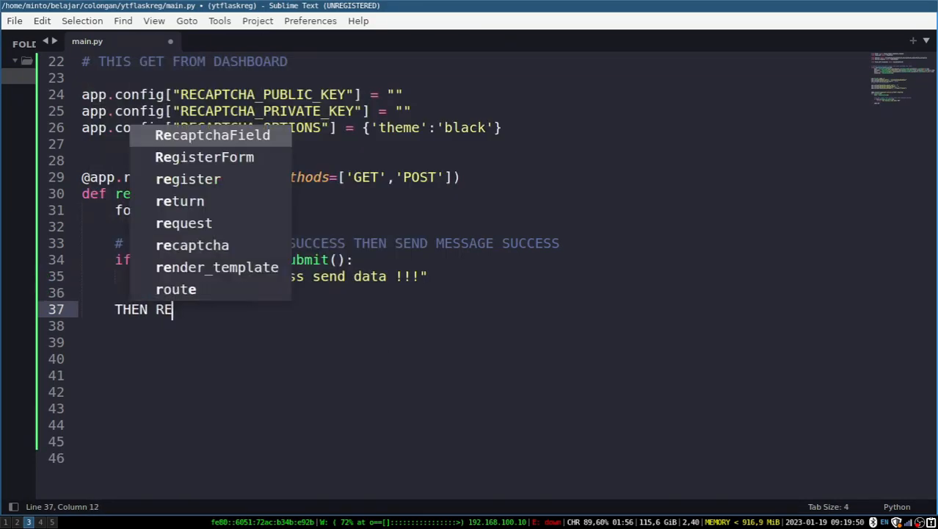
text(NDER HTML T)
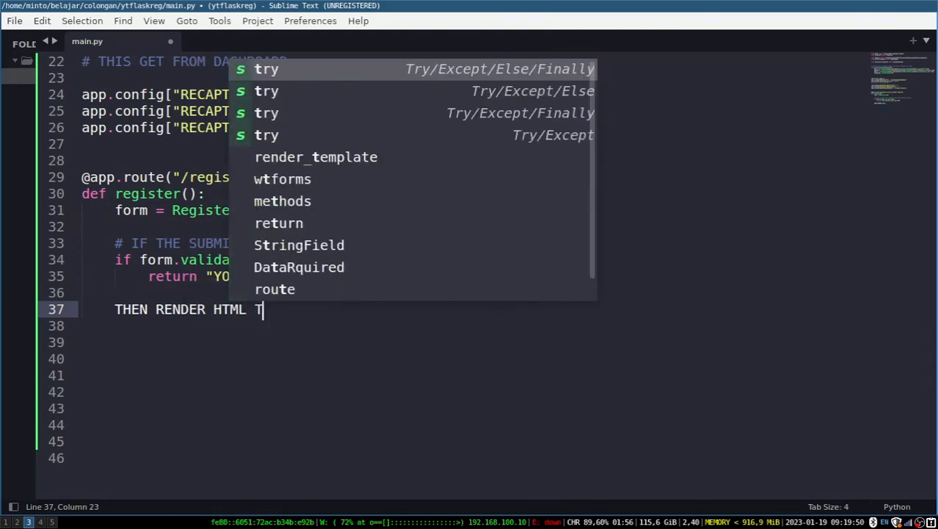
text(EMPLATE)
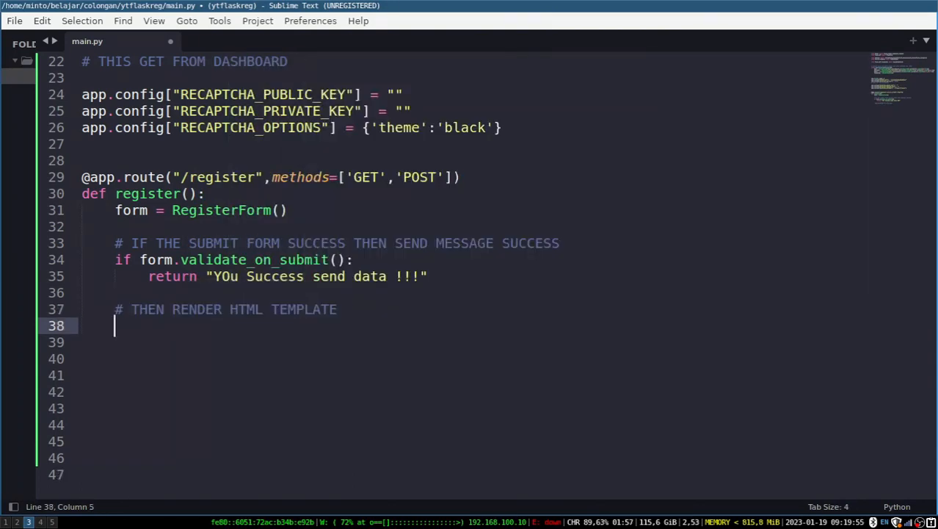
text(return r)
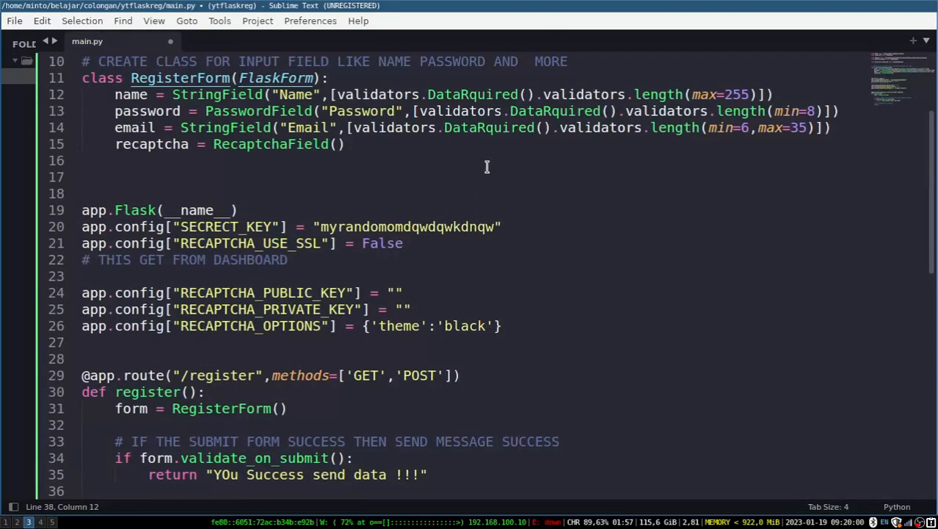
scroll(up, 3)
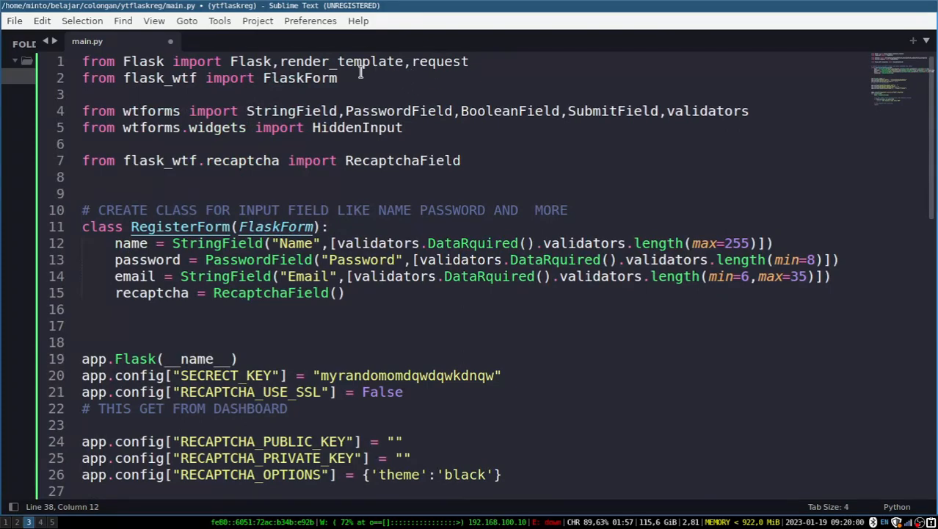
right_click(360, 62)
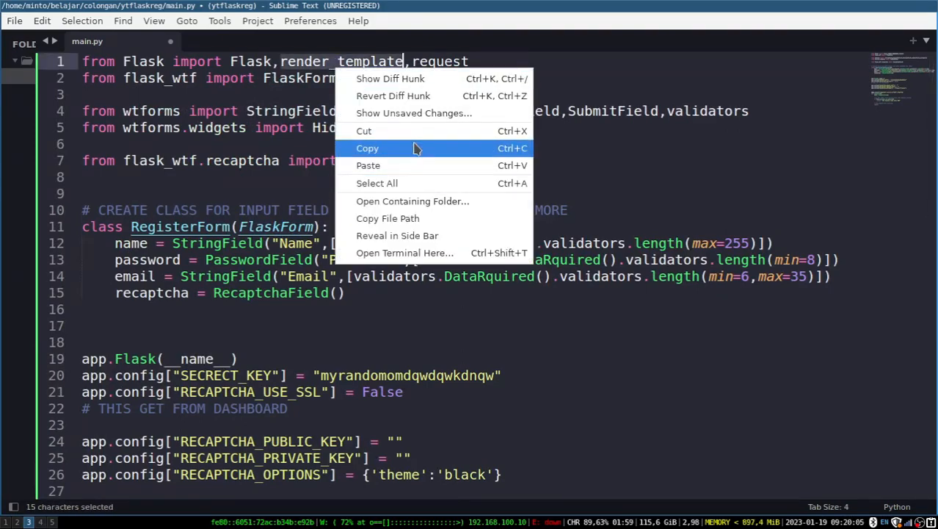
click(367, 147)
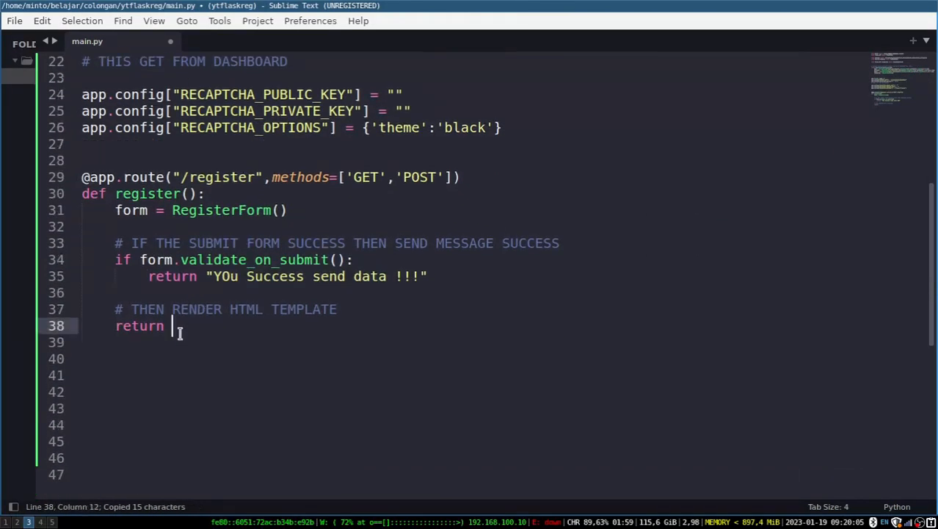
Return render_template("register.html", form=form) as the fallback response
text(render_template)
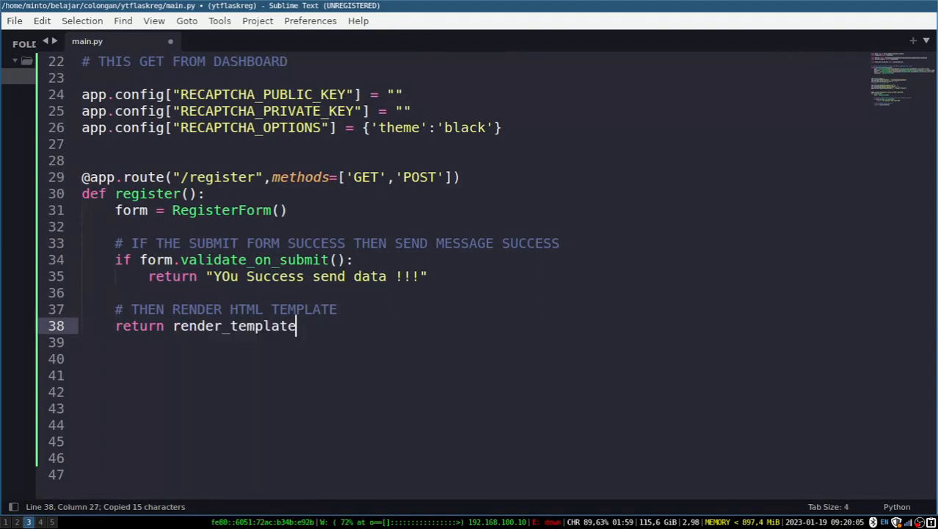
text(("register.html)
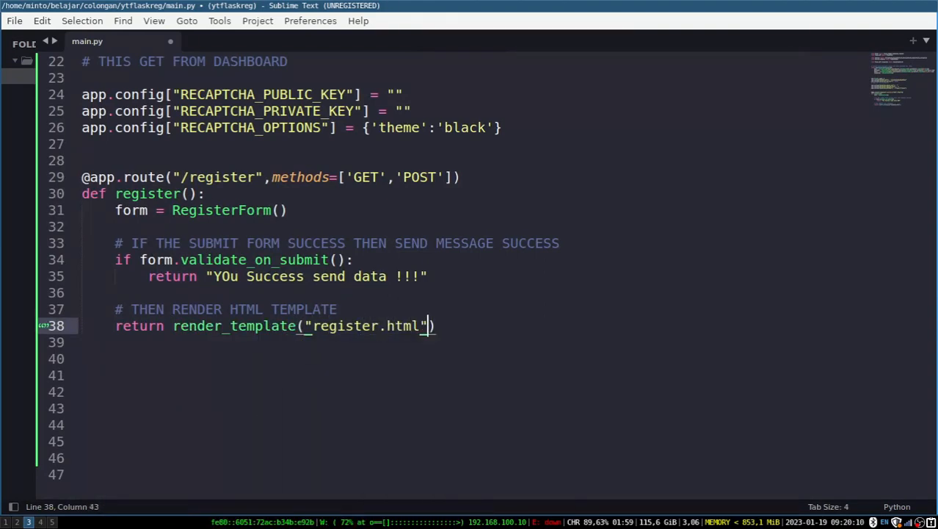
text(,form=form)
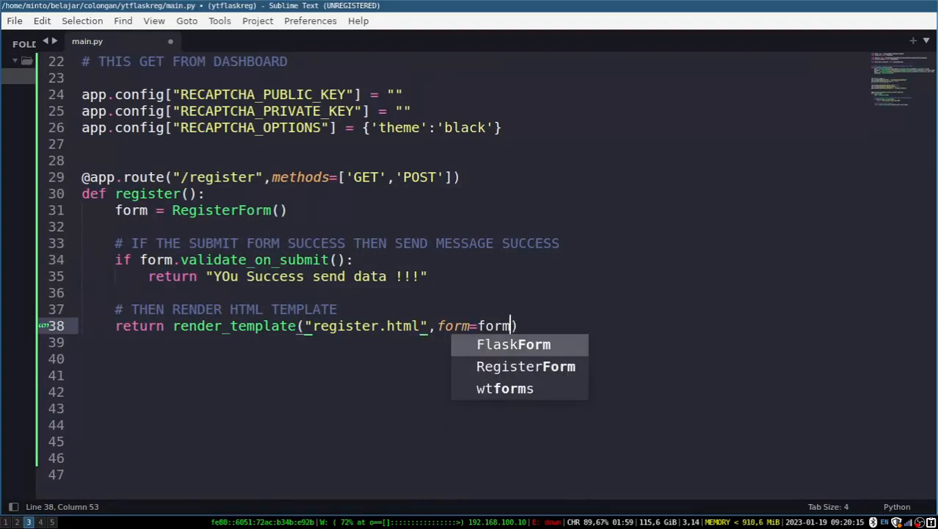
key(enter)
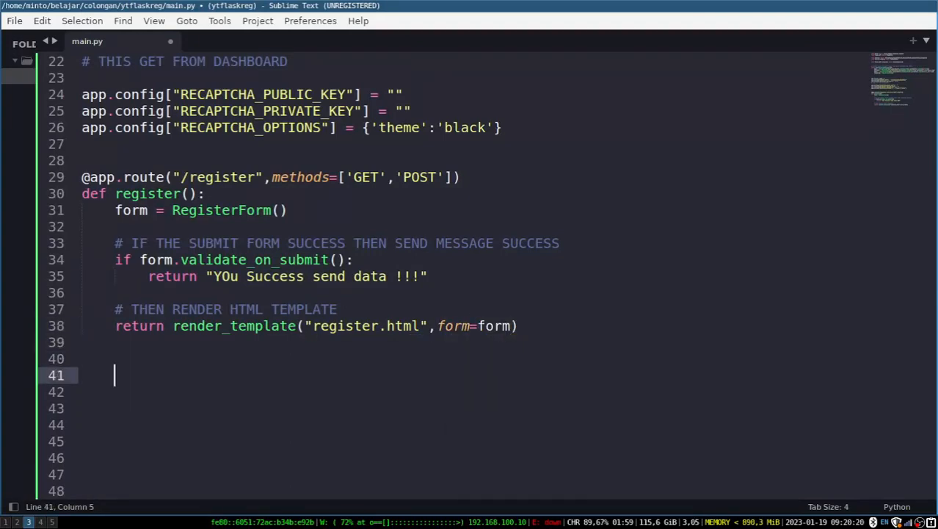
Add if __name__ == "__main__": with app.run(port=5000, debug=True) and save main.py
text(if)
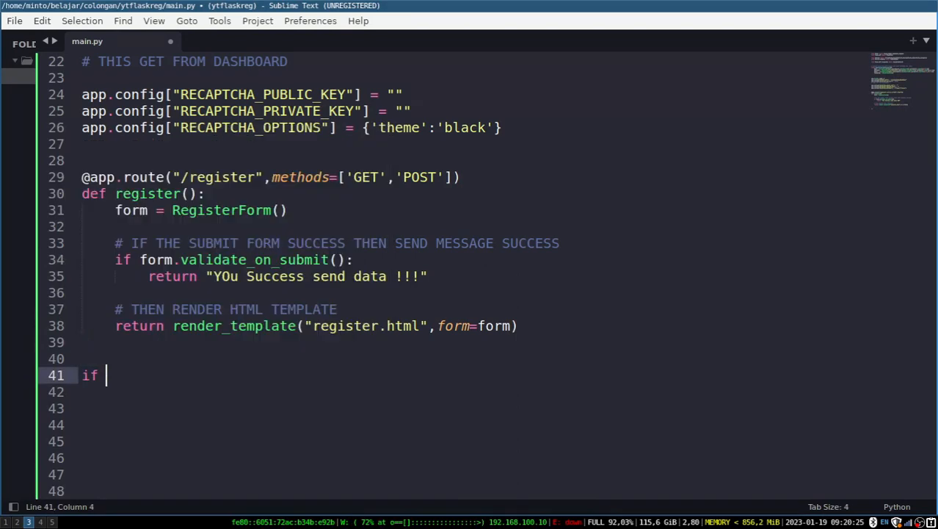
text(__name__)
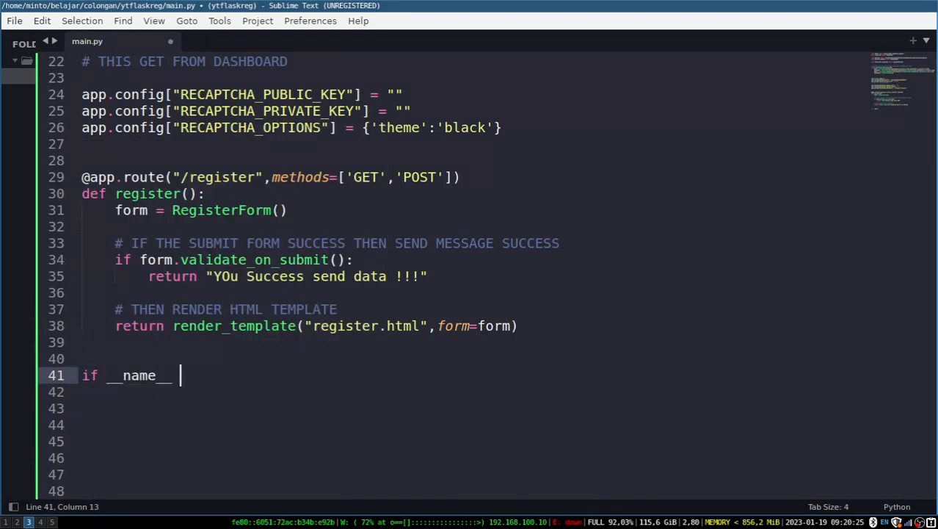
text(= "__nam)
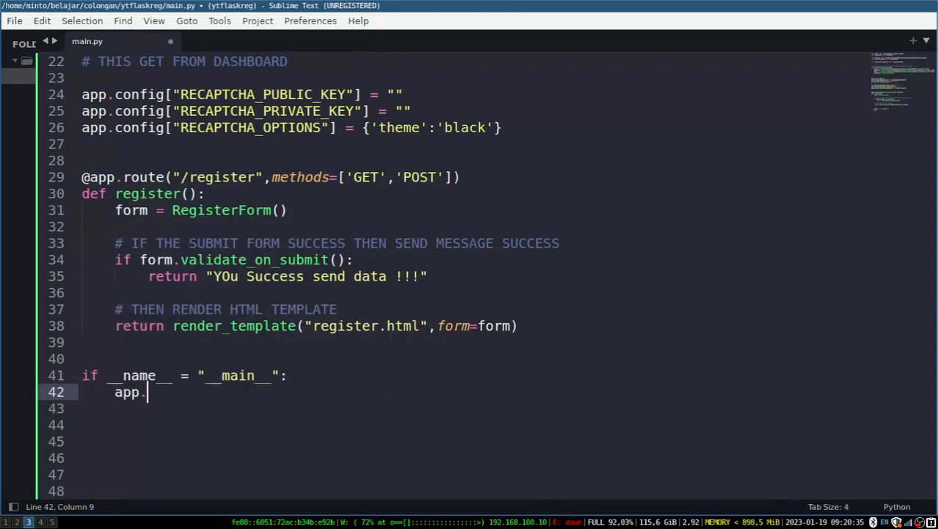
text(run(port)
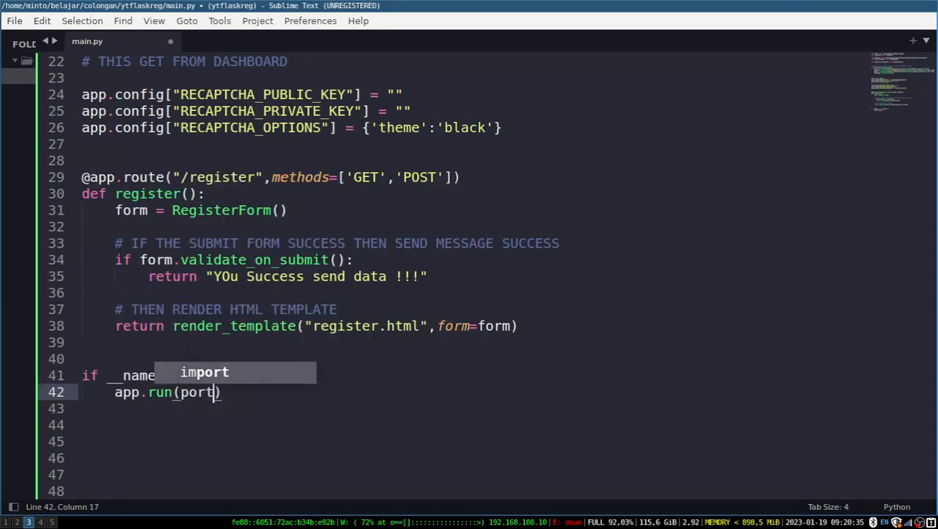
text(=5000,)
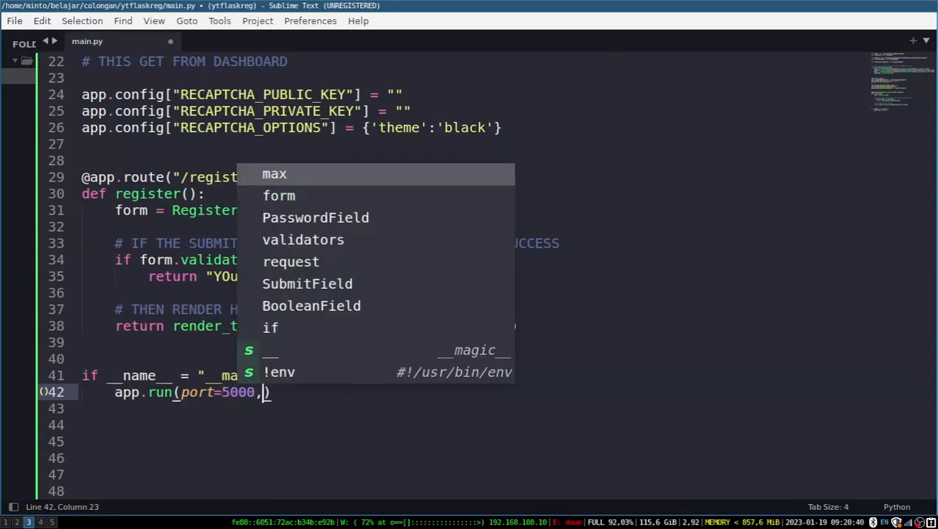
text(debug=Tru)
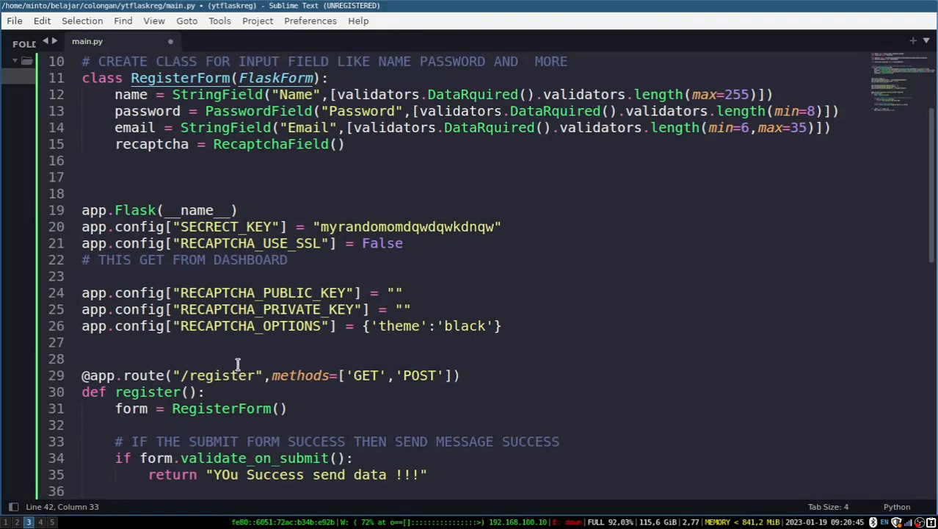
key(ctrl+s)
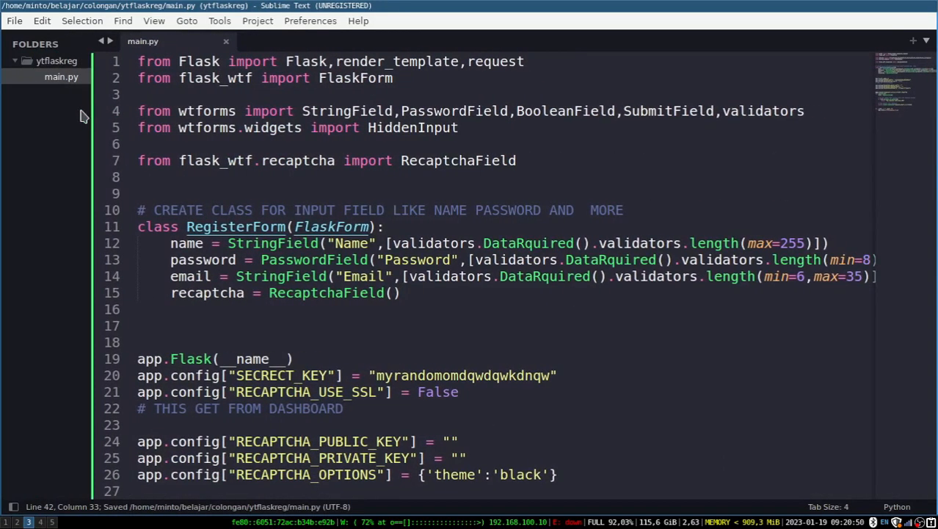
Show the ytflaskreg folder's context menu with its New File option
right_click(55, 60)
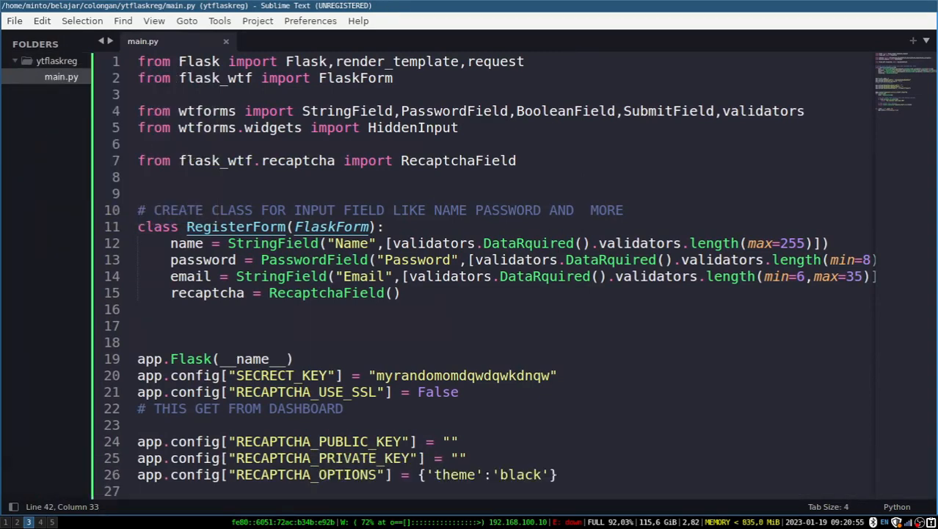
right_click(56, 60)
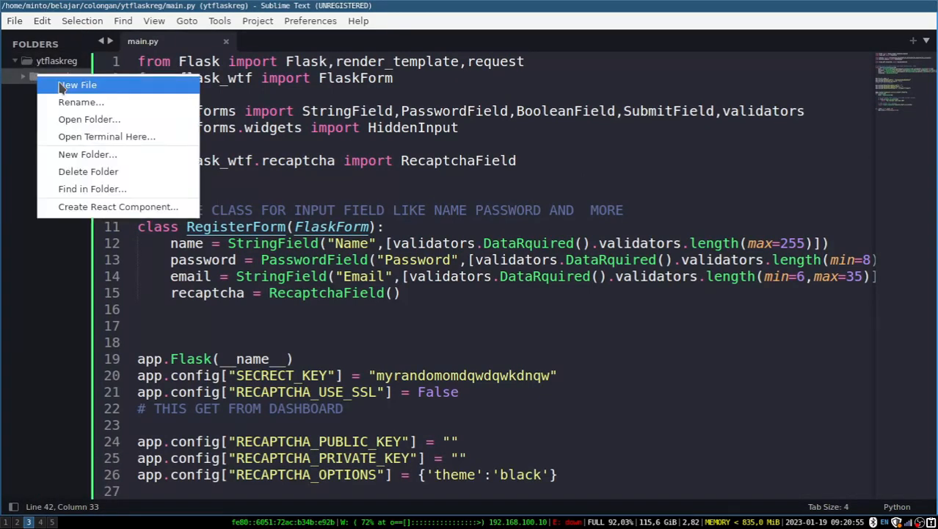